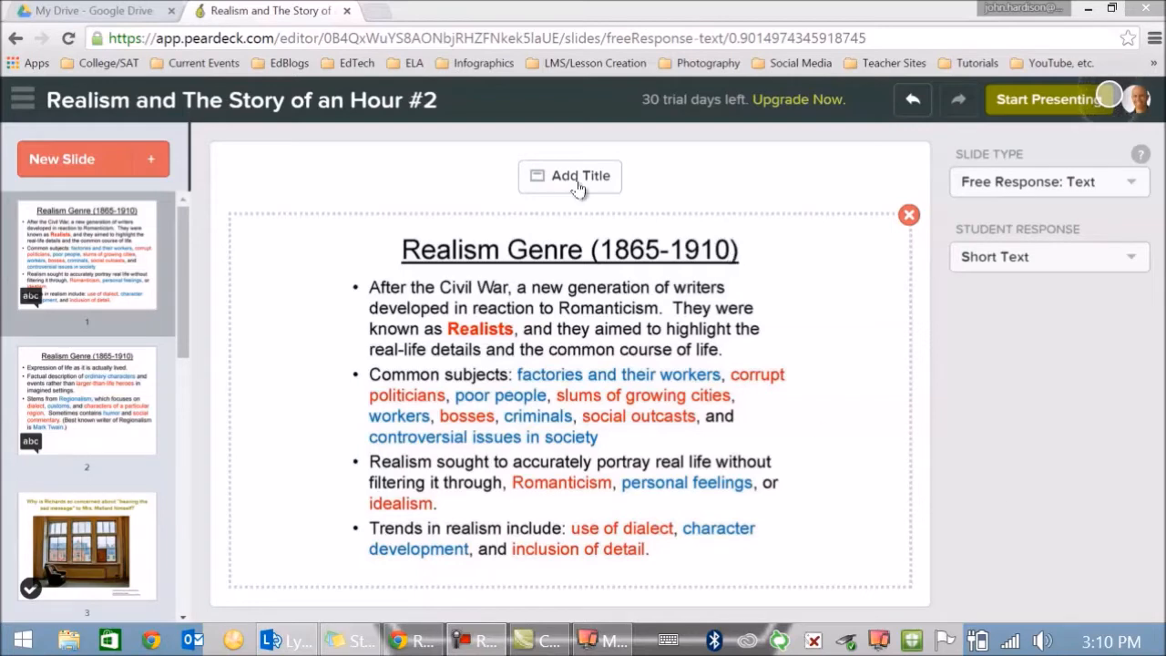
{"action": "mouse_move", "coordinate": [633, 202]}
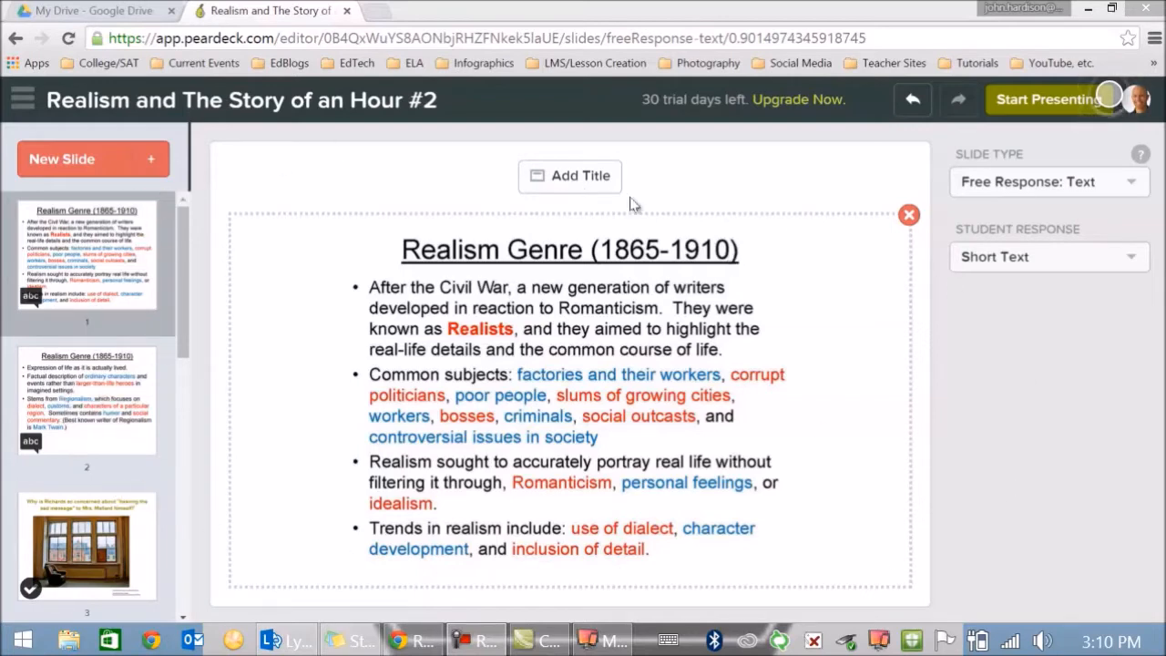
{"action": "mouse_move", "coordinate": [236, 445]}
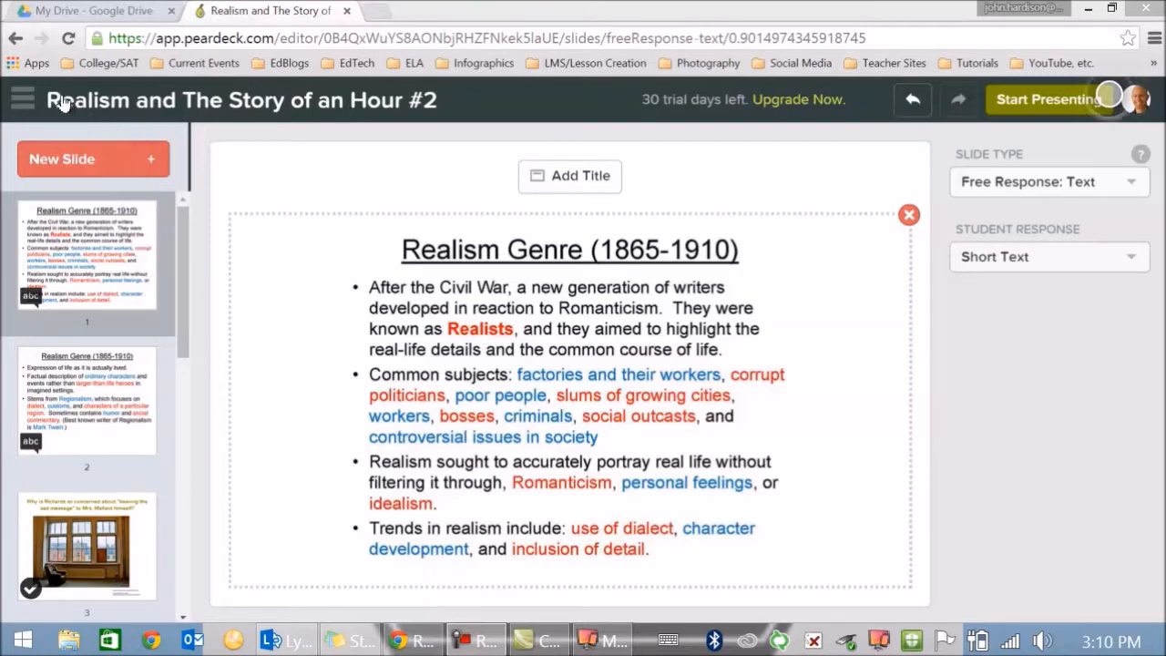
{"action": "mouse_move", "coordinate": [437, 110]}
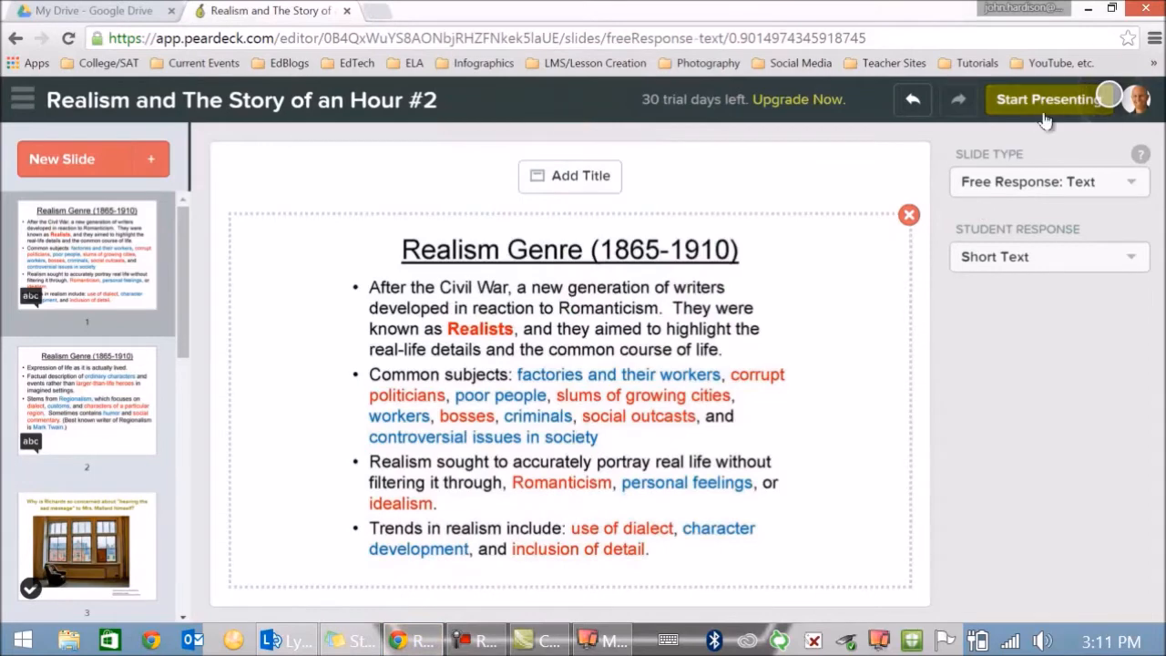
- Launch the Realism lesson as a live Pear Deck session
{"action": "left_click", "coordinate": [1048, 100]}
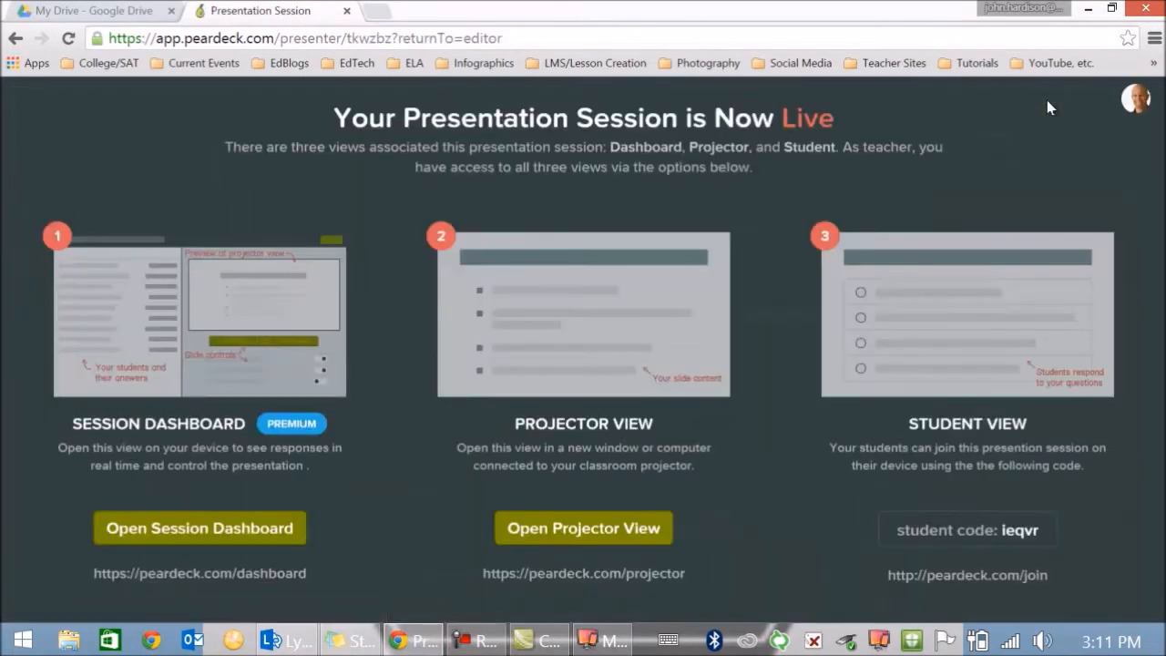
{"action": "mouse_move", "coordinate": [168, 328]}
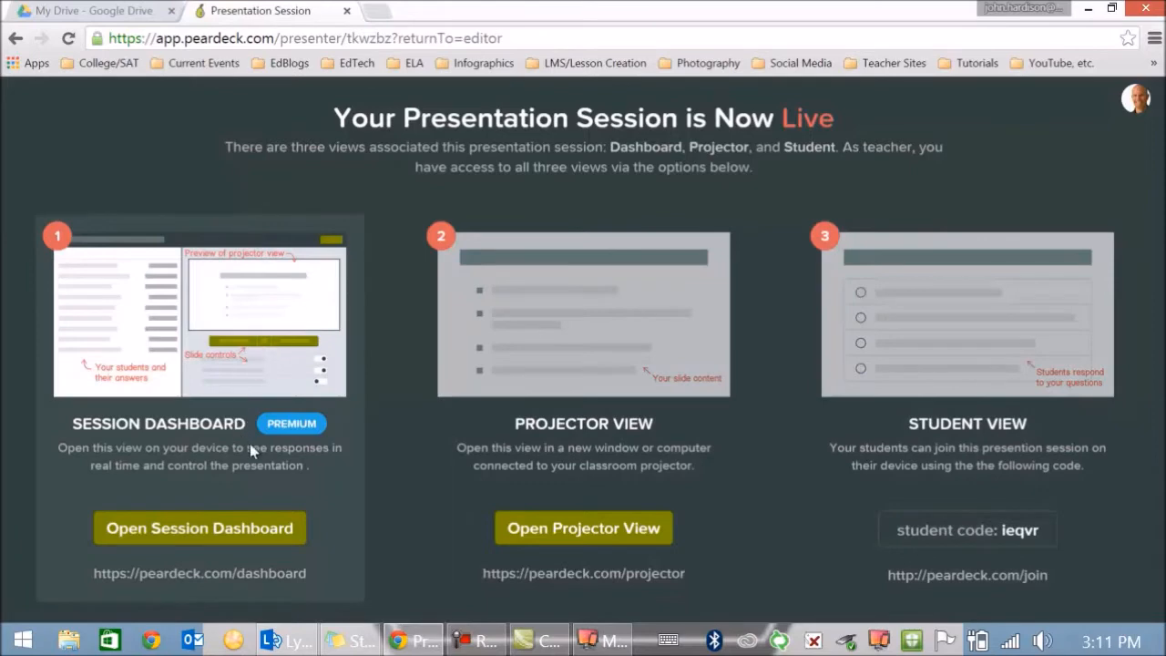
{"action": "mouse_move", "coordinate": [304, 447]}
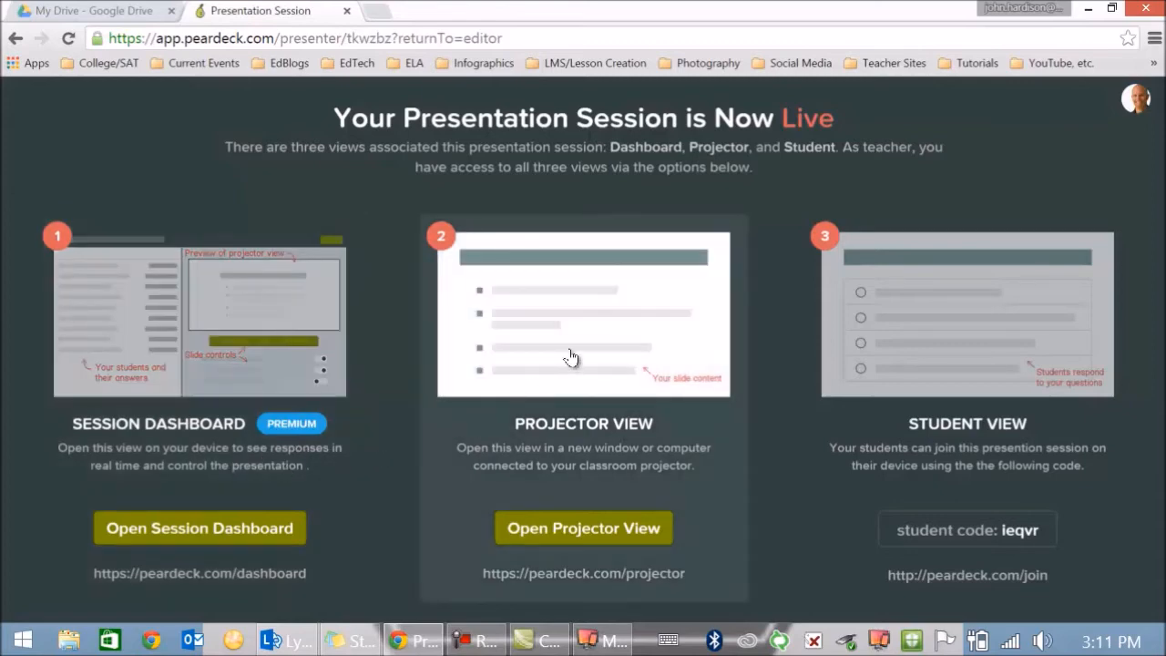
{"action": "mouse_move", "coordinate": [979, 351]}
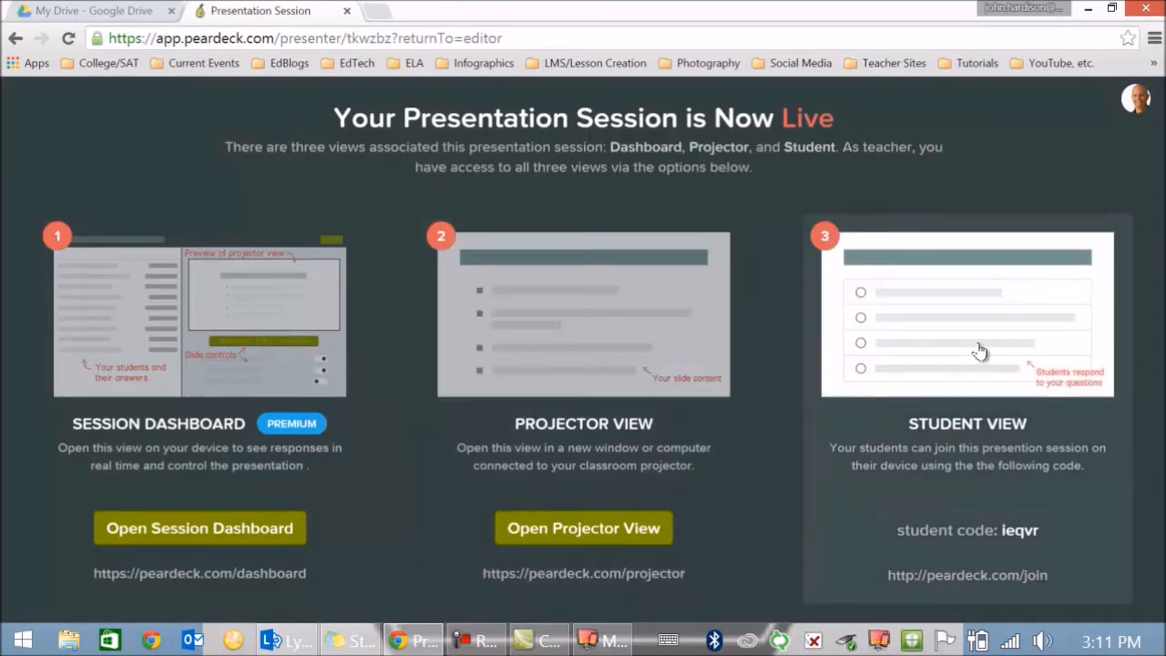
- Show the projector view with the join code and enter the code on the phone
{"action": "left_click", "coordinate": [583, 527]}
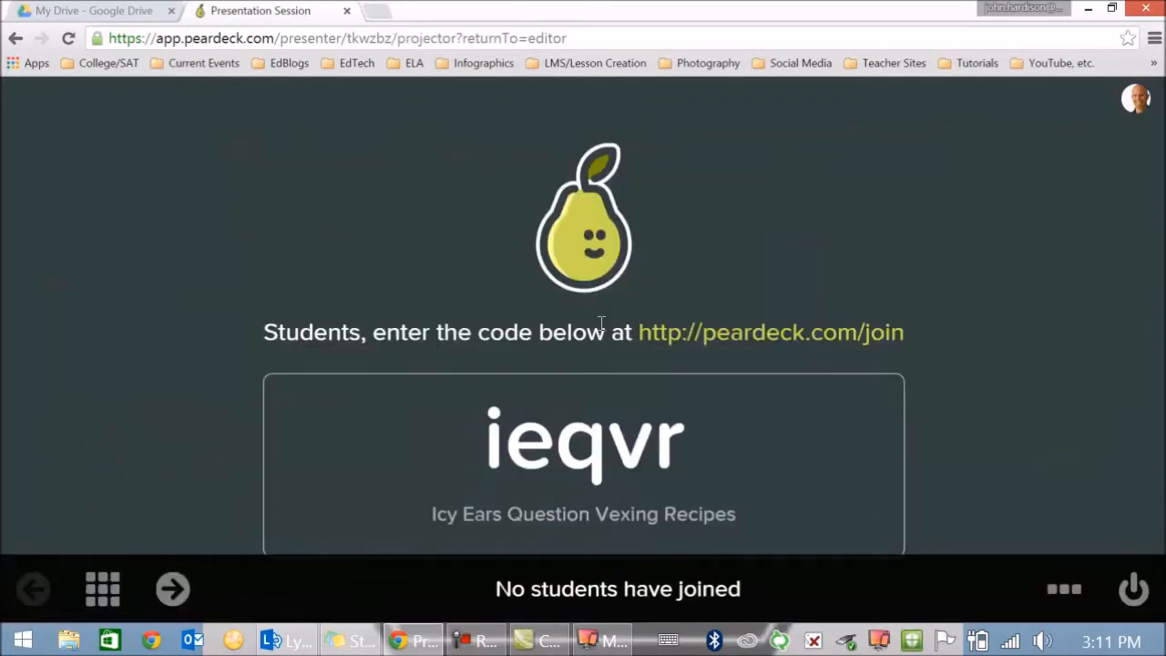
{"action": "mouse_move", "coordinate": [653, 557]}
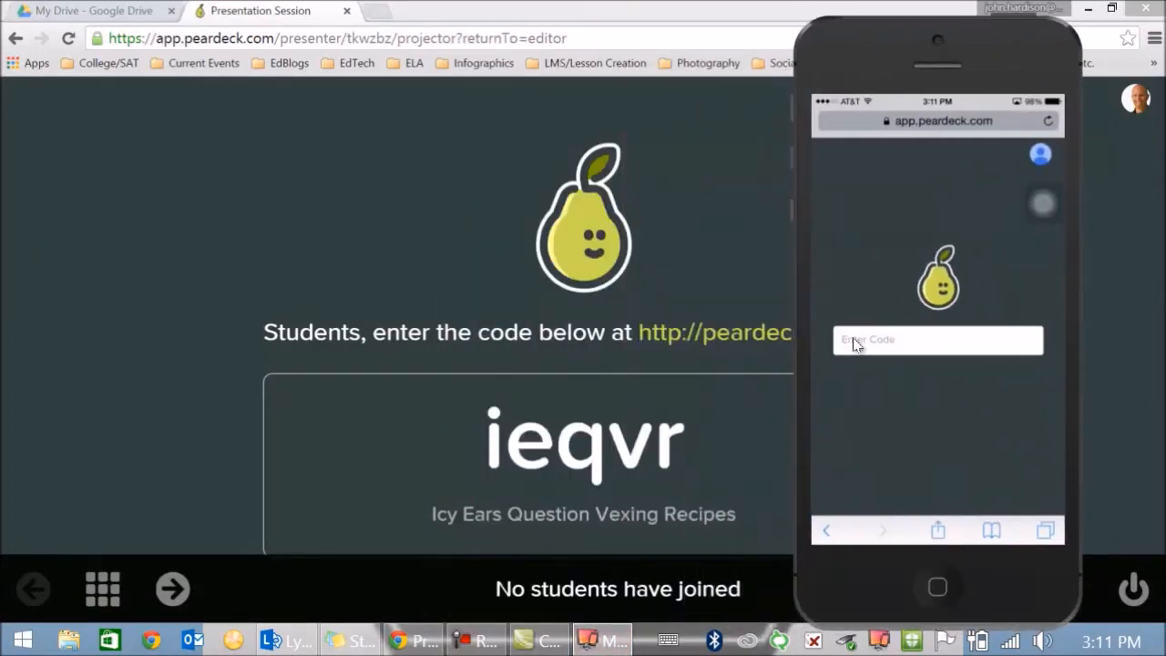
{"action": "left_click", "coordinate": [937, 338]}
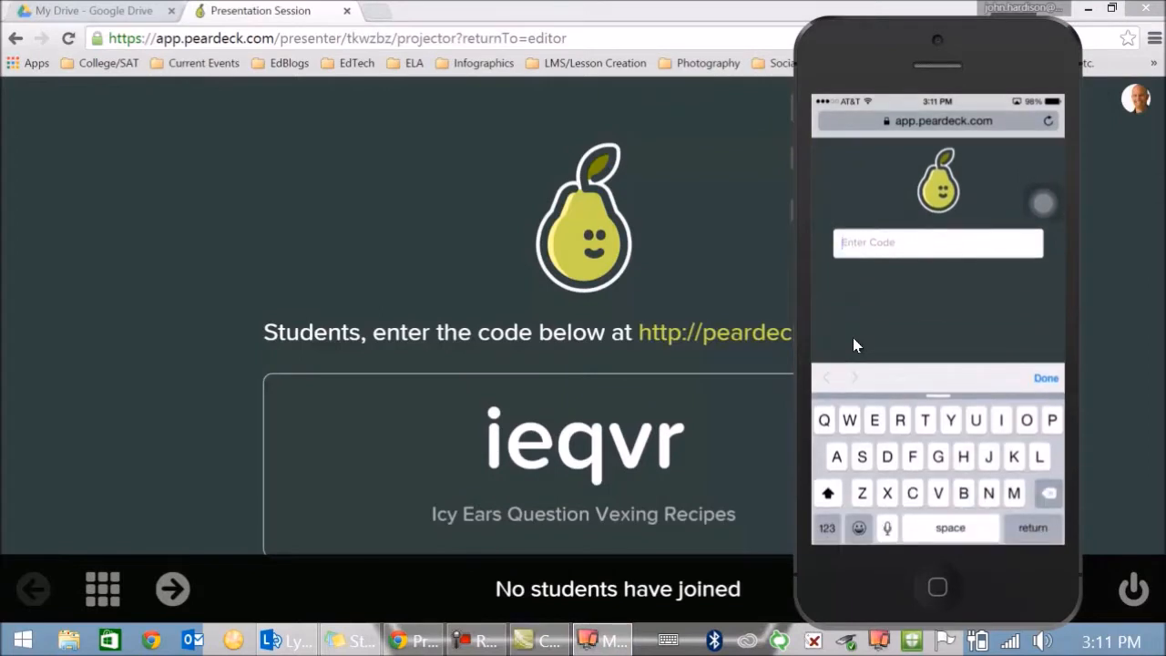
{"action": "type", "text": "i"}
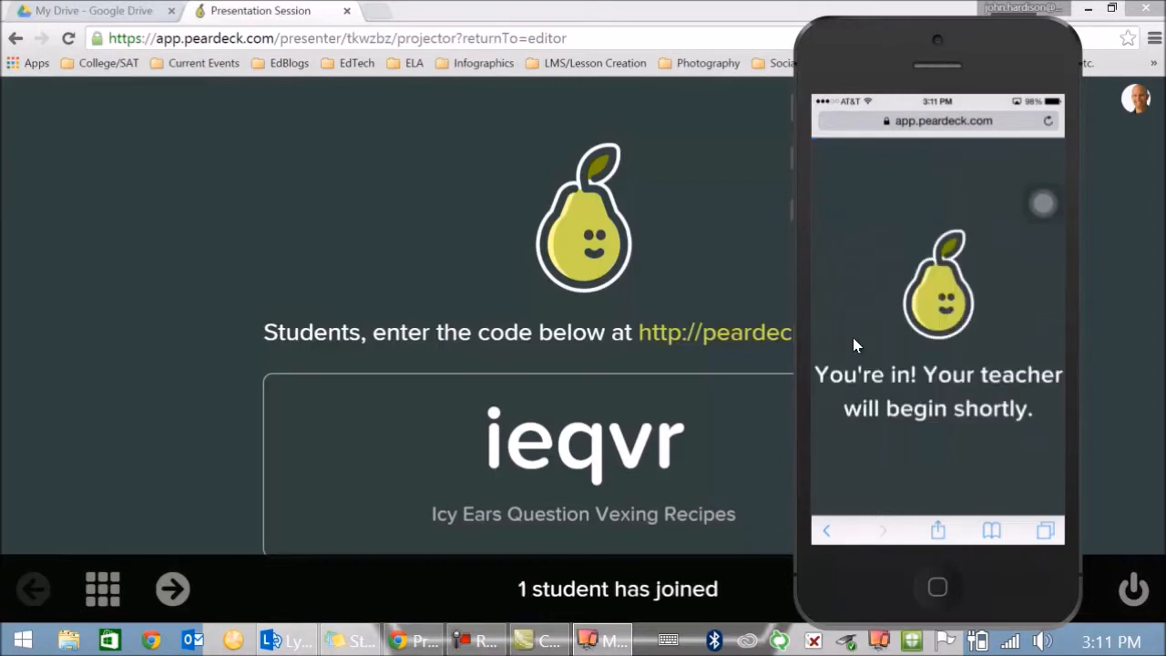
{"action": "mouse_move", "coordinate": [855, 363]}
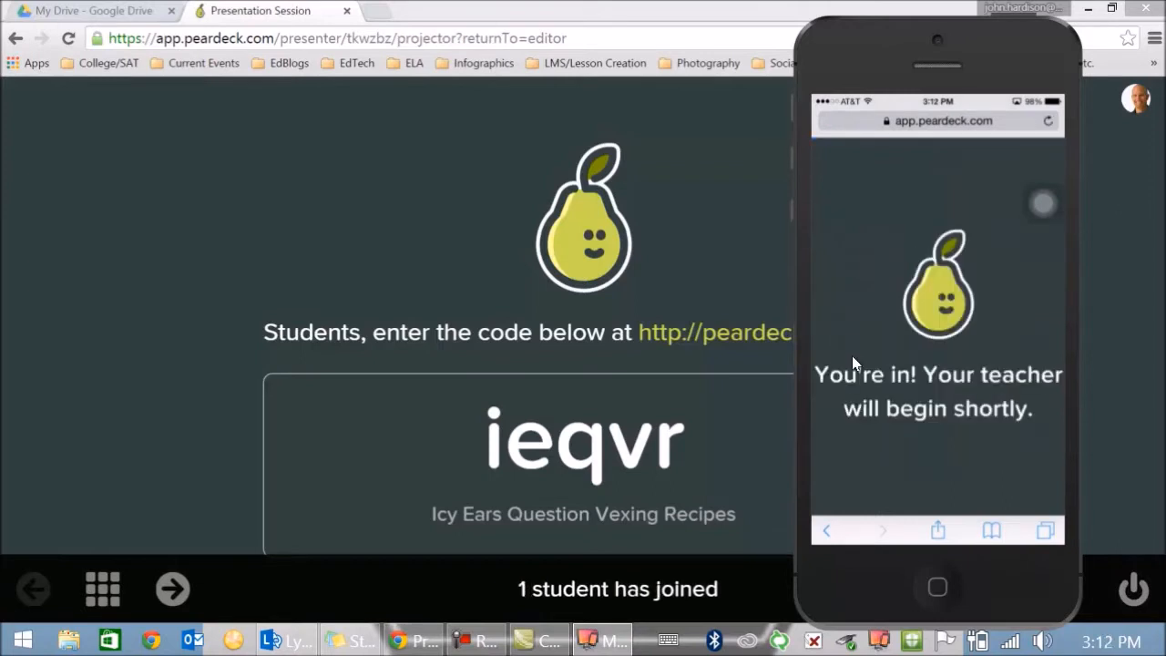
{"action": "mouse_move", "coordinate": [854, 282]}
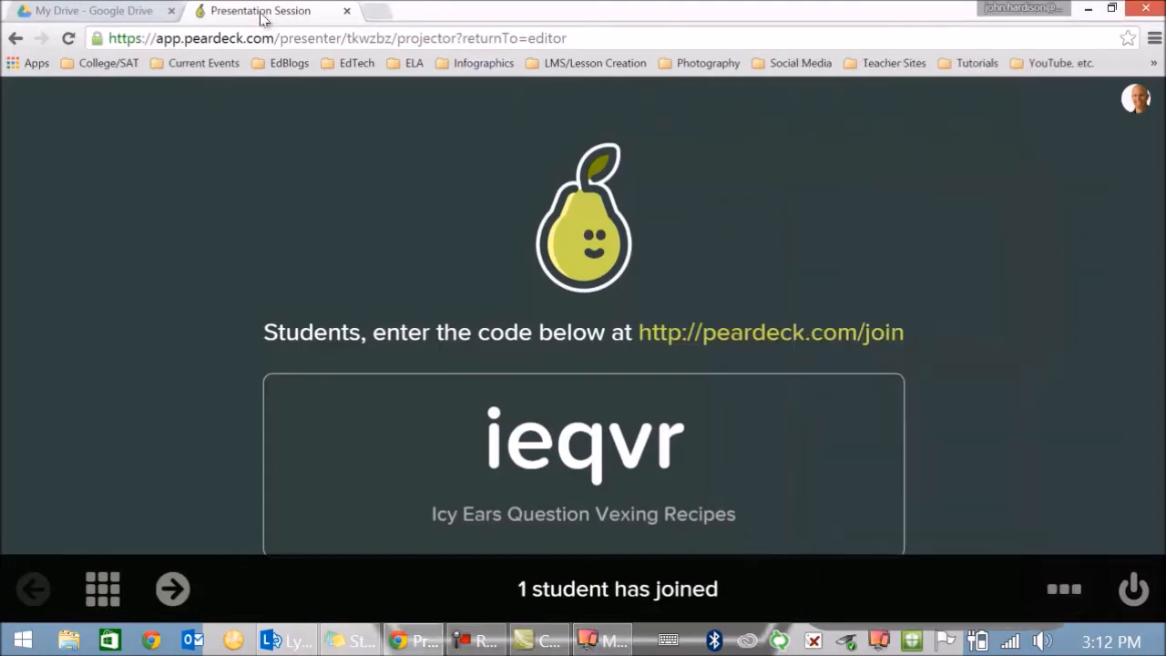
{"action": "mouse_move", "coordinate": [955, 317]}
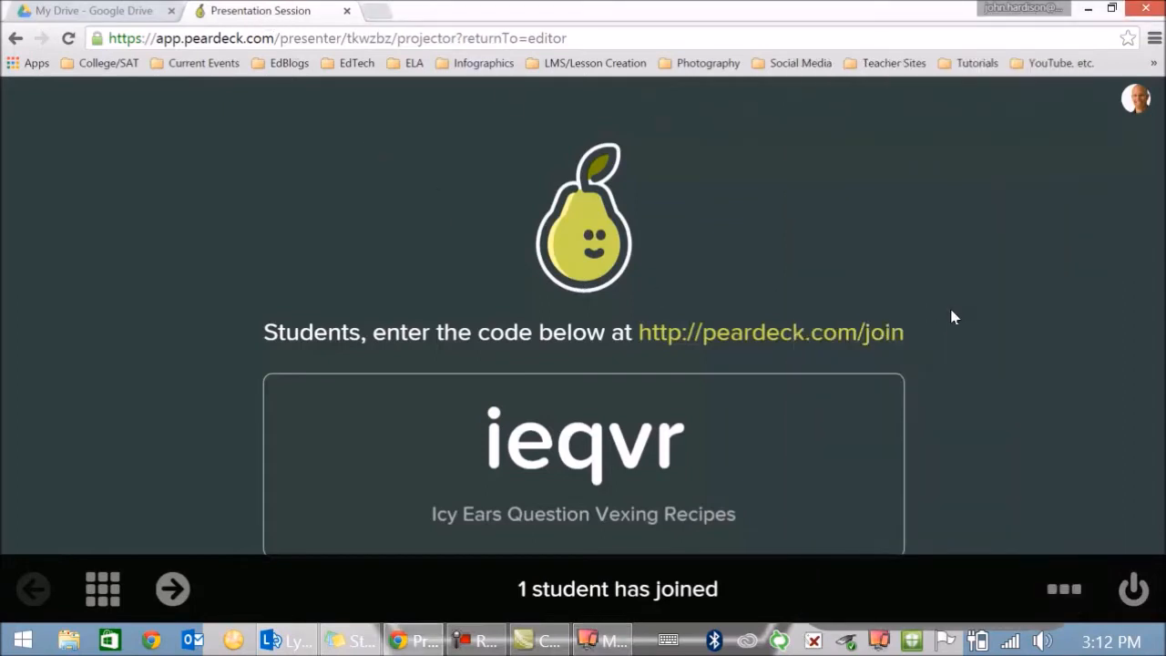
{"action": "mouse_move", "coordinate": [91, 480]}
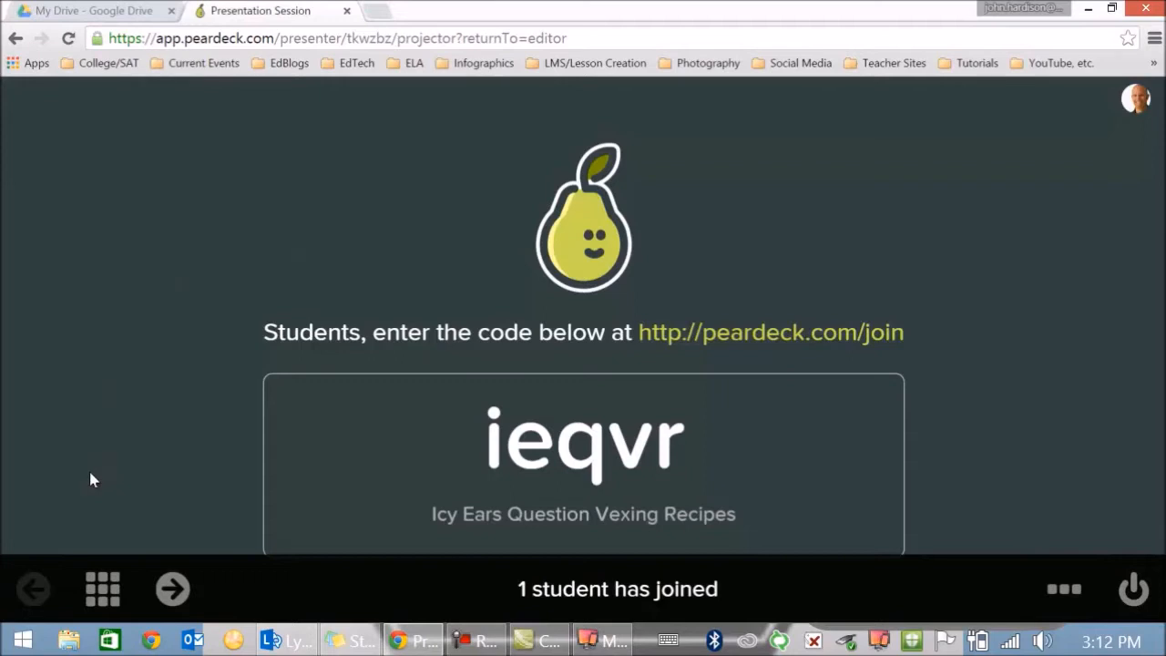
{"action": "mouse_move", "coordinate": [141, 464]}
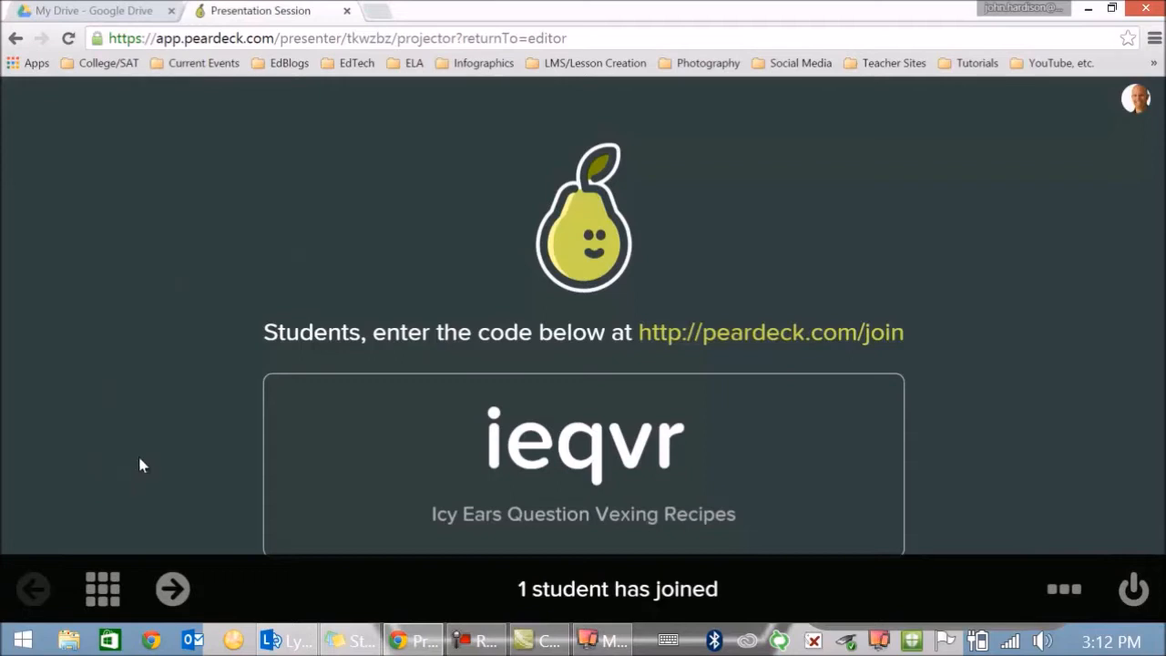
{"action": "mouse_move", "coordinate": [102, 589]}
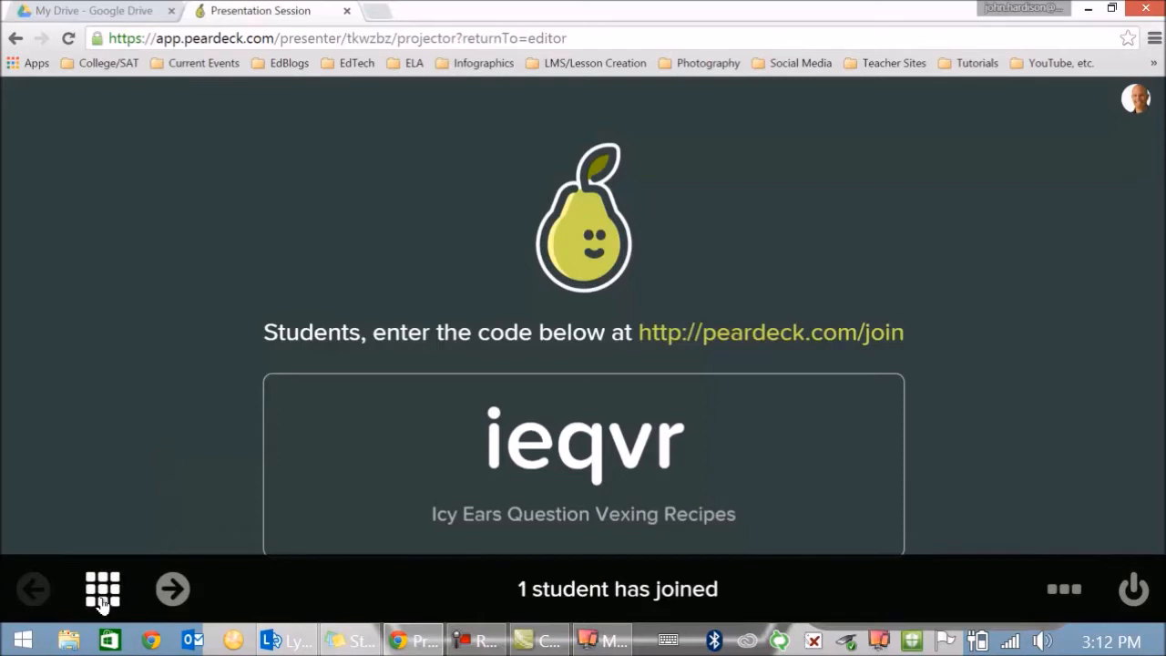
- Pick the Realism Genre slide from the slide grid to present
{"action": "left_click", "coordinate": [102, 588]}
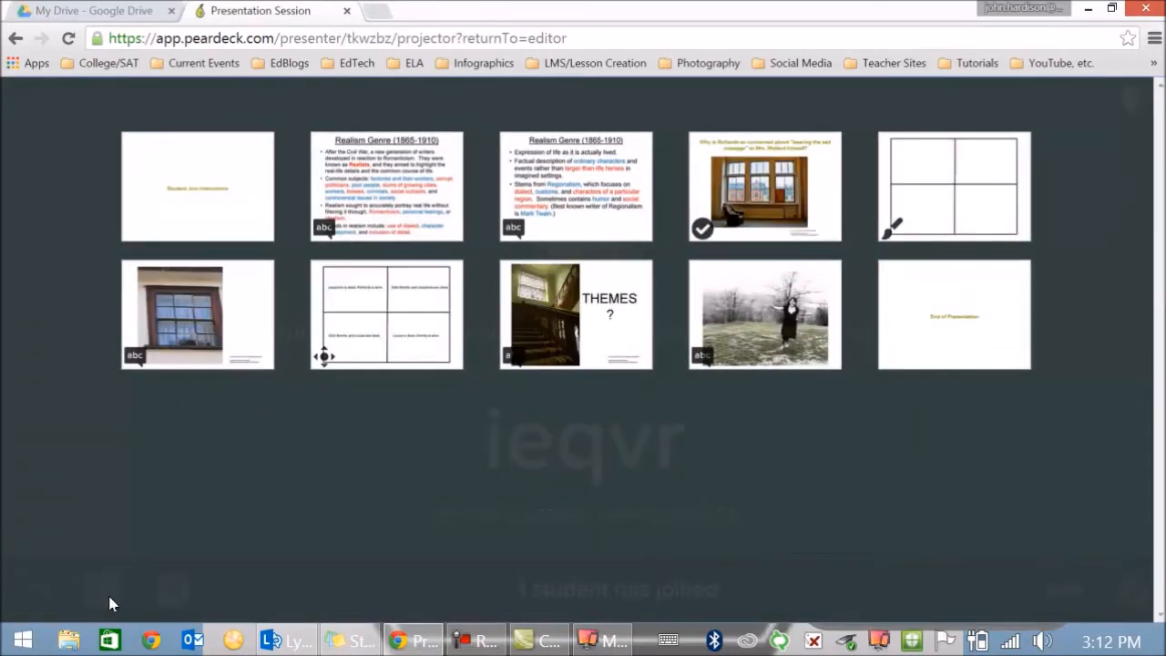
{"action": "mouse_move", "coordinate": [344, 328]}
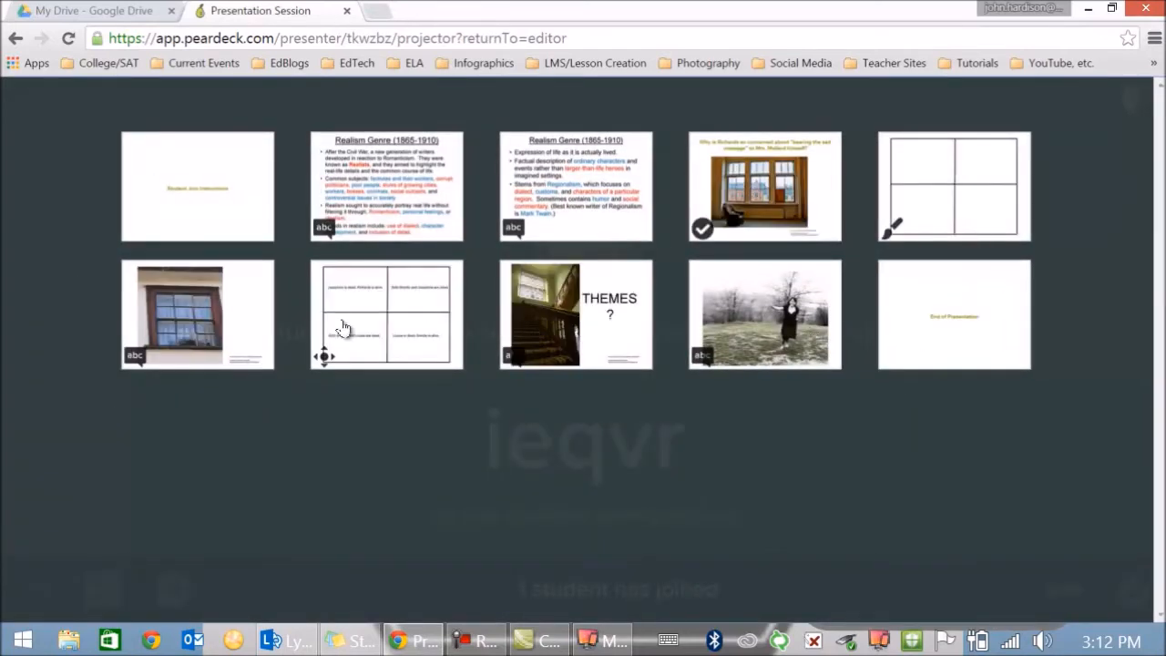
{"action": "mouse_move", "coordinate": [984, 481]}
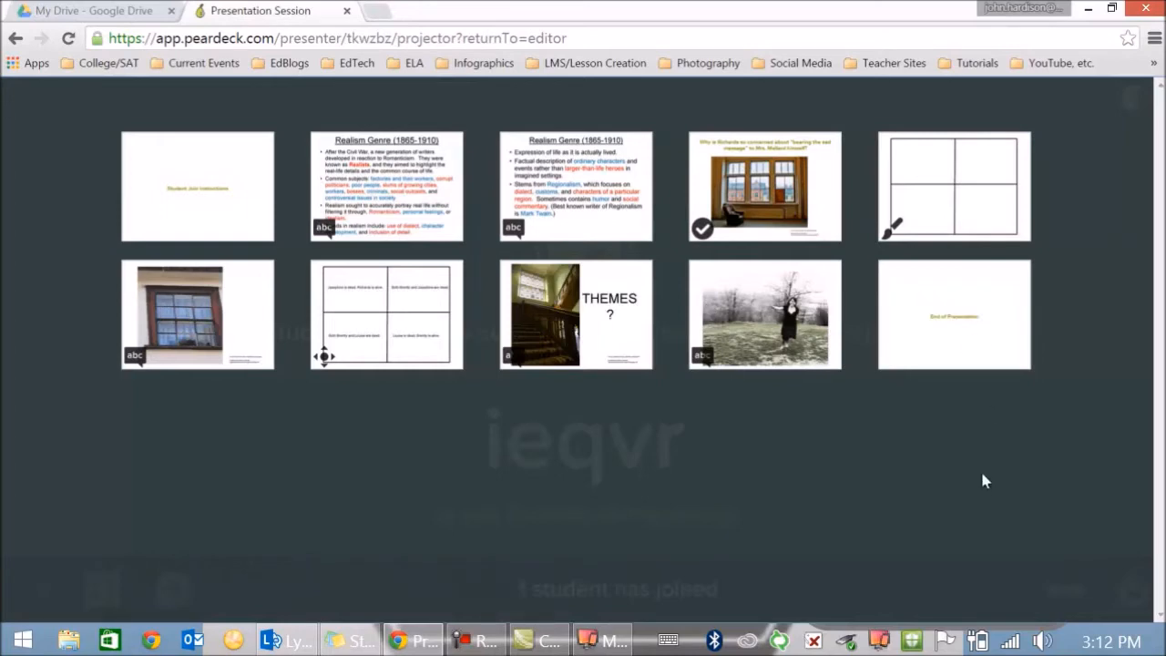
{"action": "mouse_move", "coordinate": [219, 173]}
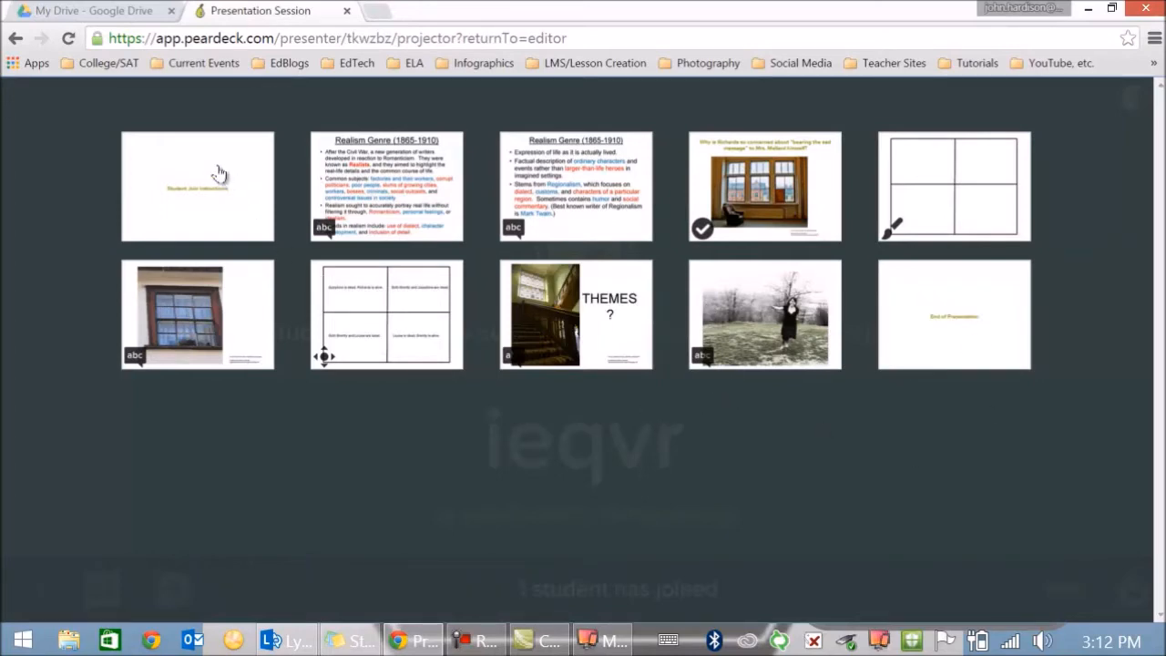
{"action": "left_click", "coordinate": [386, 186]}
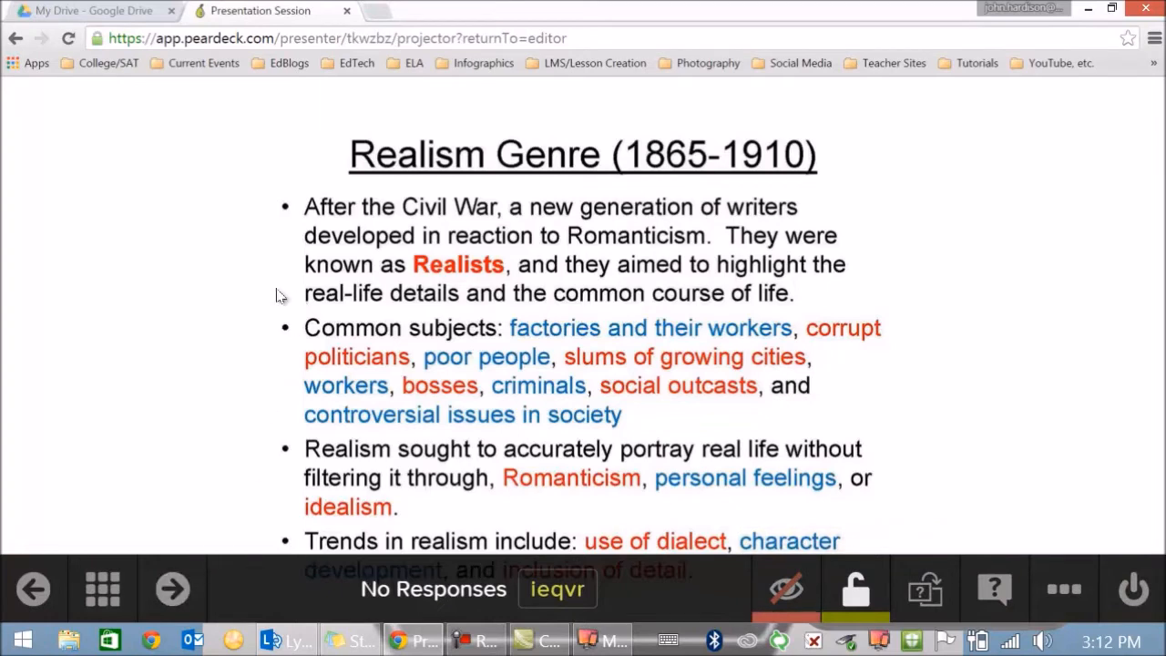
{"action": "mouse_move", "coordinate": [256, 318]}
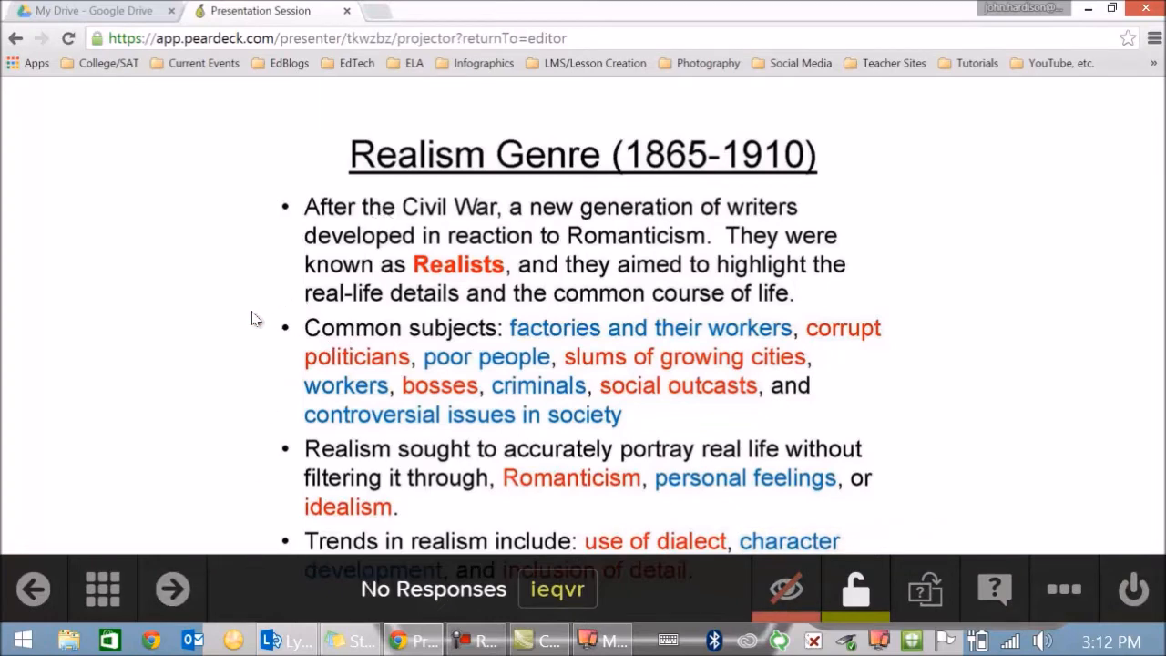
{"action": "mouse_move", "coordinate": [929, 257]}
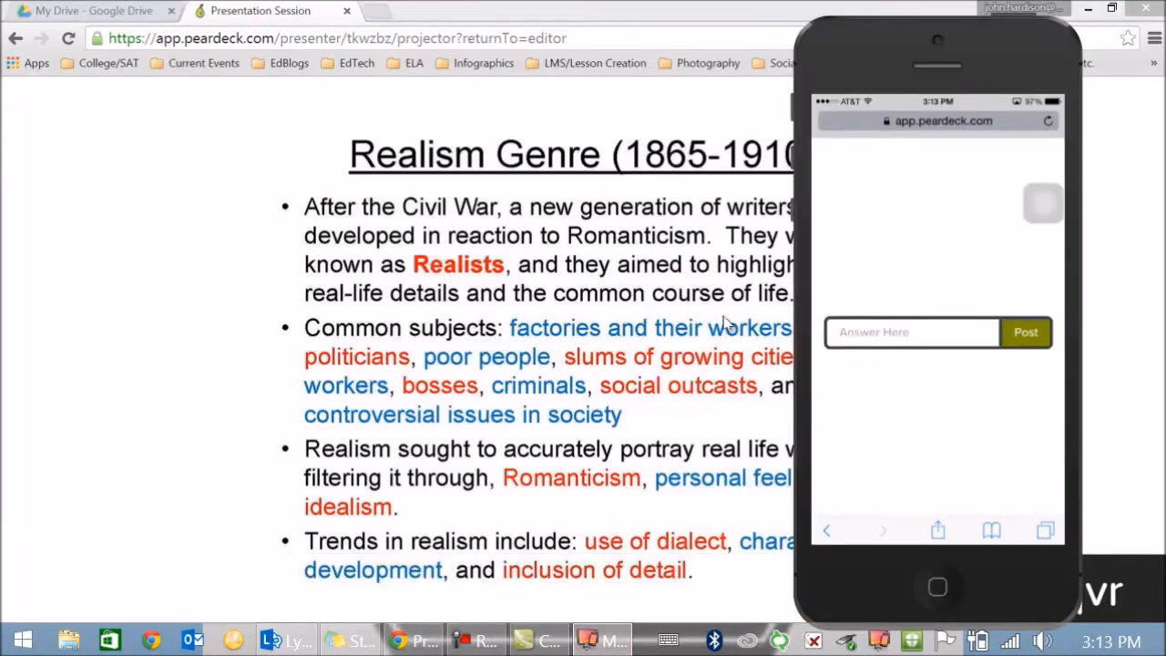
- Post the answer 'Poverty' from the student phone
{"action": "left_click", "coordinate": [911, 331]}
{"action": "type", "text": "Poverty"}
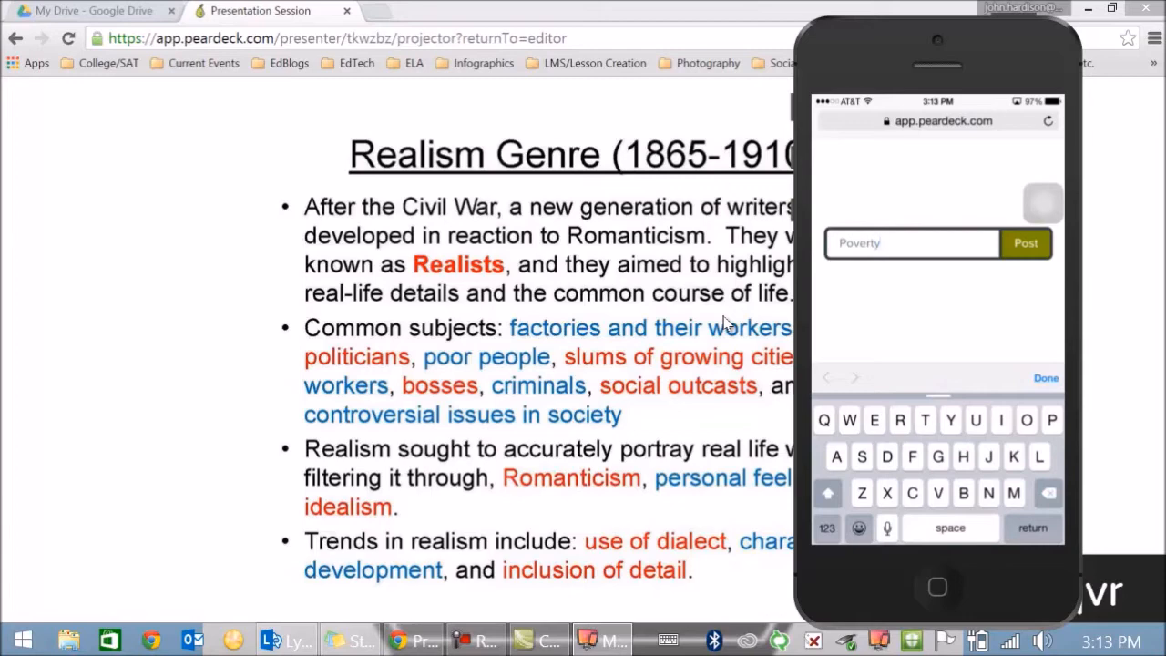
{"action": "left_click", "coordinate": [1046, 377]}
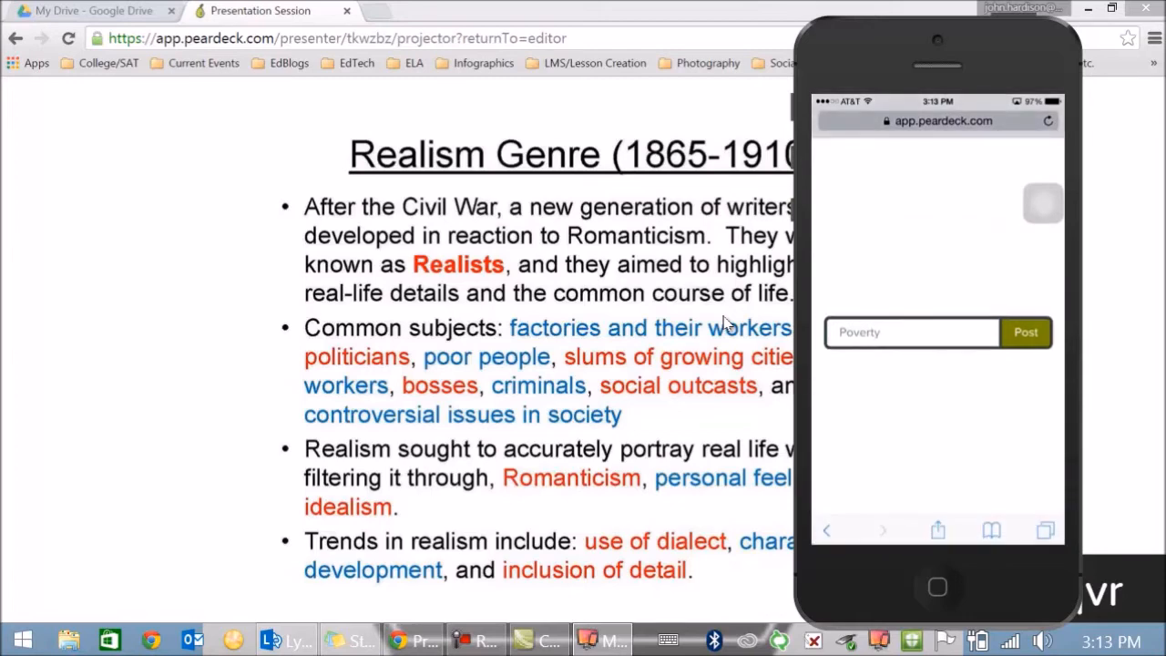
{"action": "left_click", "coordinate": [1025, 332]}
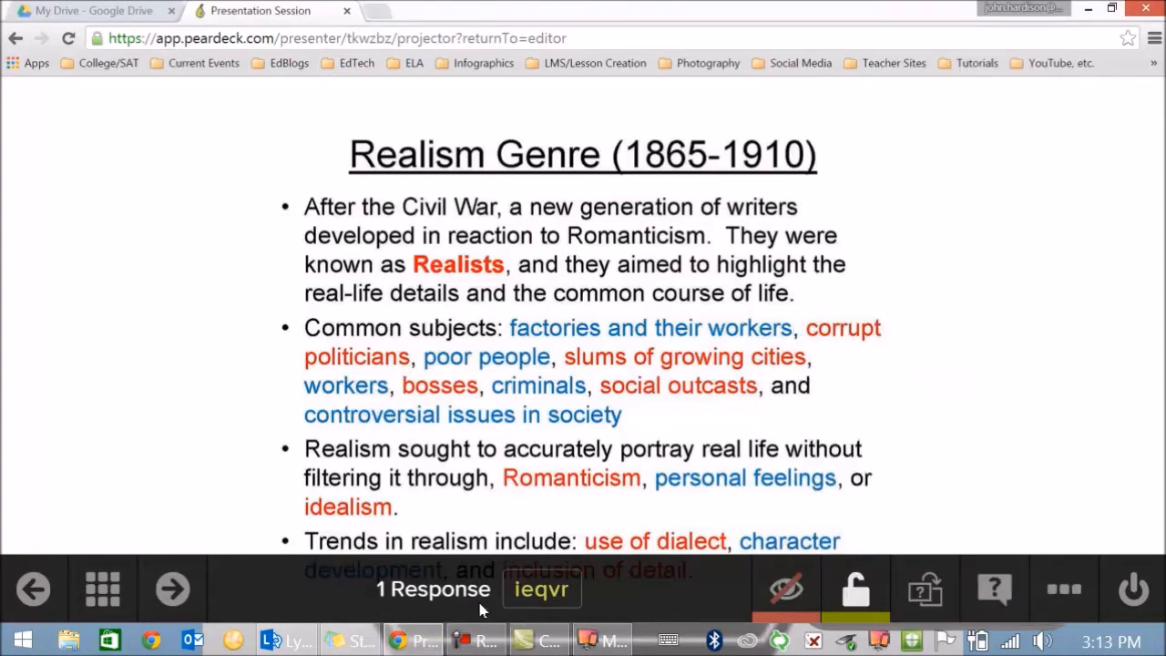
{"action": "mouse_move", "coordinate": [569, 599]}
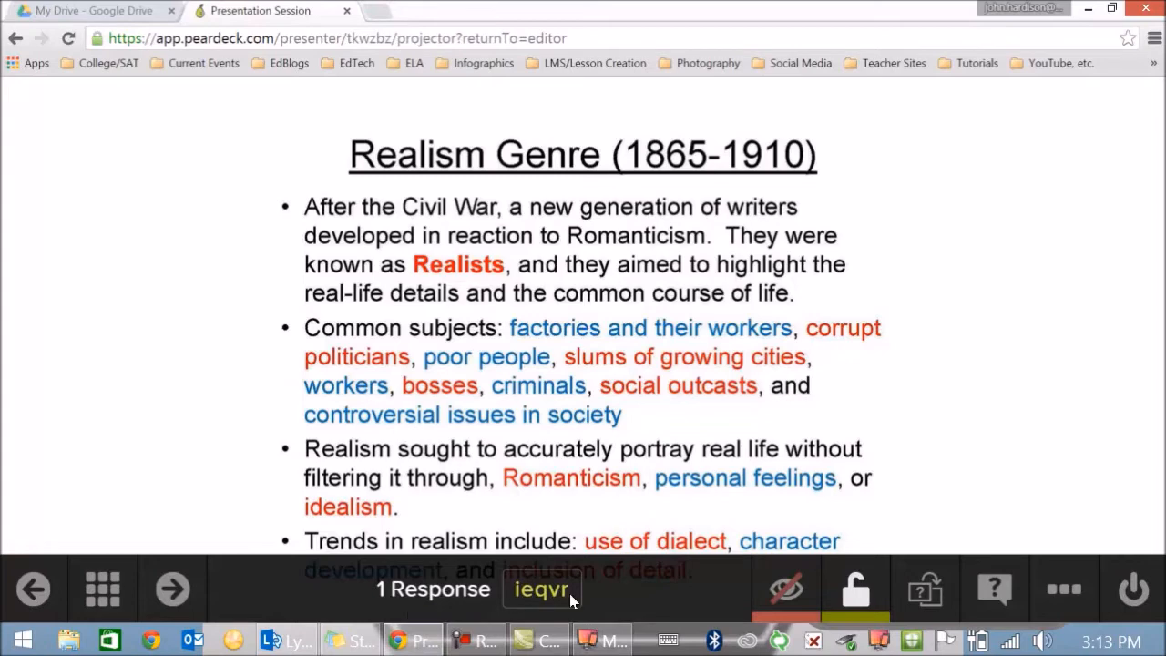
{"action": "mouse_move", "coordinate": [786, 589]}
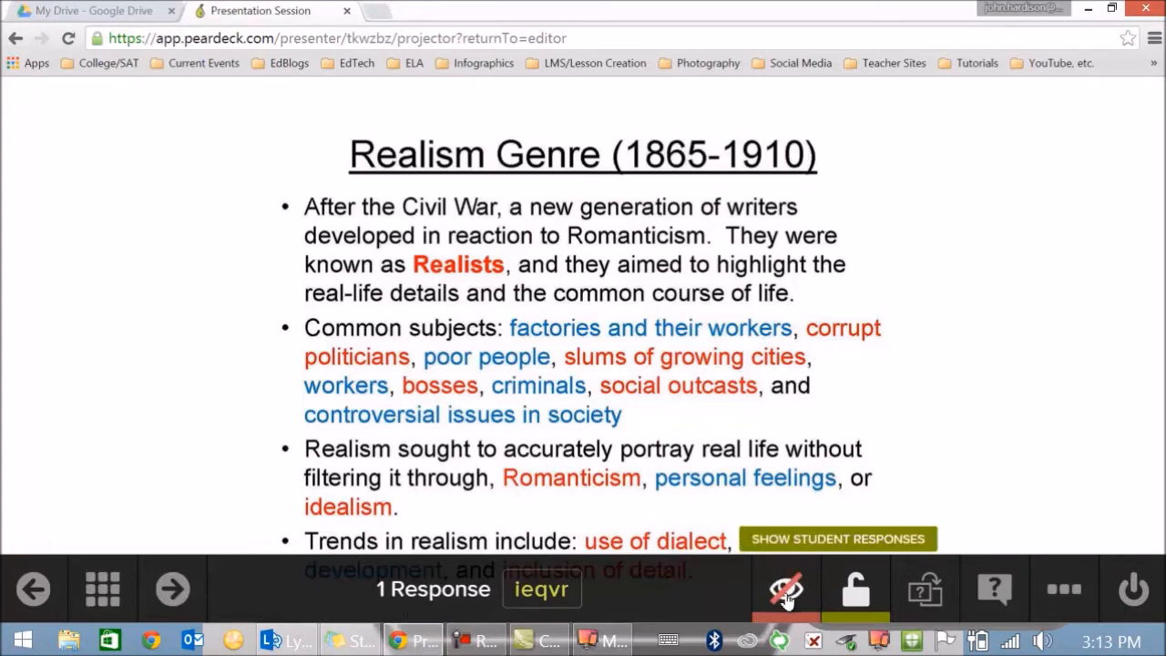
- Reveal and hide the 'Poverty' response, then advance to the next slide
{"action": "left_click", "coordinate": [837, 539]}
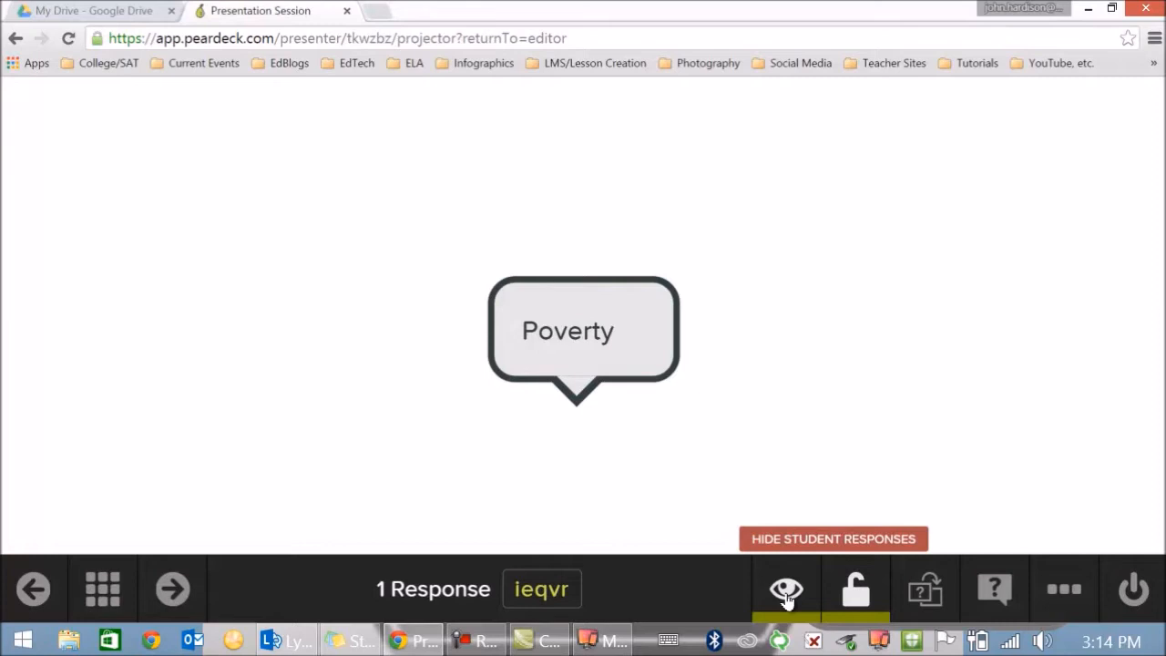
{"action": "left_click", "coordinate": [172, 588]}
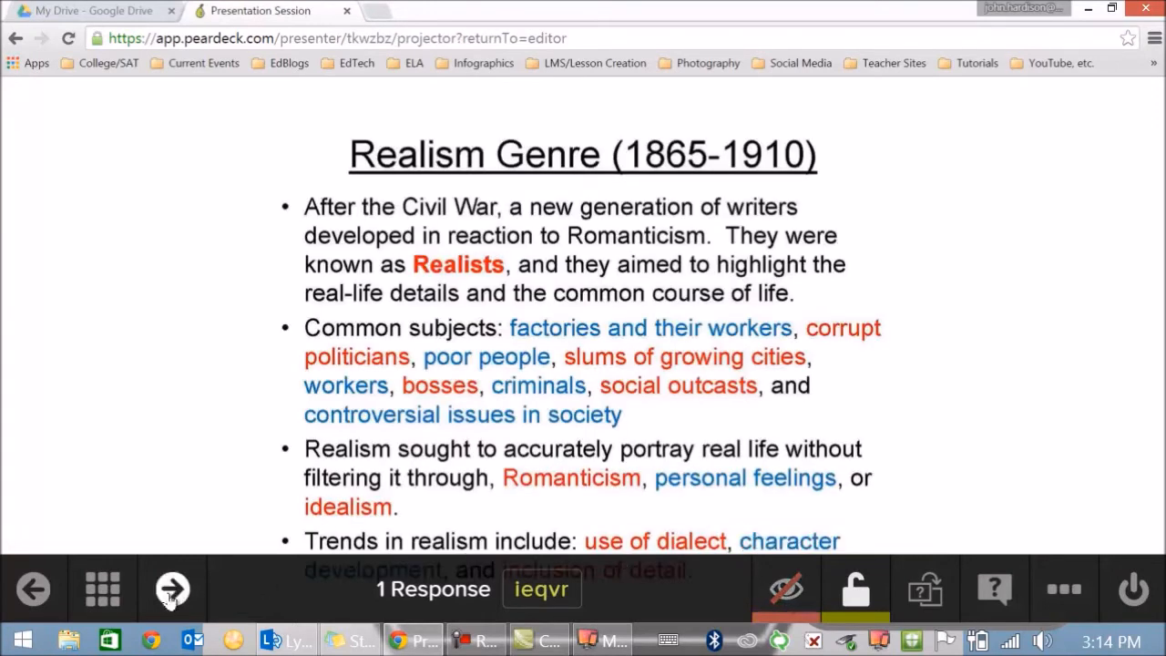
{"action": "left_click", "coordinate": [172, 588]}
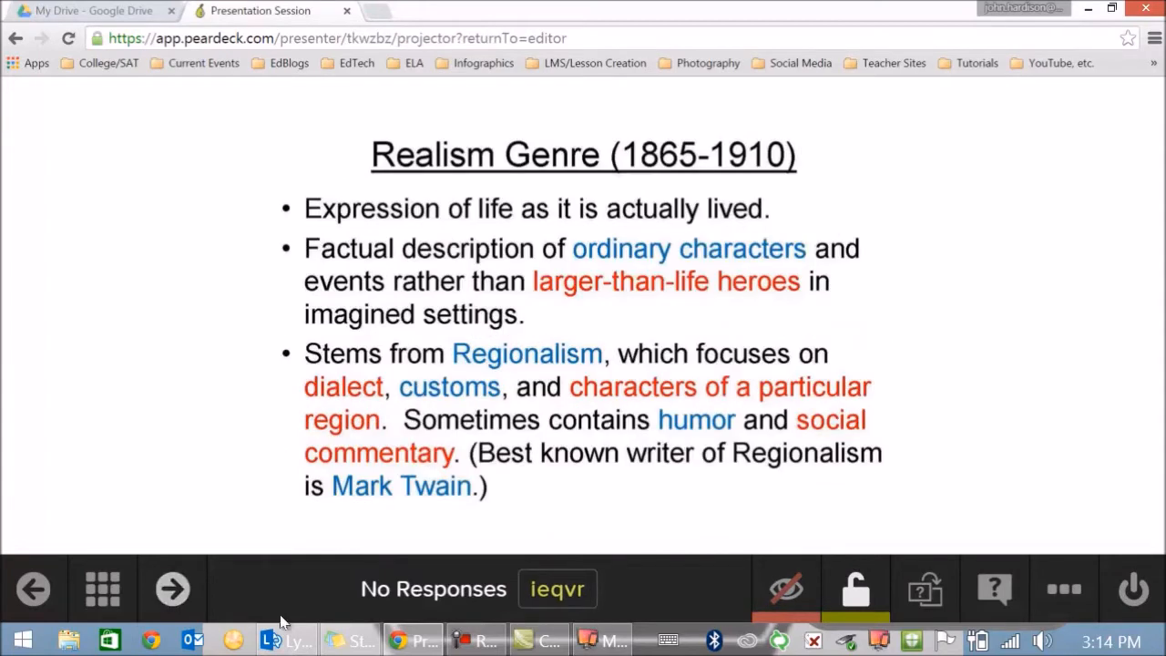
- Post 'Just give an example.' as the student's answer on the phone
{"action": "left_click", "coordinate": [601, 640]}
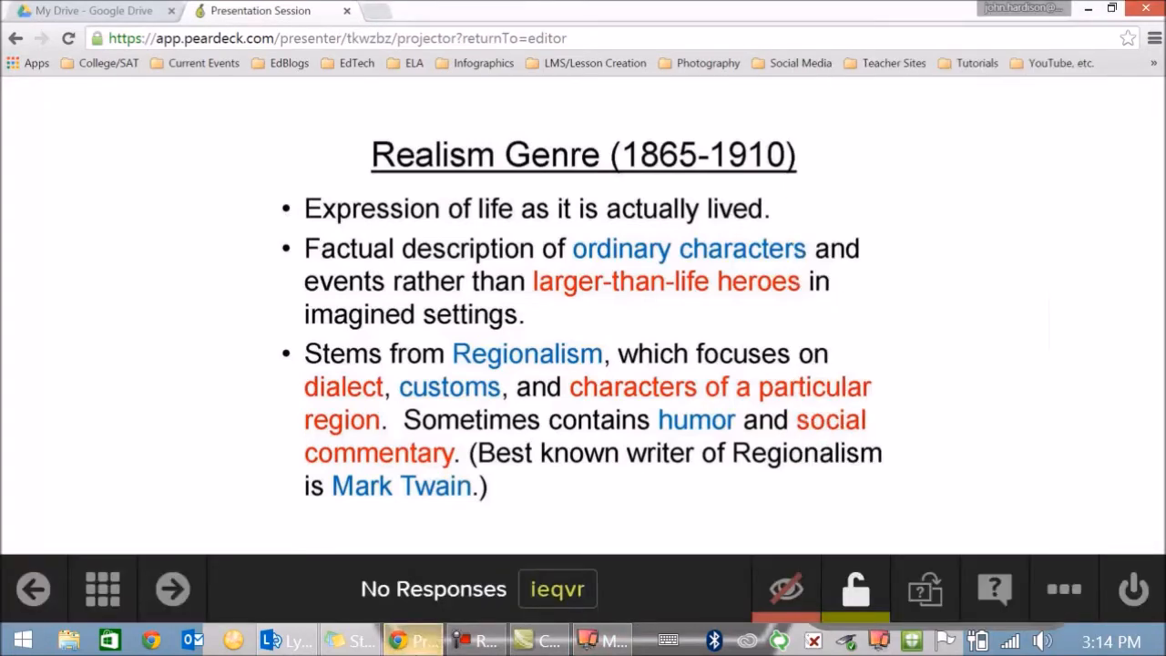
{"action": "mouse_move", "coordinate": [192, 436]}
{"action": "type", "text": "Jus"}
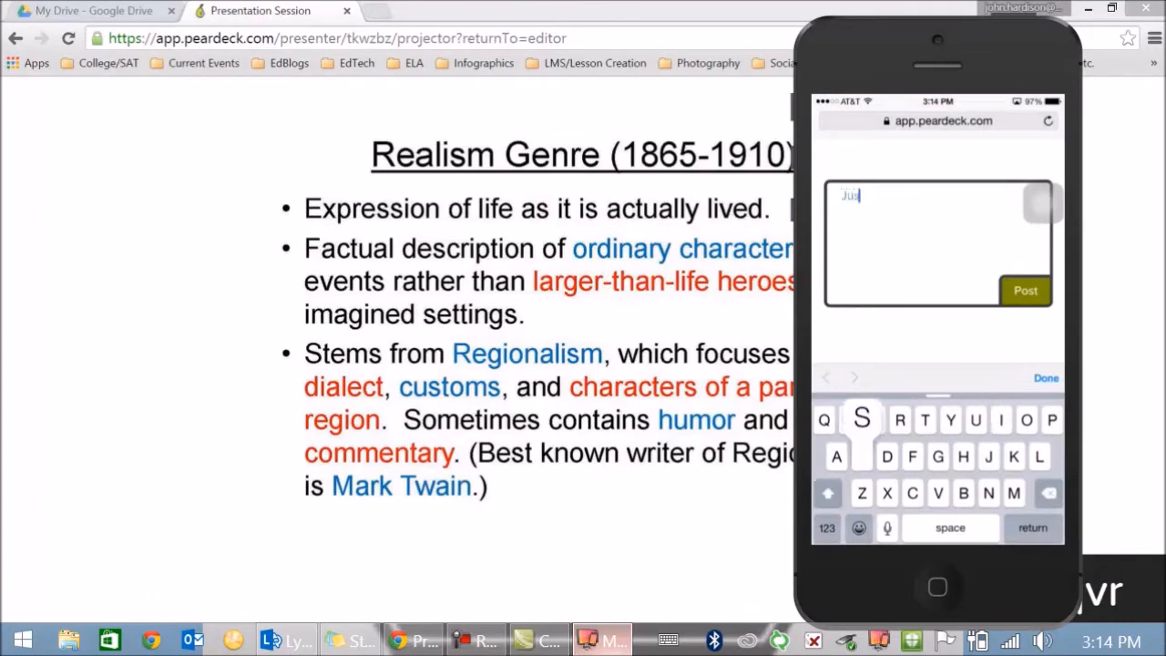
{"action": "type", "text": "t"}
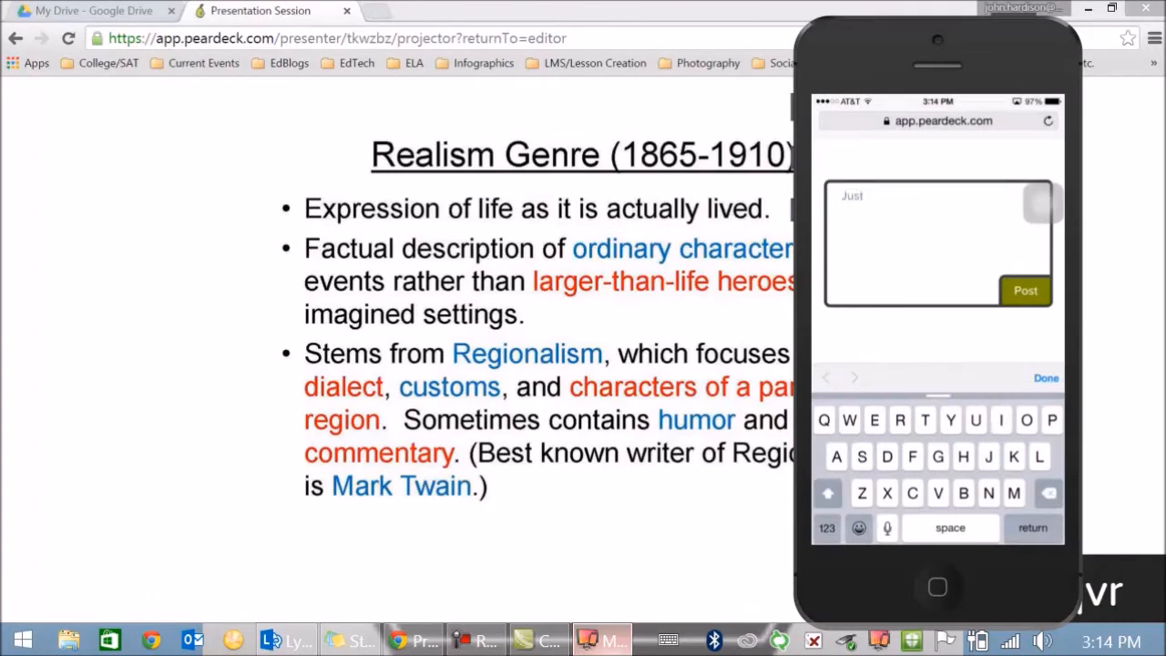
{"action": "type", "text": "give an example."}
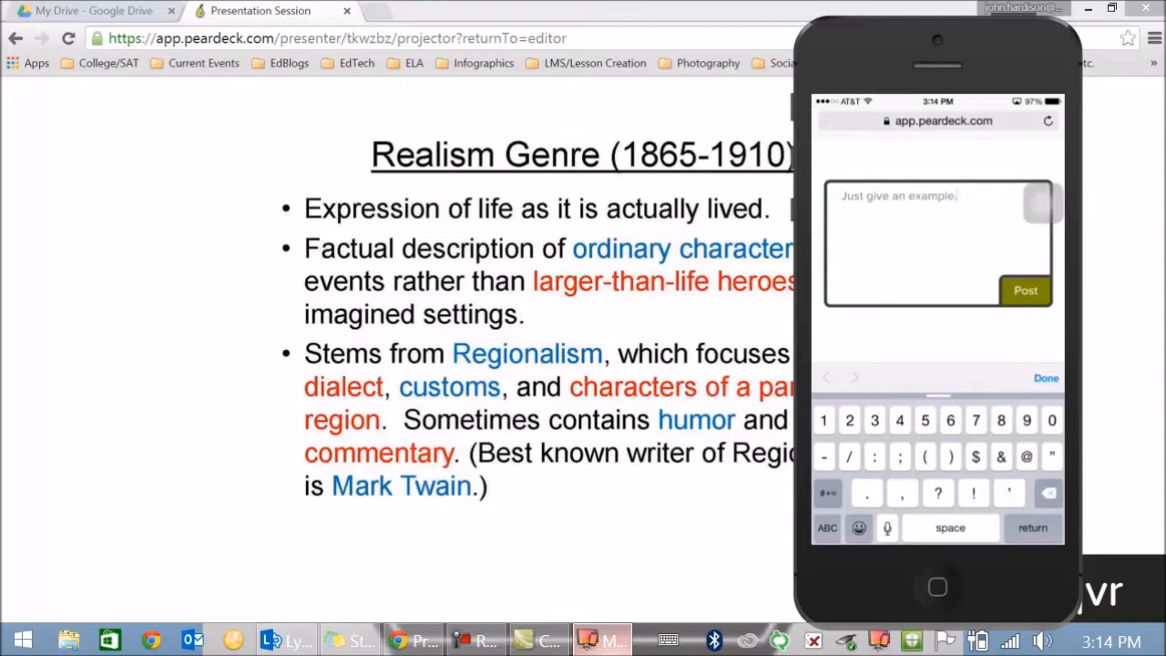
{"action": "left_click", "coordinate": [1024, 290]}
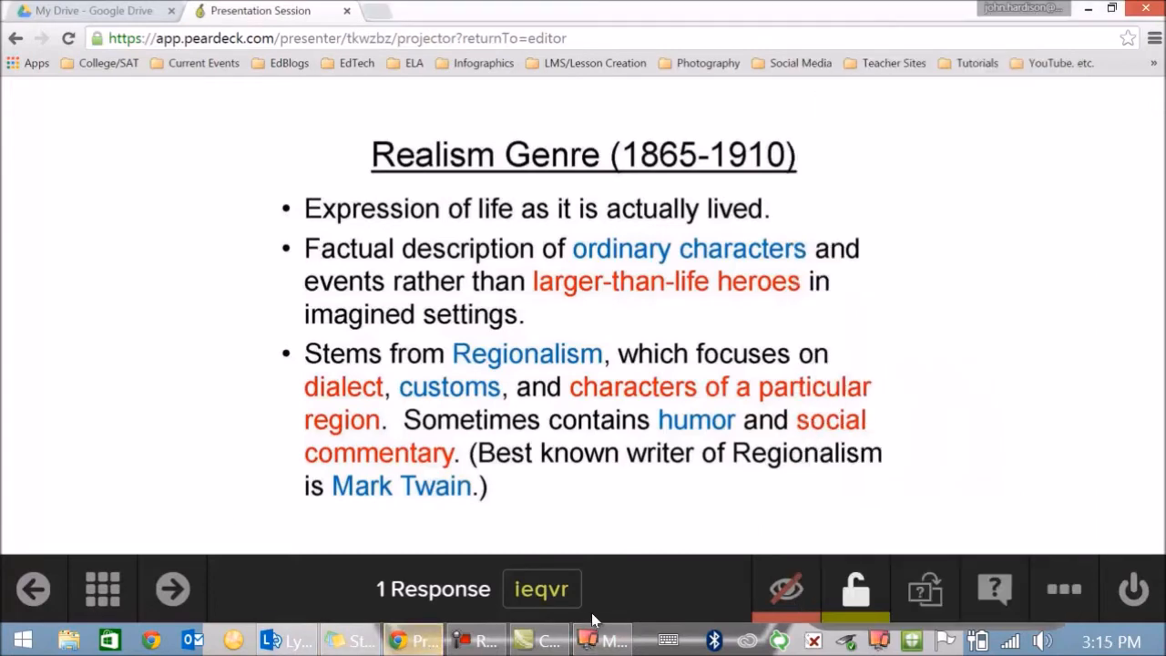
- Reveal the 'Just give an example.' response and lock student responses
{"action": "left_click", "coordinate": [785, 588]}
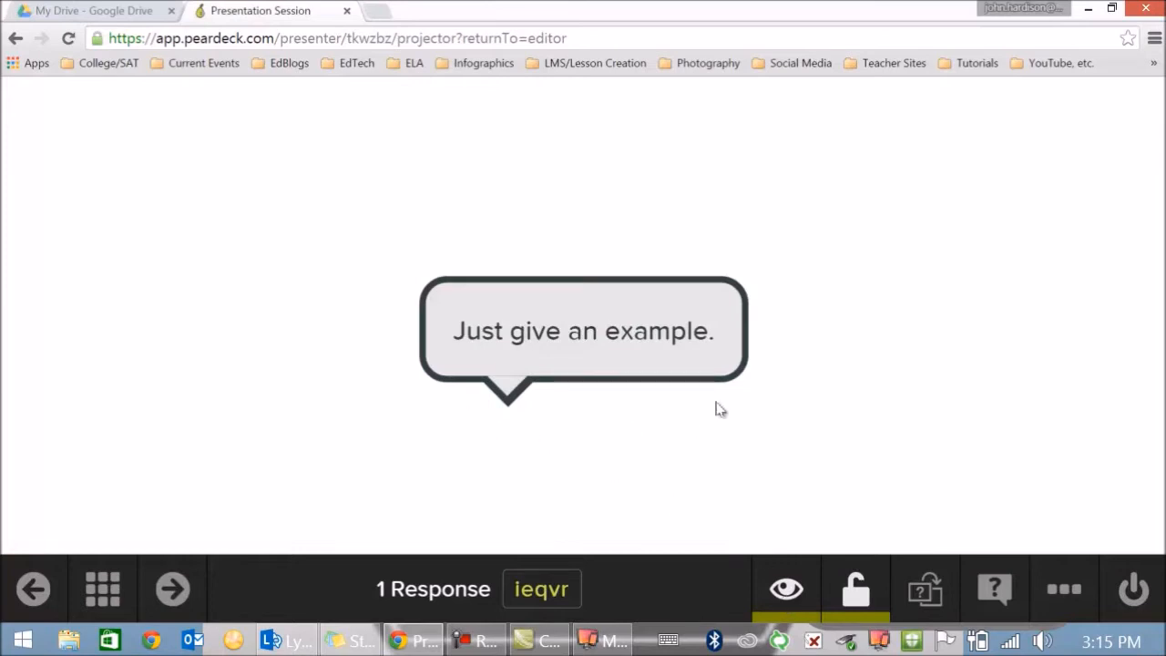
{"action": "mouse_move", "coordinate": [843, 385]}
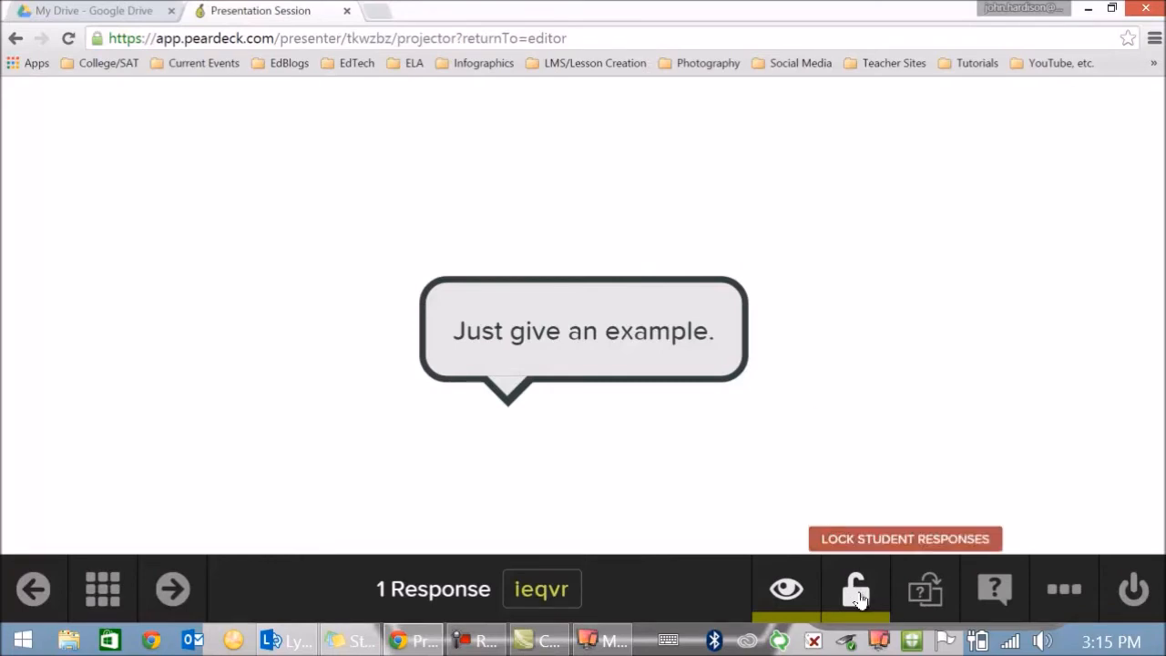
{"action": "left_click", "coordinate": [854, 588]}
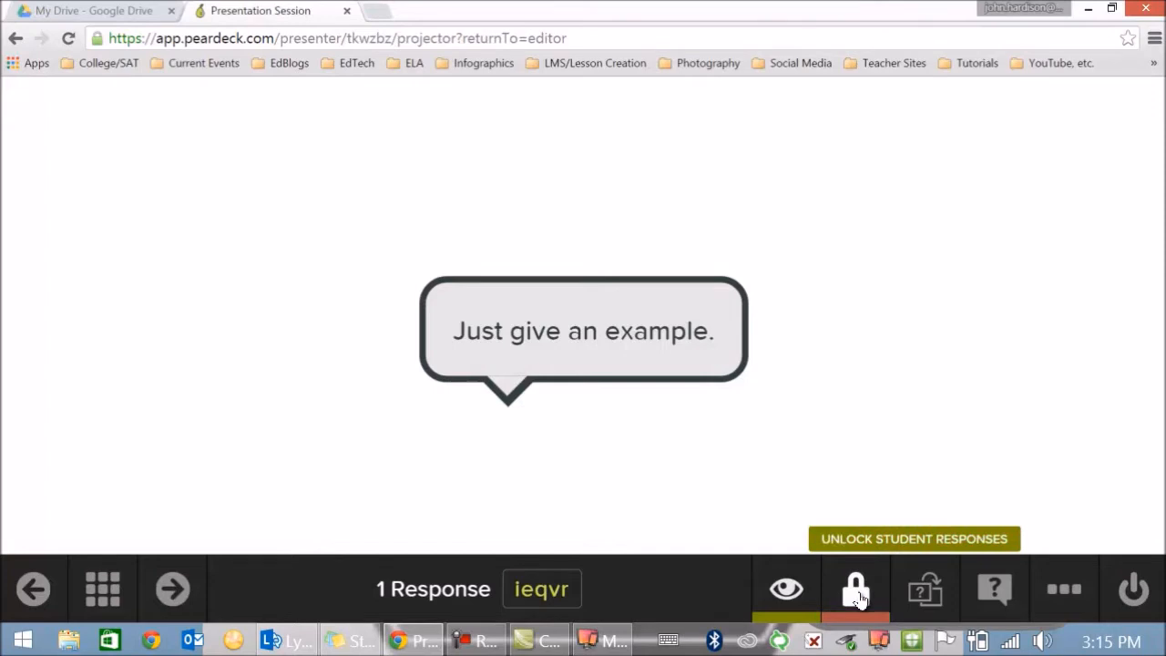
{"action": "left_click", "coordinate": [855, 588]}
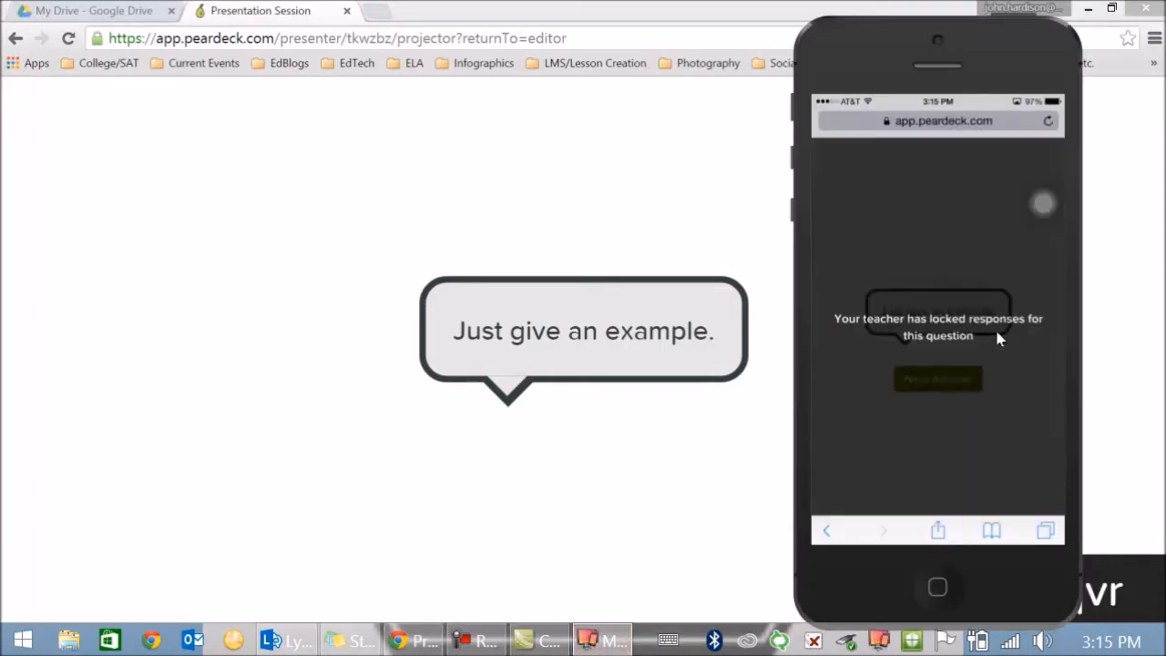
{"action": "left_click", "coordinate": [413, 639]}
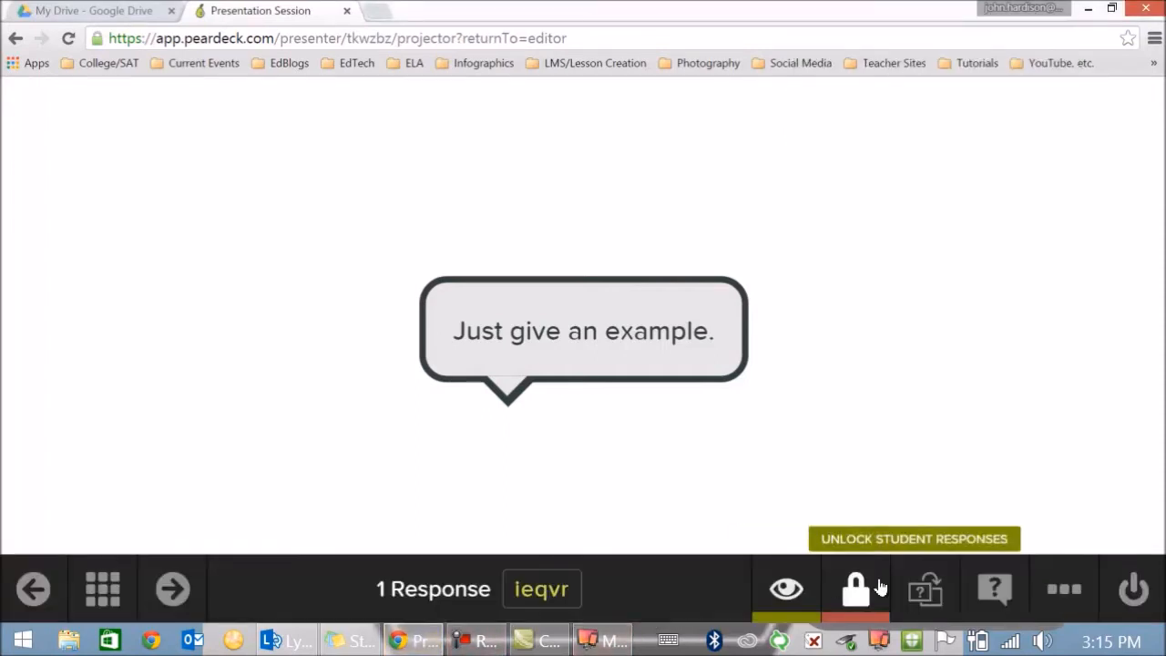
{"action": "mouse_move", "coordinate": [925, 590]}
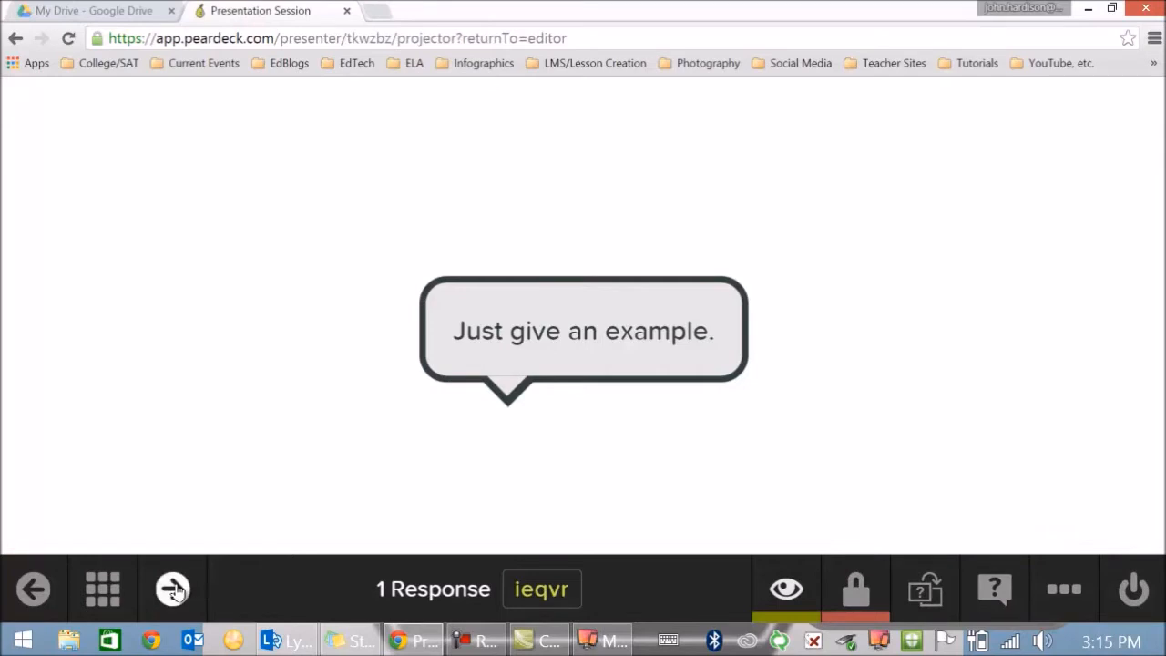
- Advance to the Richards multiple-choice slide and submit a student's answer
{"action": "left_click", "coordinate": [172, 588]}
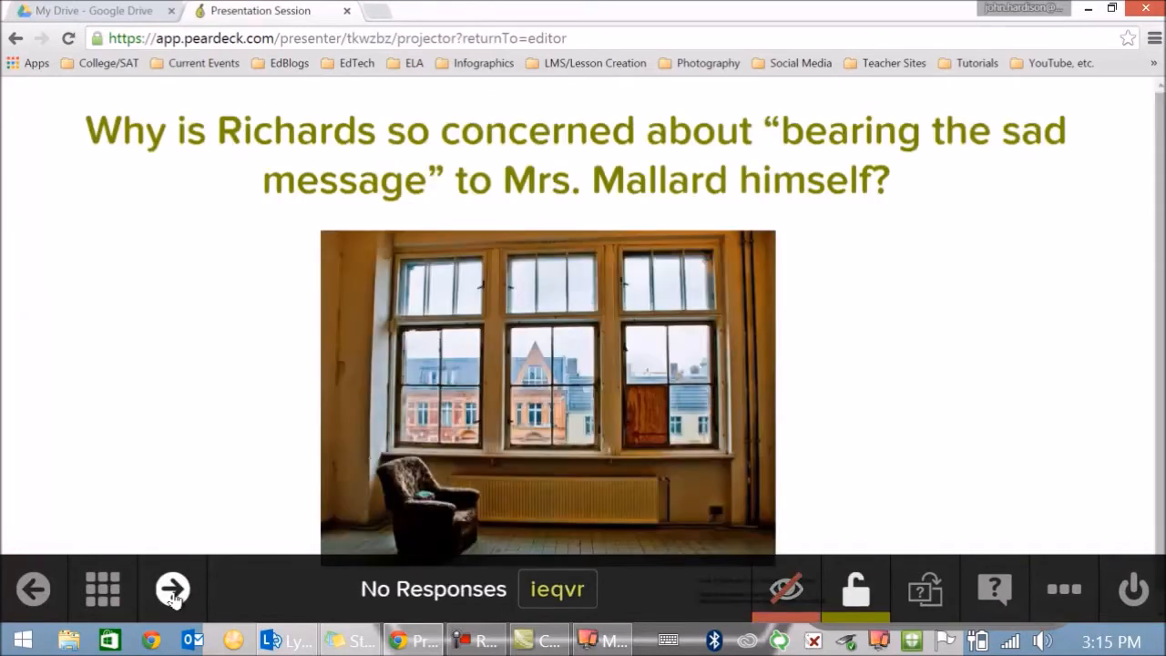
{"action": "mouse_move", "coordinate": [173, 569]}
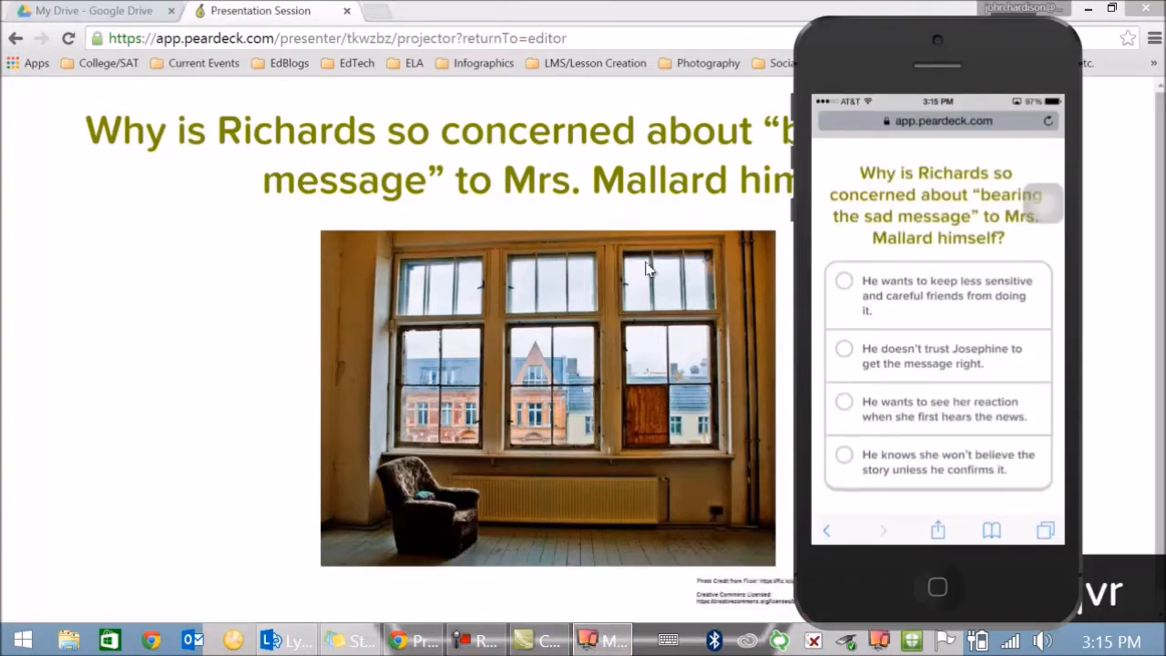
{"action": "left_click", "coordinate": [843, 281]}
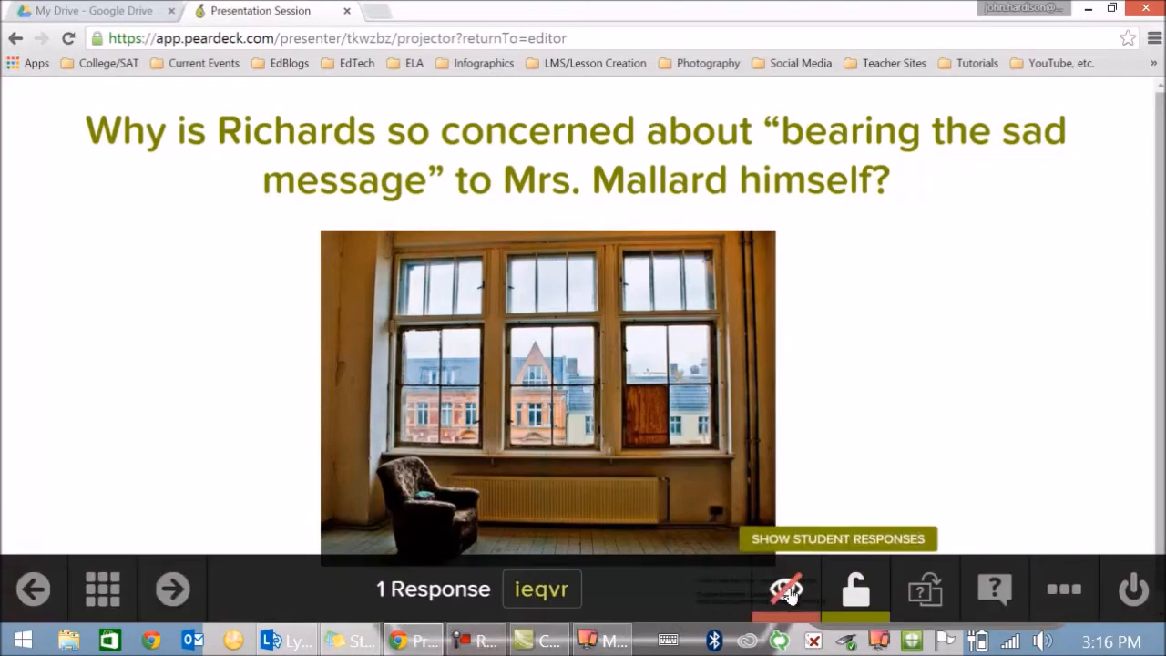
- Reveal the Richards question tally showing one vote for option A
{"action": "left_click", "coordinate": [837, 538]}
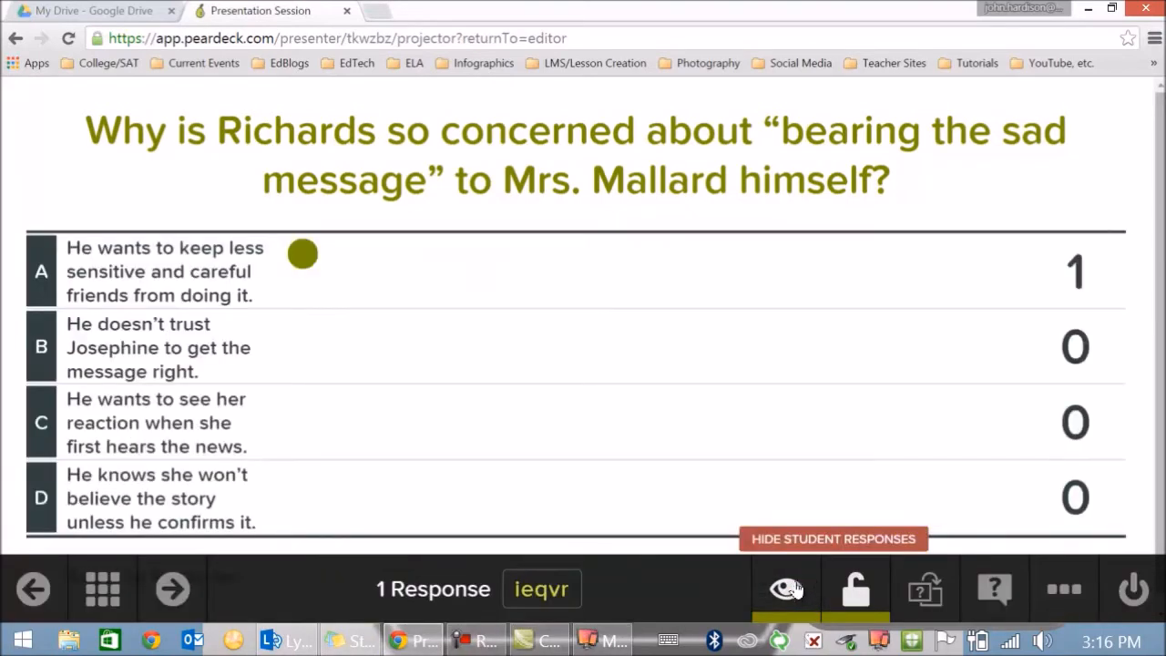
{"action": "left_click", "coordinate": [785, 589]}
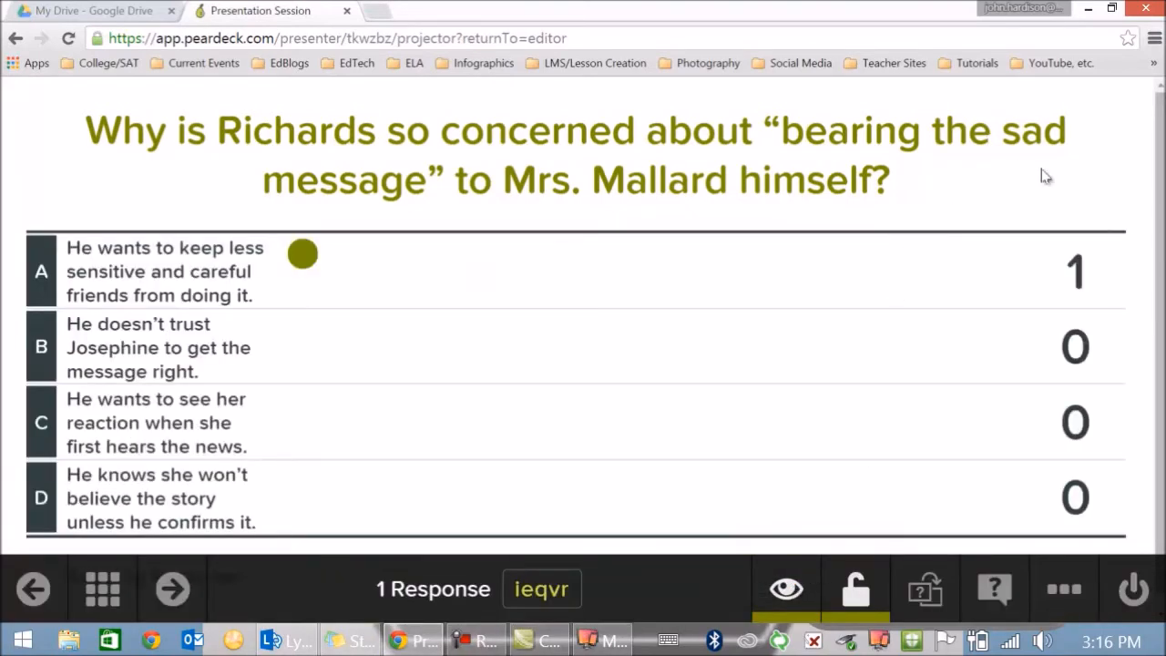
{"action": "mouse_move", "coordinate": [1011, 466]}
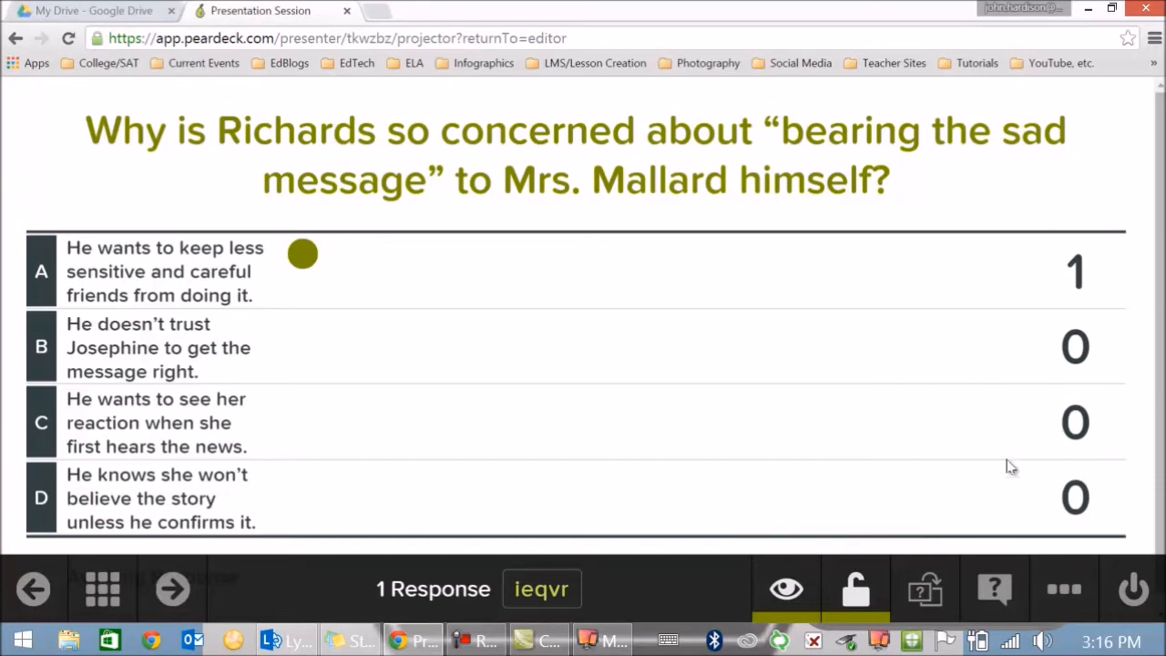
{"action": "mouse_move", "coordinate": [991, 502]}
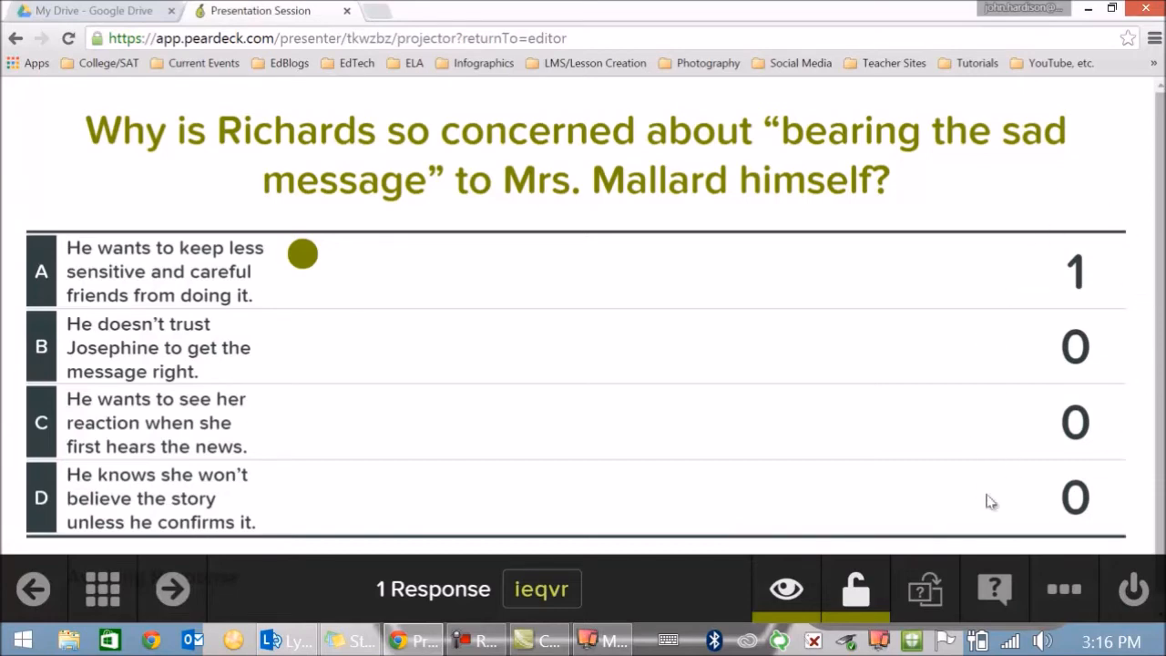
{"action": "mouse_move", "coordinate": [1040, 211]}
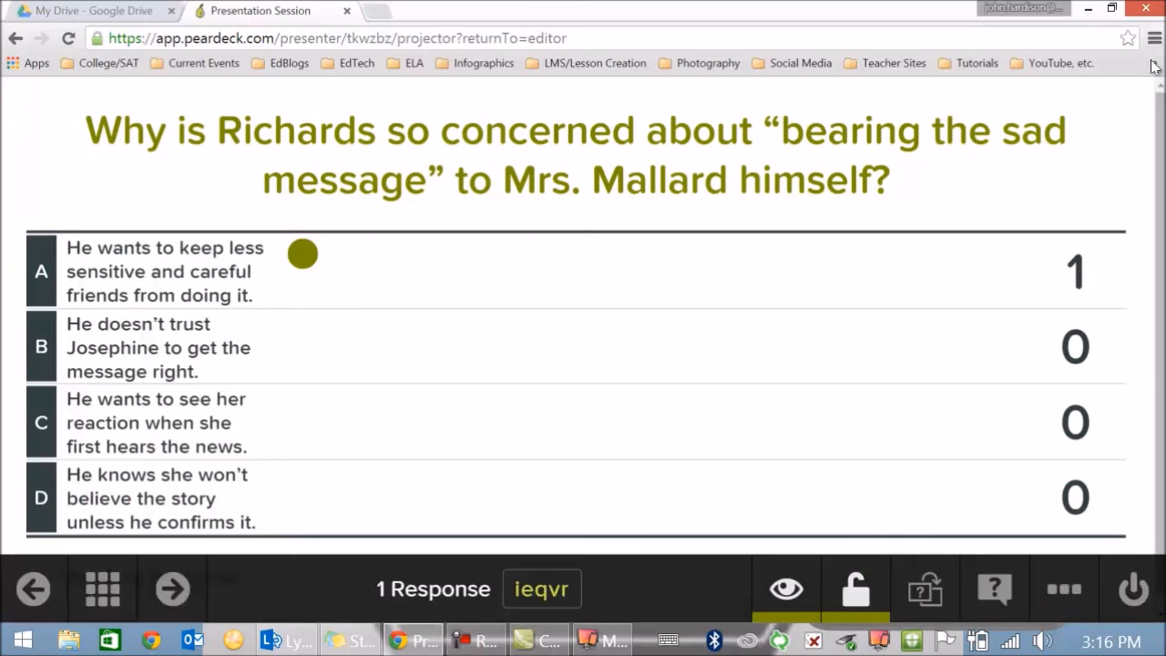
{"action": "mouse_move", "coordinate": [1037, 519]}
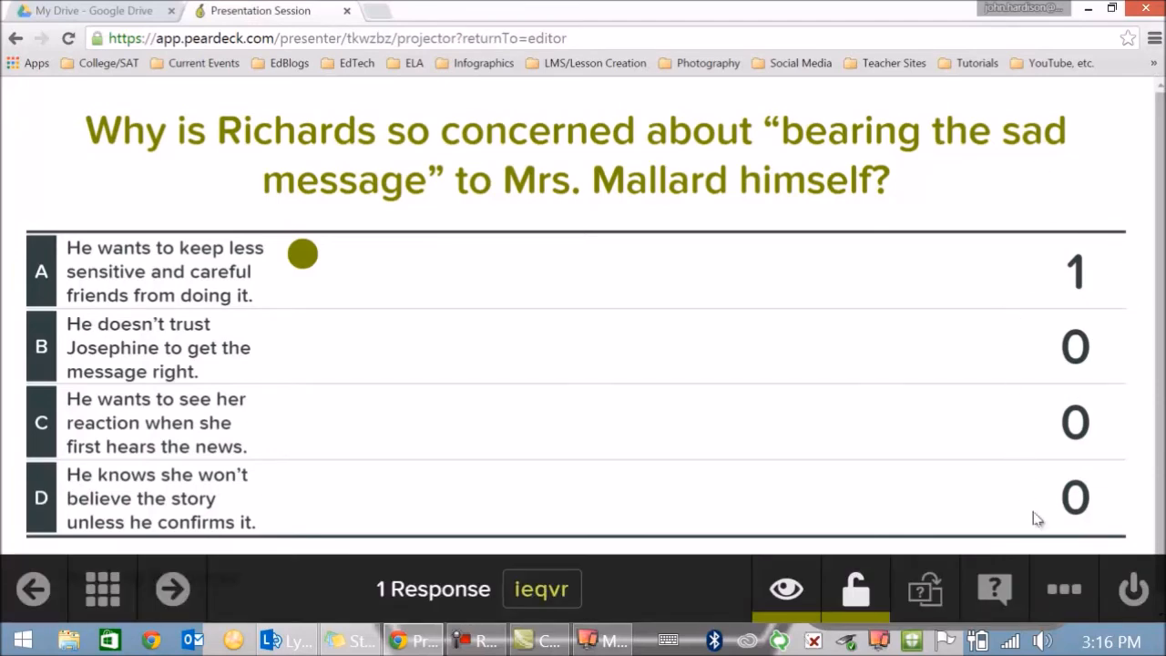
{"action": "mouse_move", "coordinate": [1106, 173]}
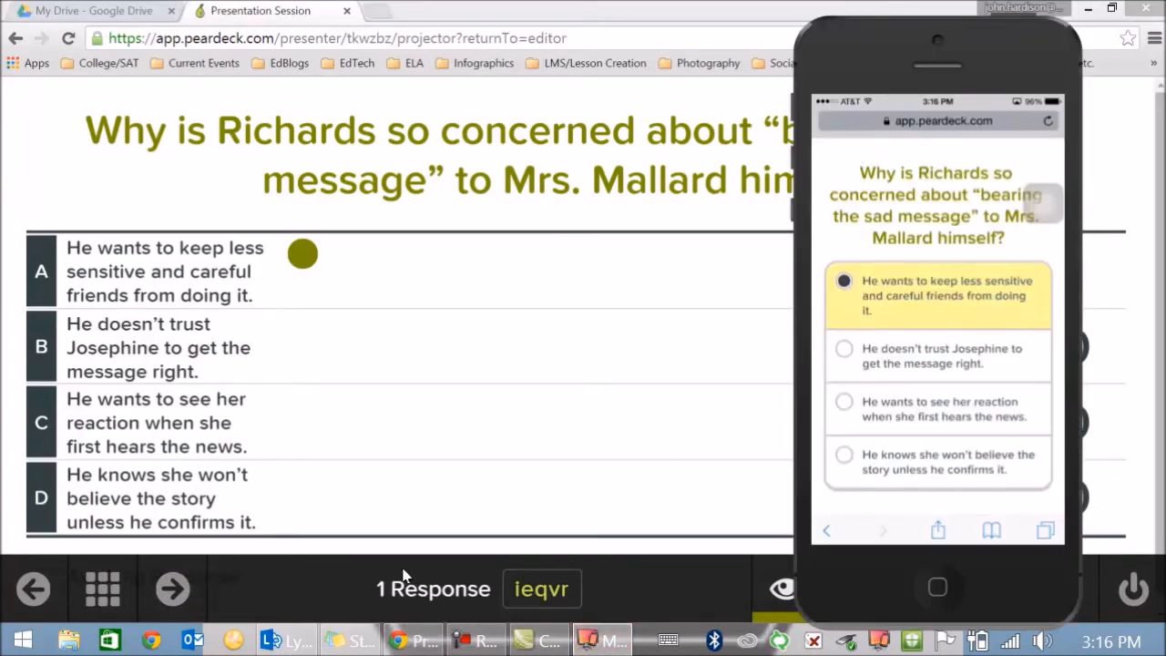
{"action": "mouse_move", "coordinate": [172, 589]}
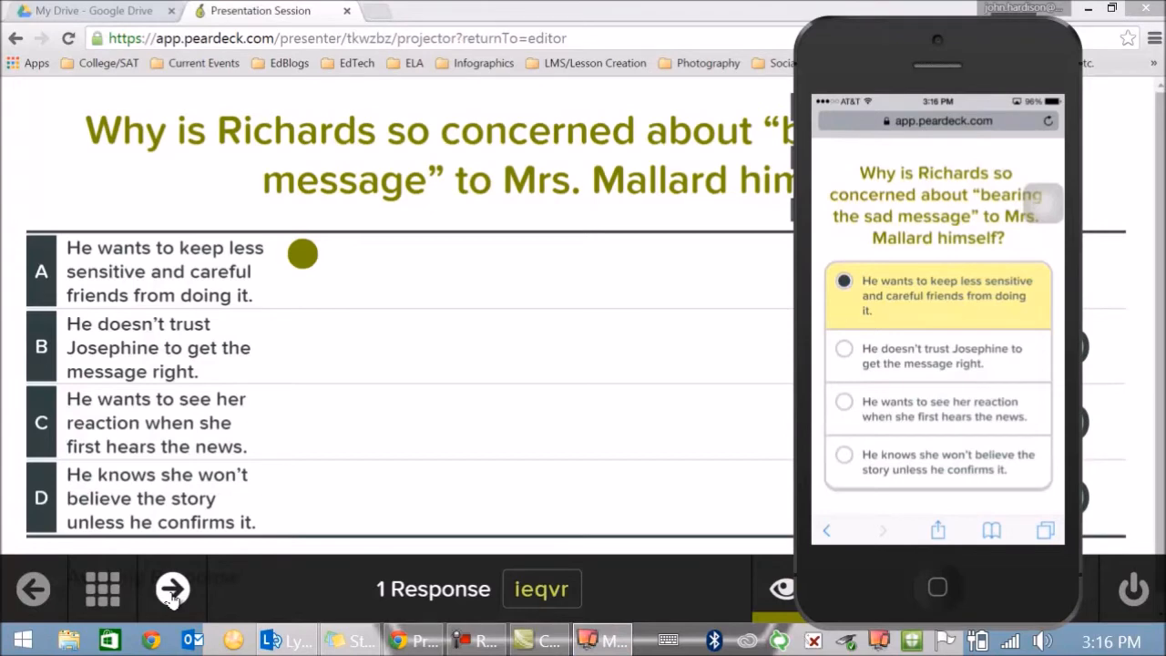
- Advance to the drawing slide with the four-square grid
{"action": "left_click", "coordinate": [172, 587]}
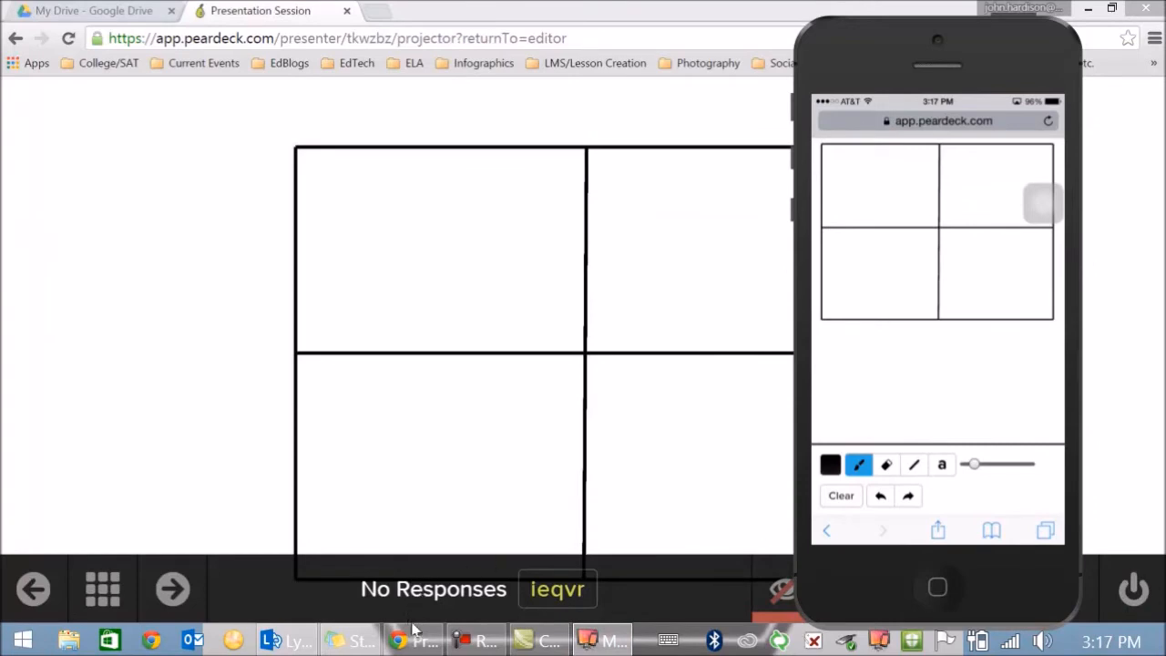
{"action": "mouse_move", "coordinate": [338, 590]}
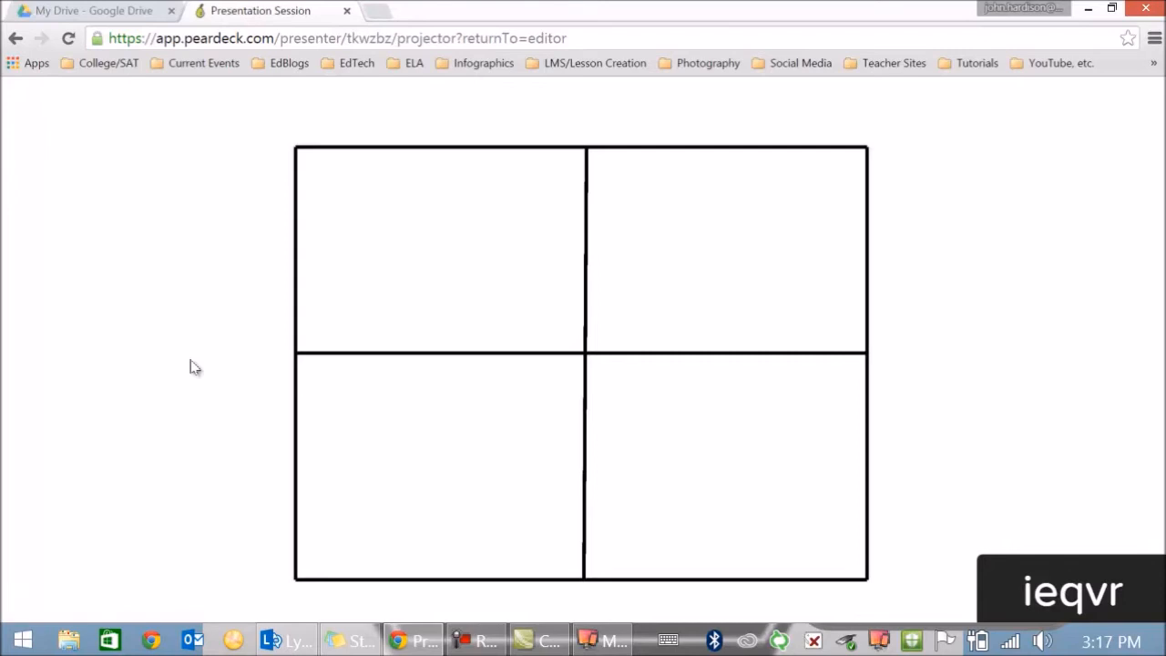
{"action": "mouse_move", "coordinate": [208, 364]}
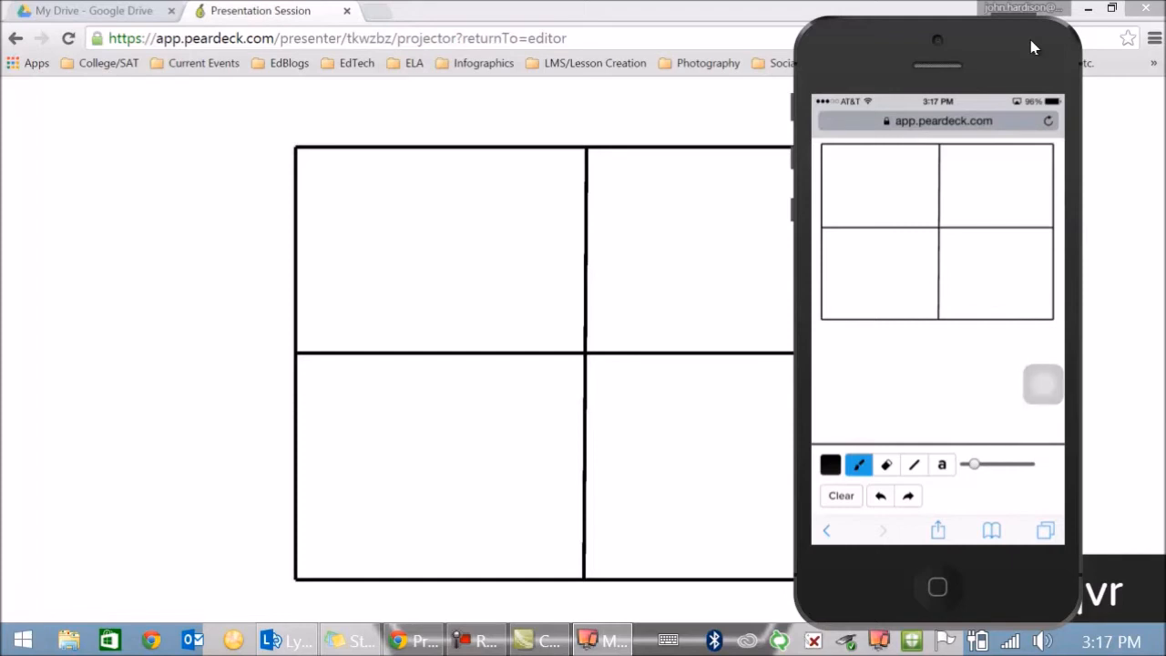
- Draw red strokes, erase some, then draw yellow straight lines on the four-square grid
{"action": "left_click", "coordinate": [830, 465]}
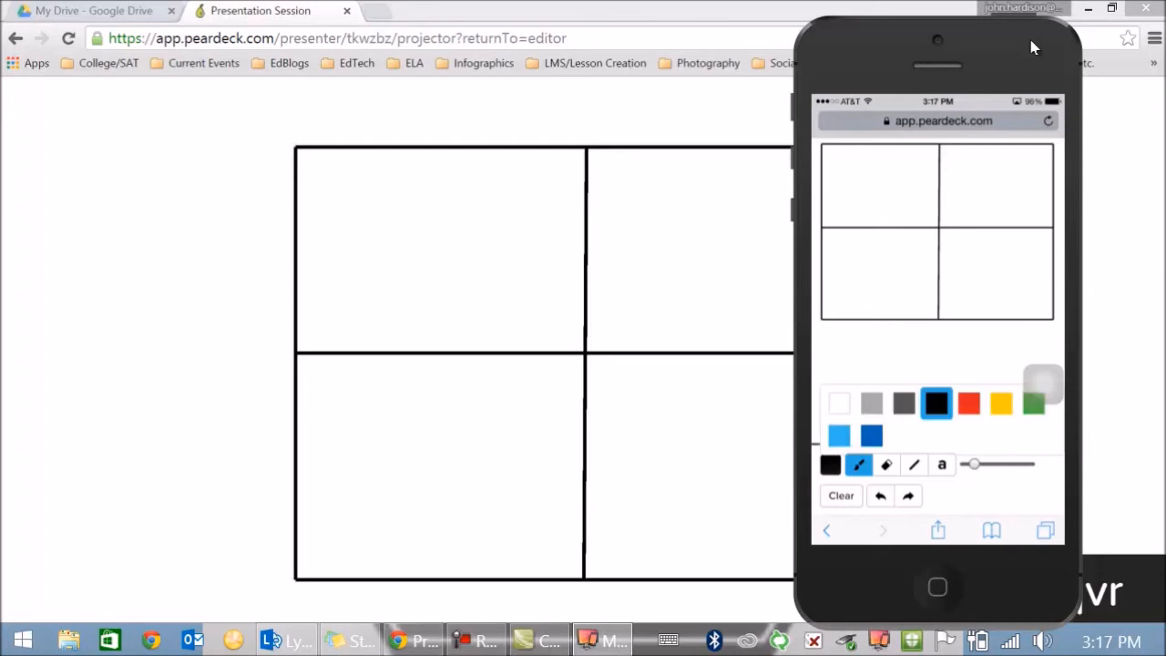
{"action": "left_click", "coordinate": [968, 403]}
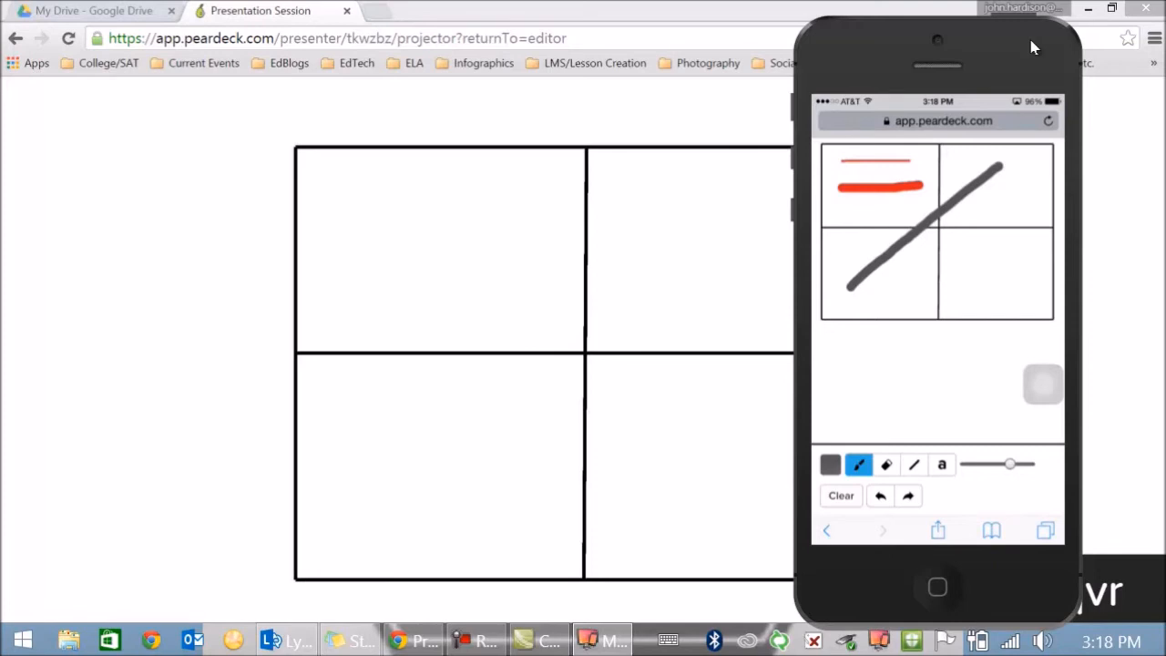
{"action": "left_click", "coordinate": [886, 465]}
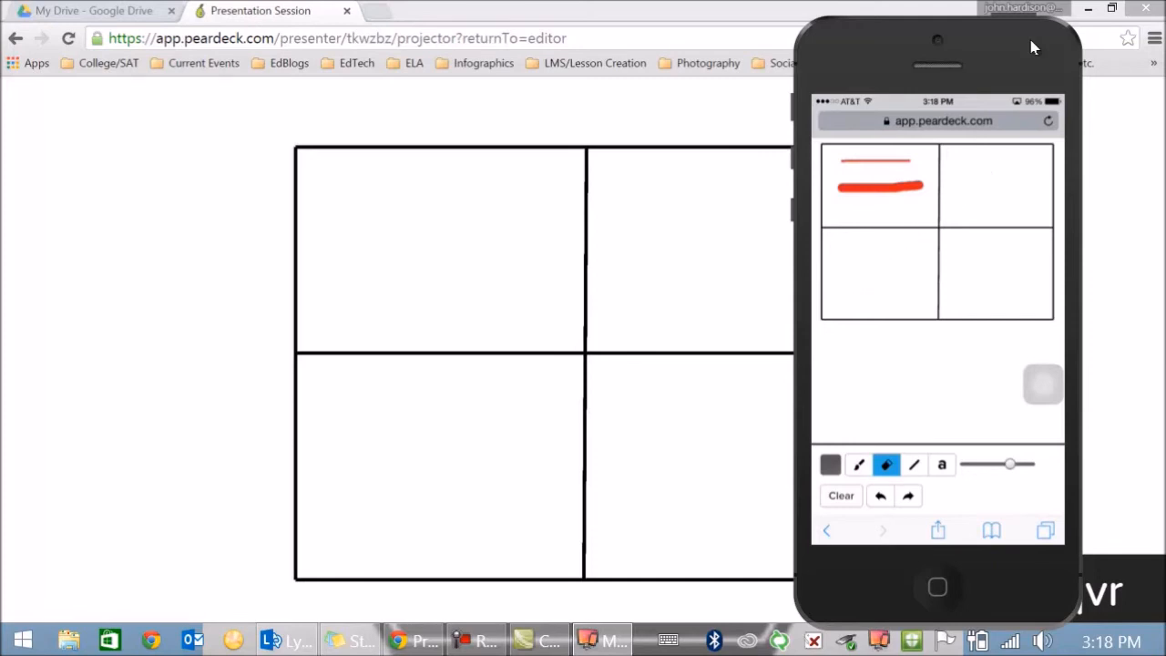
{"action": "left_click", "coordinate": [914, 465]}
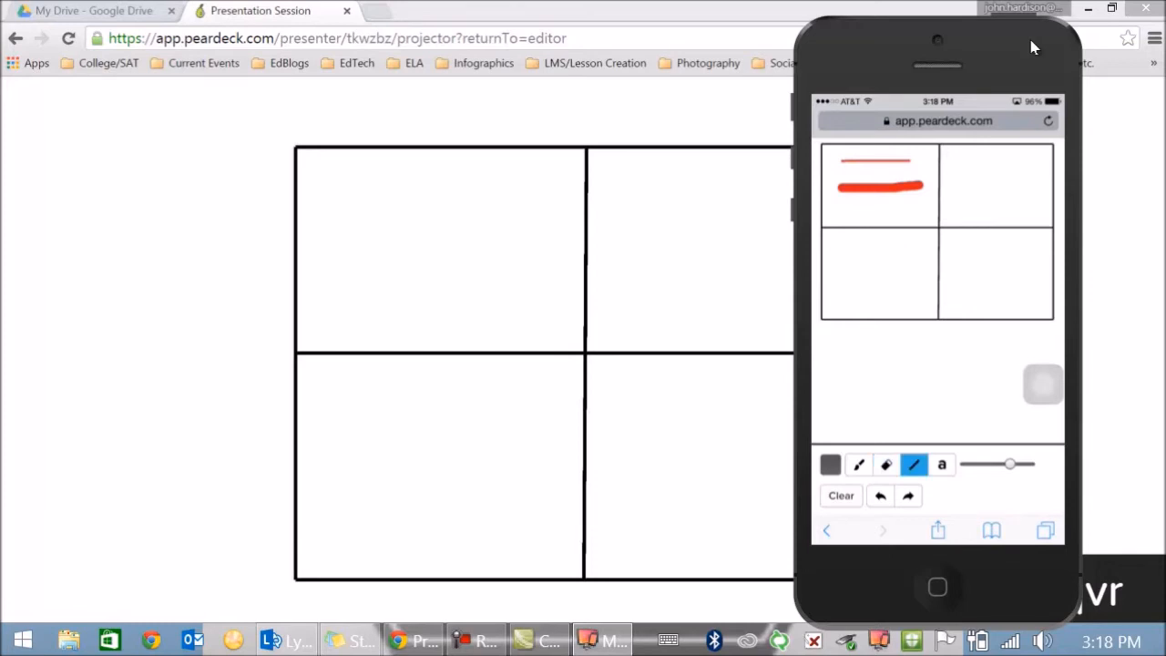
{"action": "left_click", "coordinate": [830, 464]}
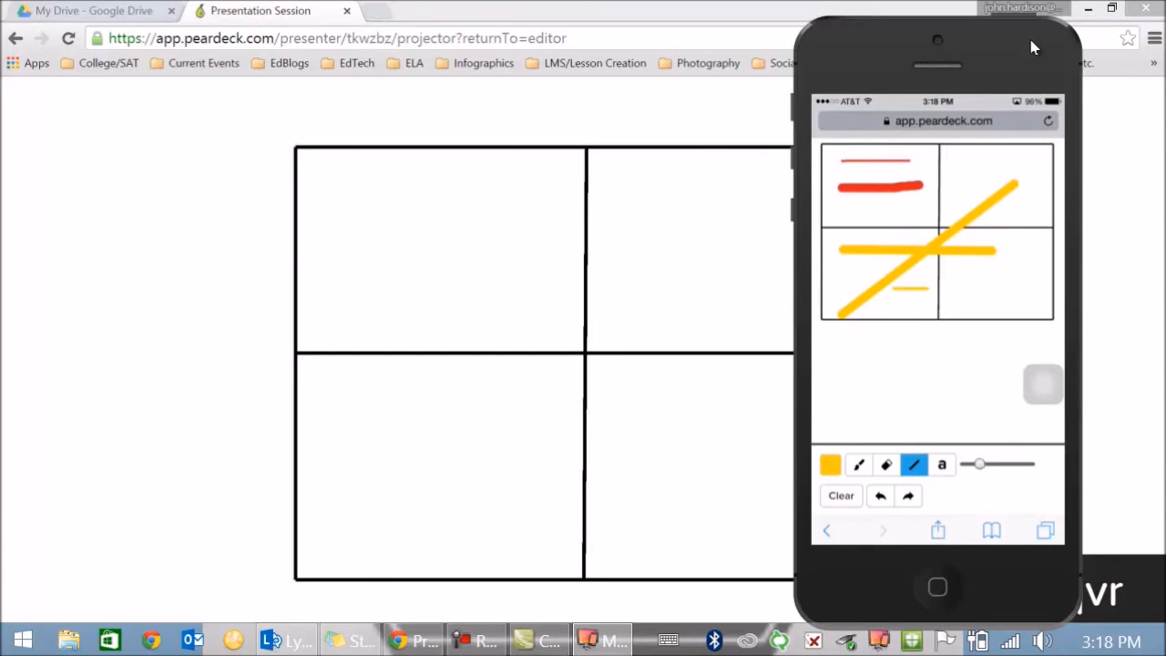
- Place an 'Example' text label on the student's grid drawing on the phone
{"action": "left_click", "coordinate": [942, 465]}
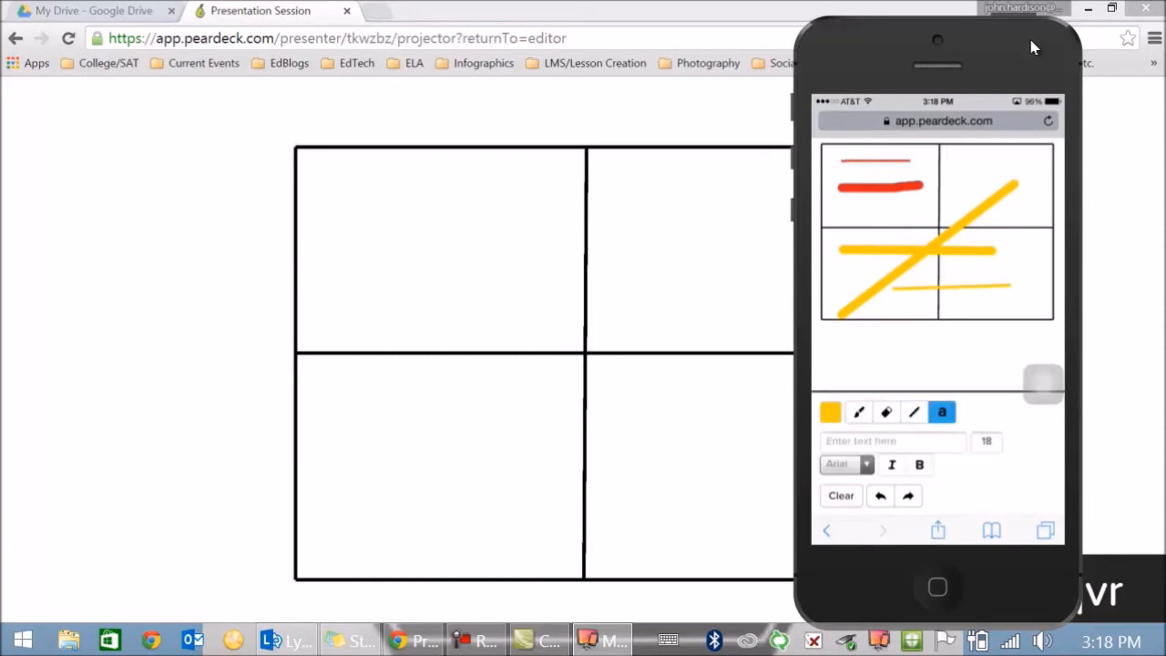
{"action": "left_click", "coordinate": [892, 441]}
{"action": "type", "text": "Exa"}
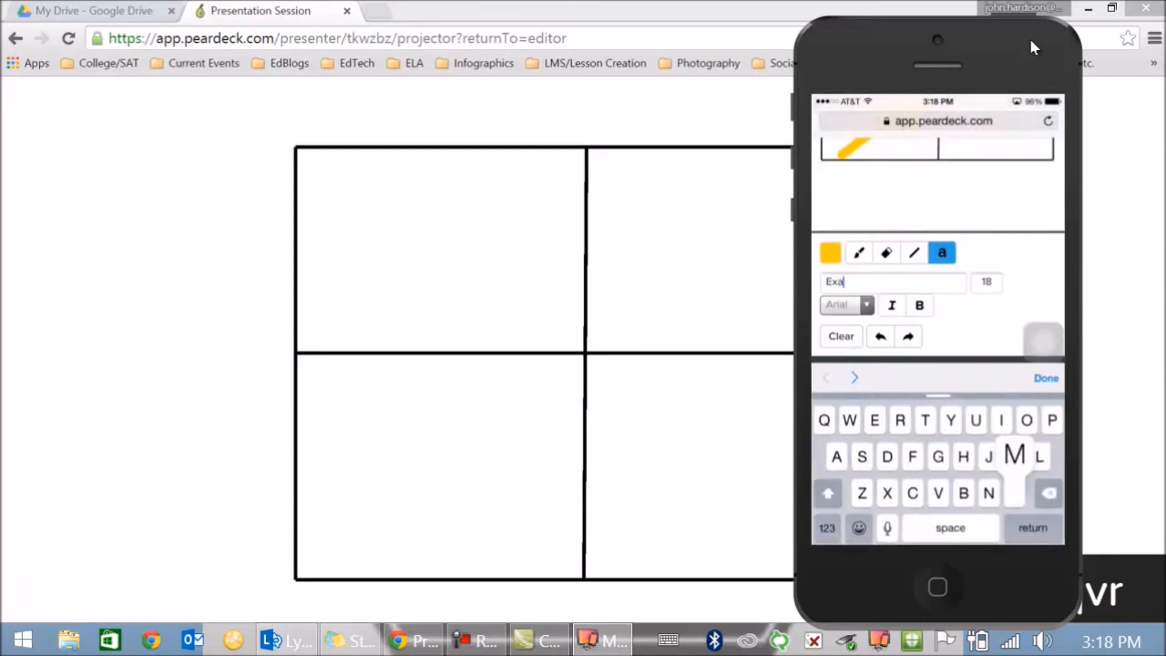
{"action": "type", "text": "mple"}
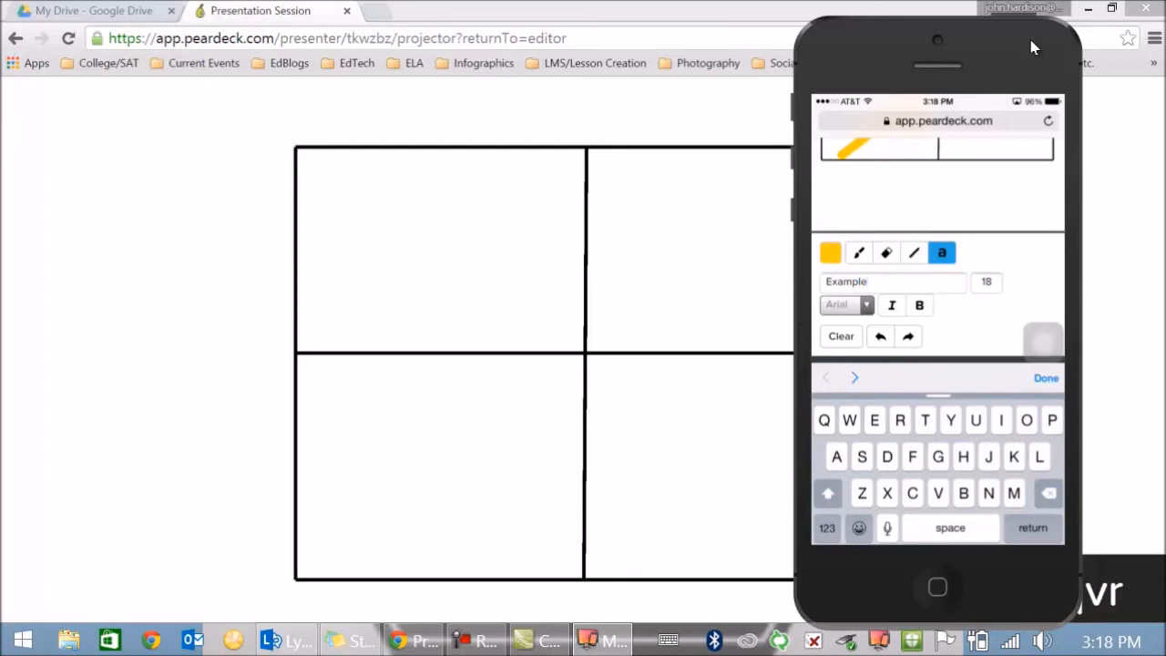
{"action": "left_click", "coordinate": [1046, 377]}
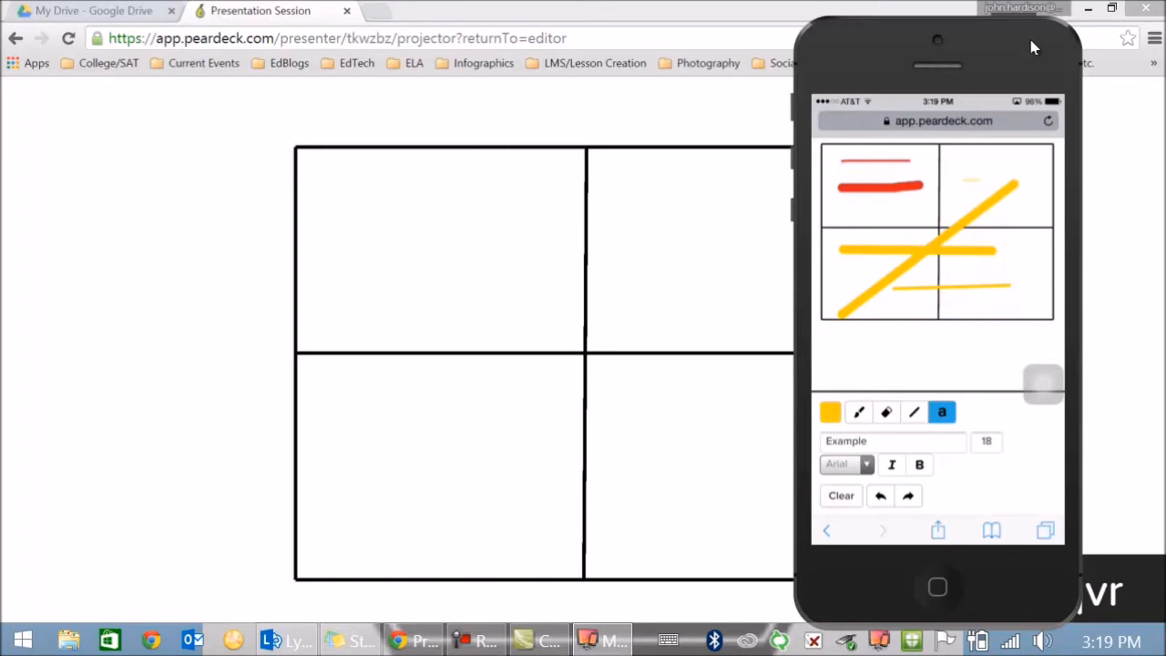
{"action": "left_click", "coordinate": [830, 412]}
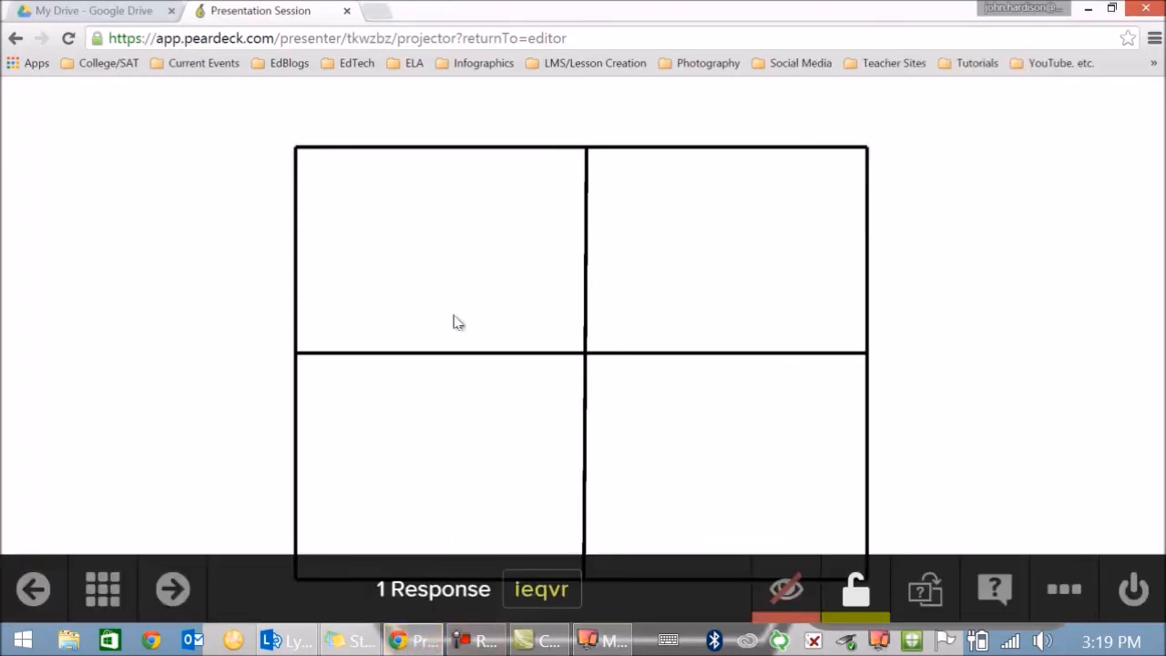
{"action": "mouse_move", "coordinate": [785, 589]}
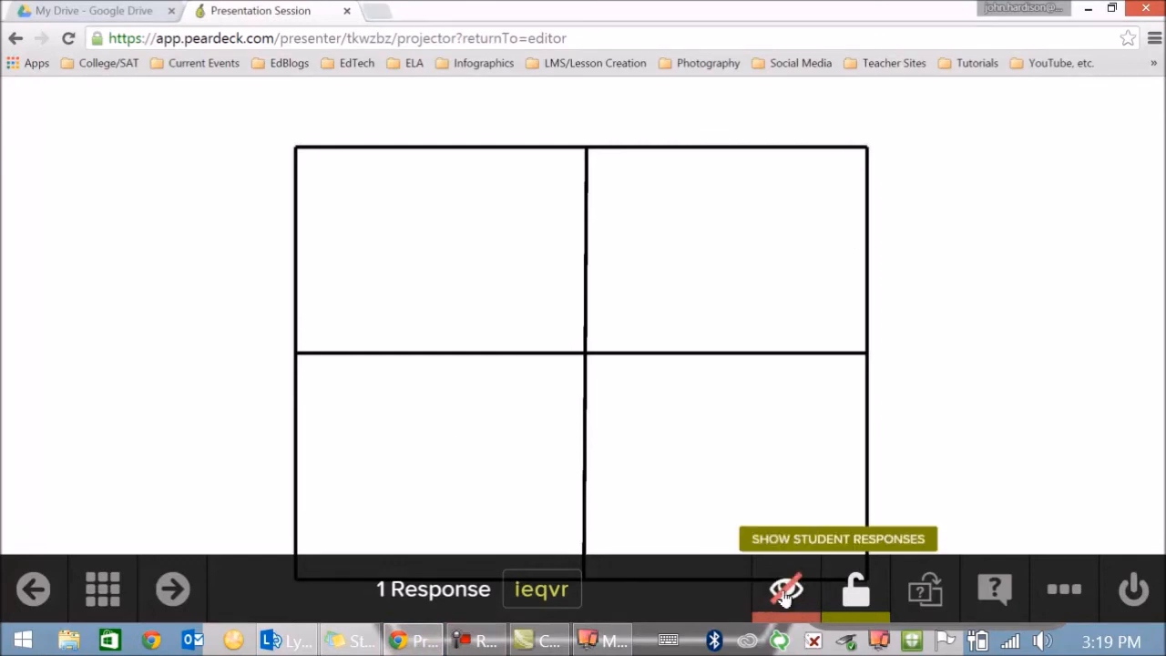
- Show student responses on the projector and scroll to view the grid drawing
{"action": "left_click", "coordinate": [785, 589]}
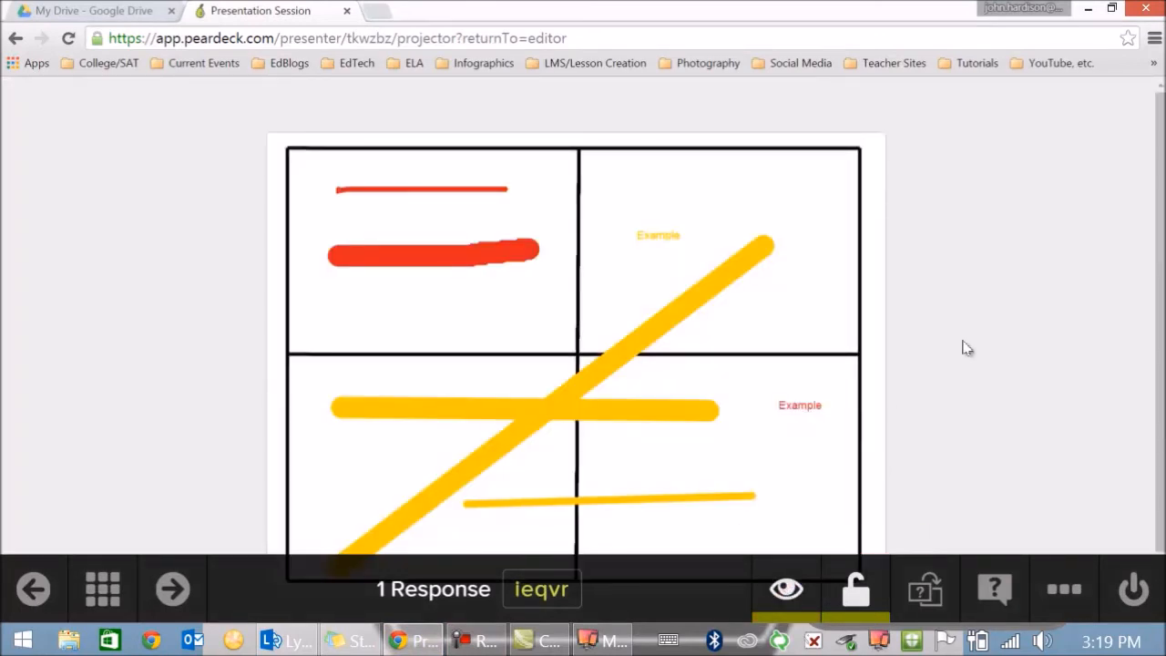
{"action": "scroll", "scroll_direction": "up", "scroll_amount": 3}
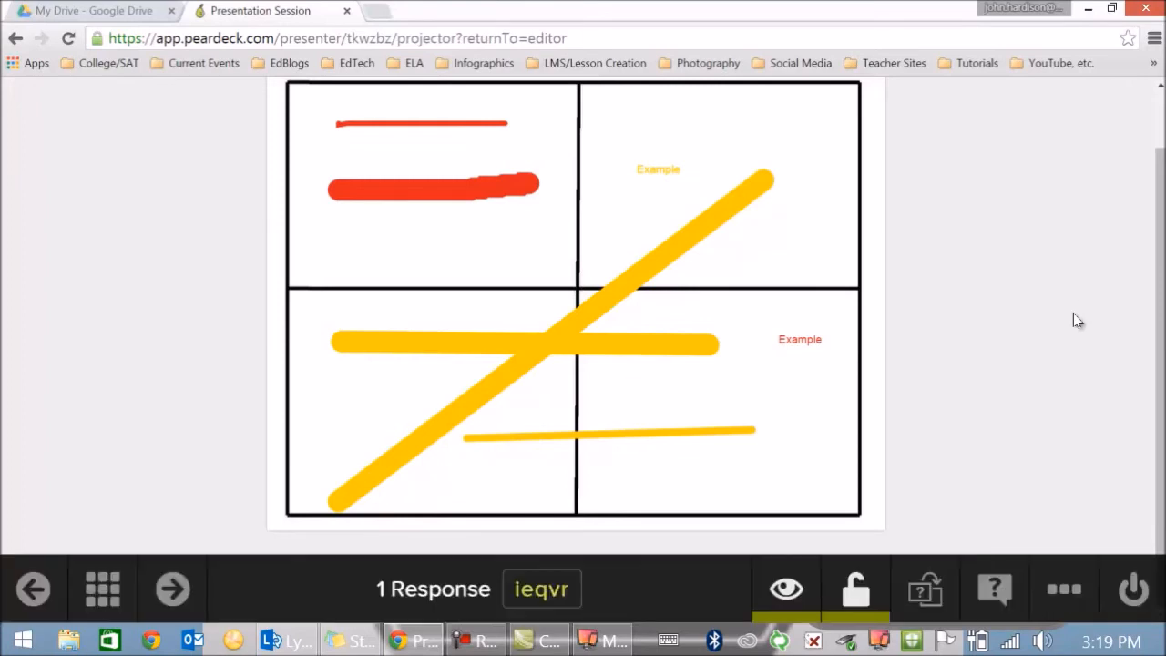
{"action": "mouse_move", "coordinate": [1020, 421]}
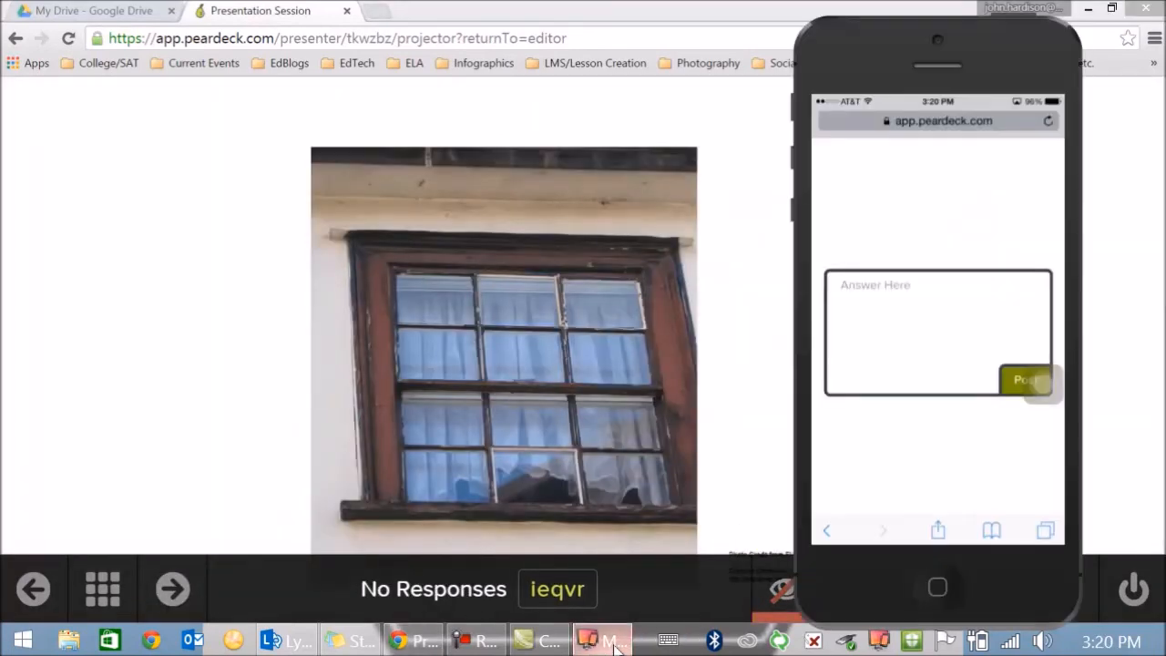
- Post 'Just an example.' on the window-photo slide, lock responses, and advance to the grid slide
{"action": "left_click", "coordinate": [936, 333]}
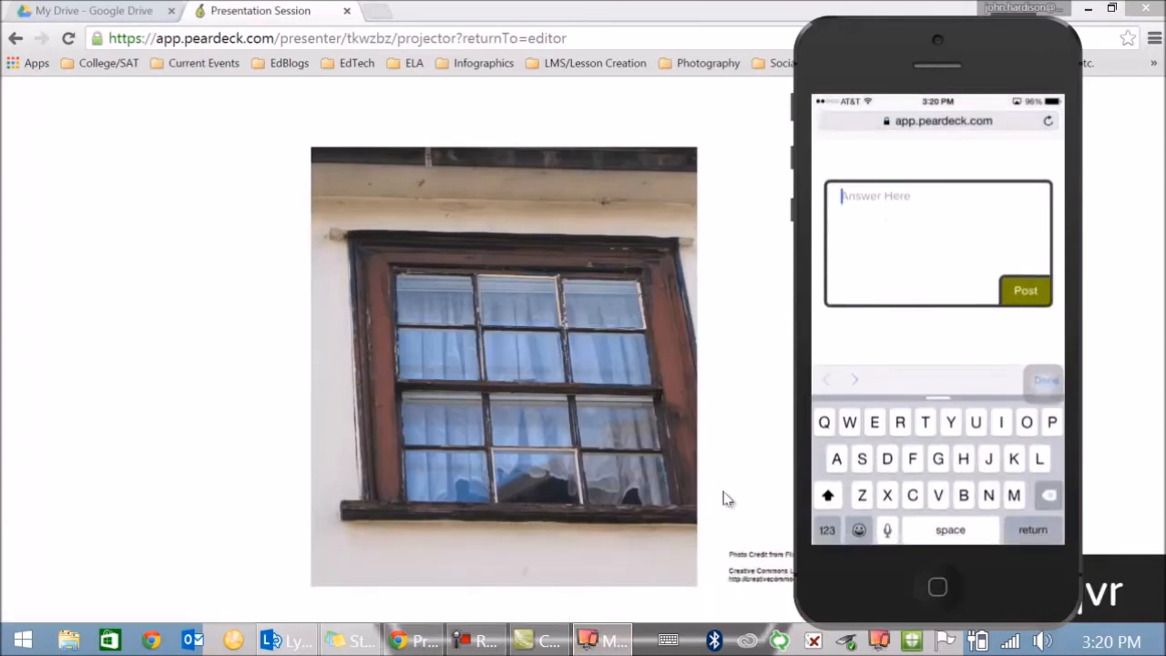
{"action": "type", "text": "Just an exa"}
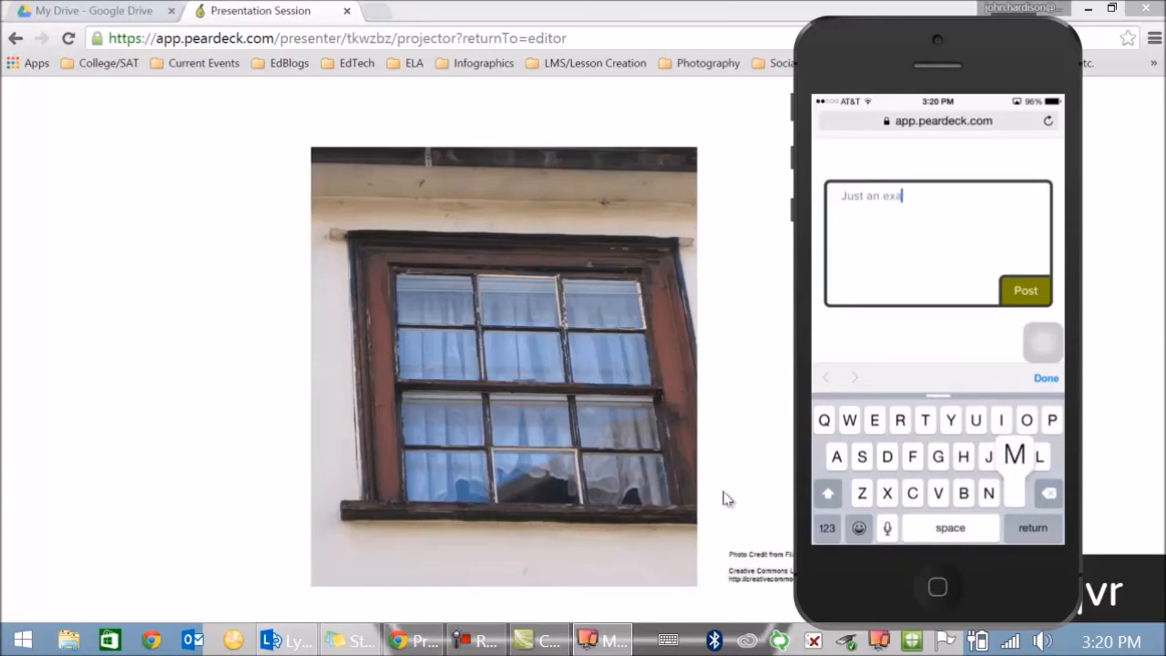
{"action": "type", "text": "mple"}
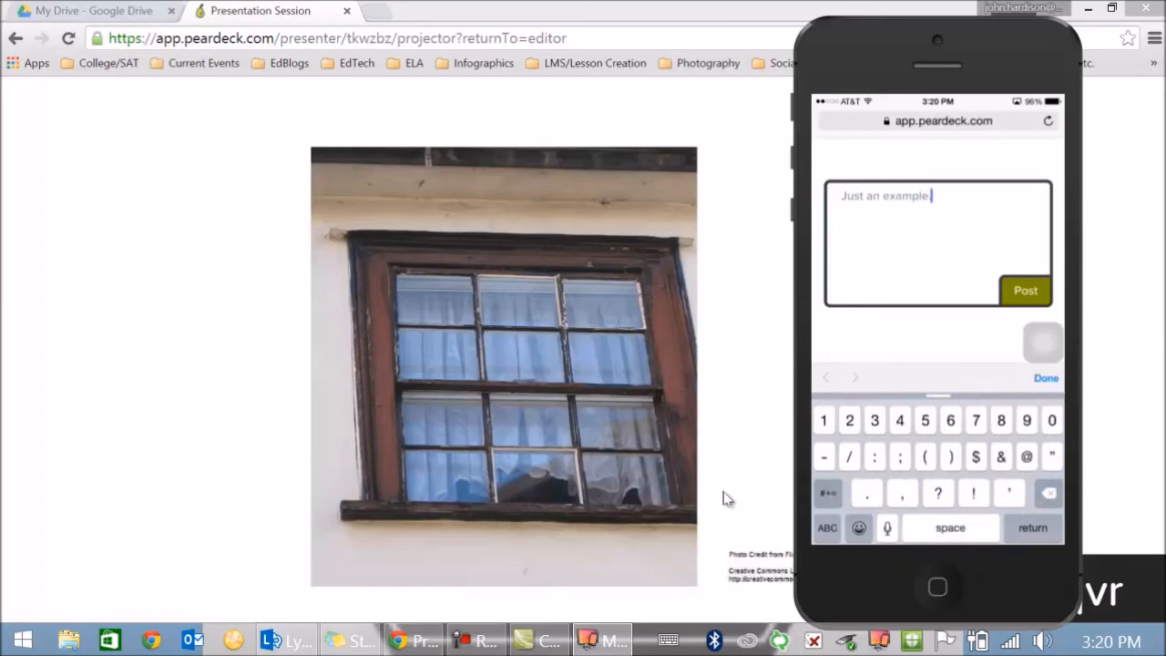
{"action": "left_click", "coordinate": [1025, 290]}
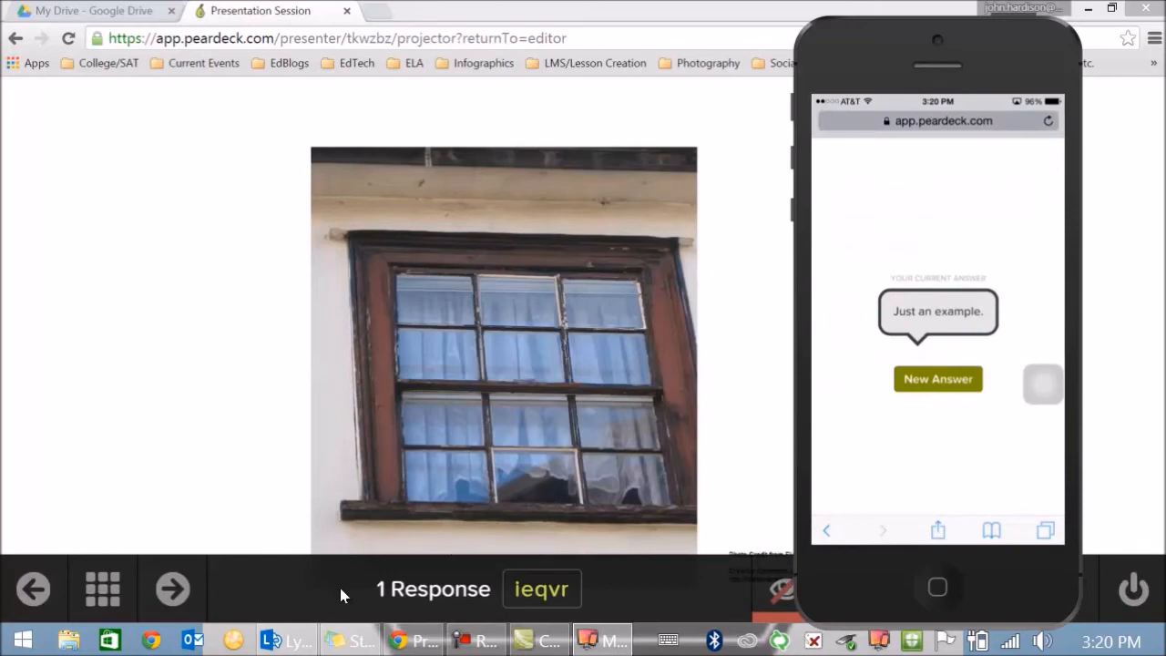
{"action": "left_click", "coordinate": [785, 589]}
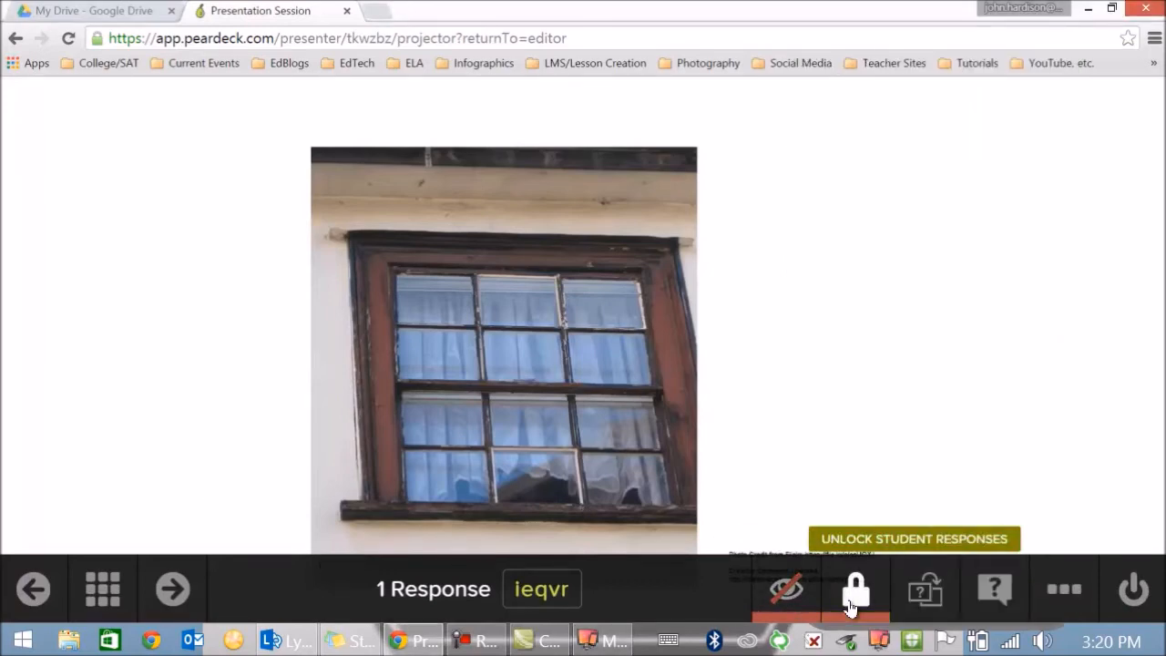
{"action": "mouse_move", "coordinate": [925, 591]}
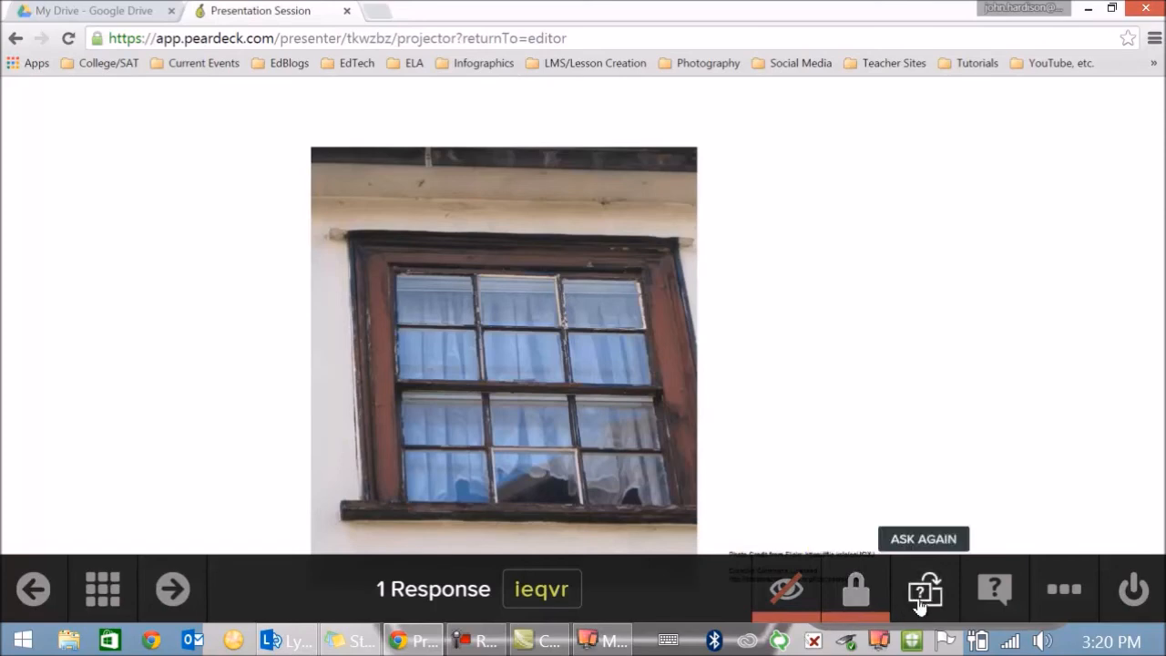
{"action": "left_click", "coordinate": [172, 589]}
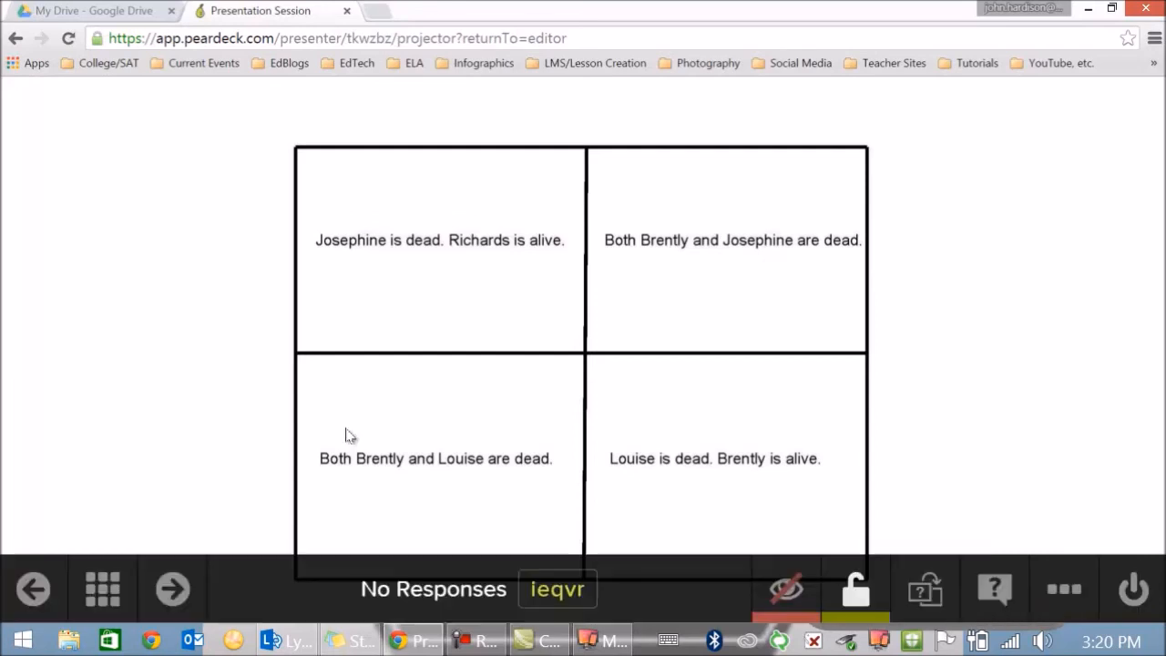
{"action": "mouse_move", "coordinate": [537, 201]}
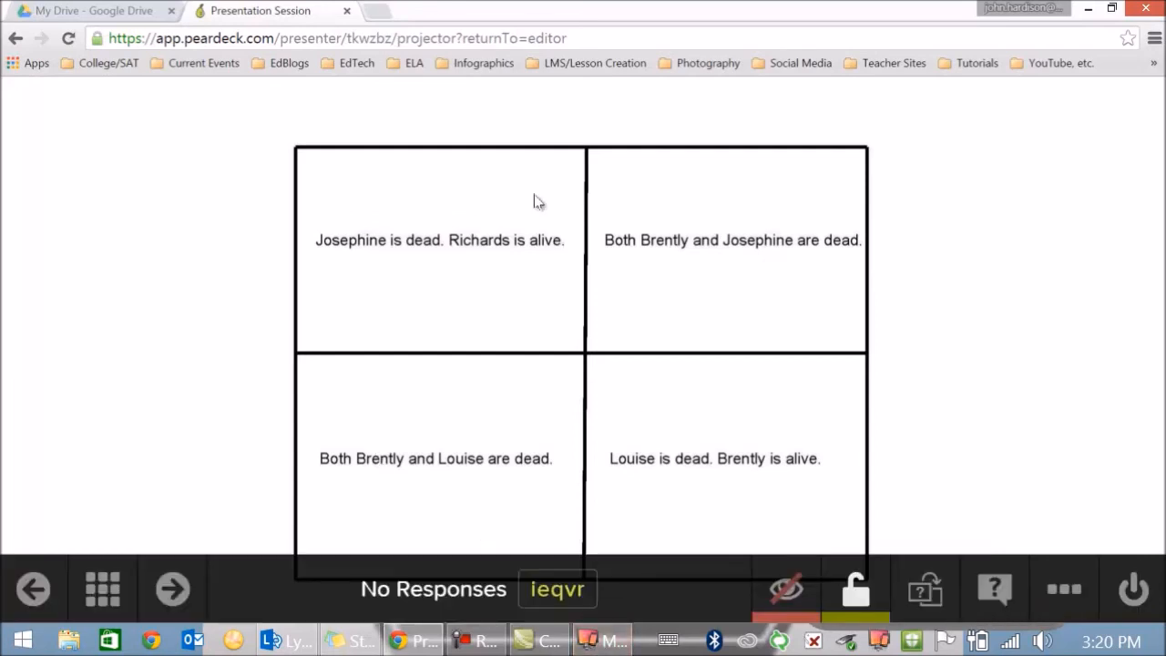
{"action": "mouse_move", "coordinate": [542, 122]}
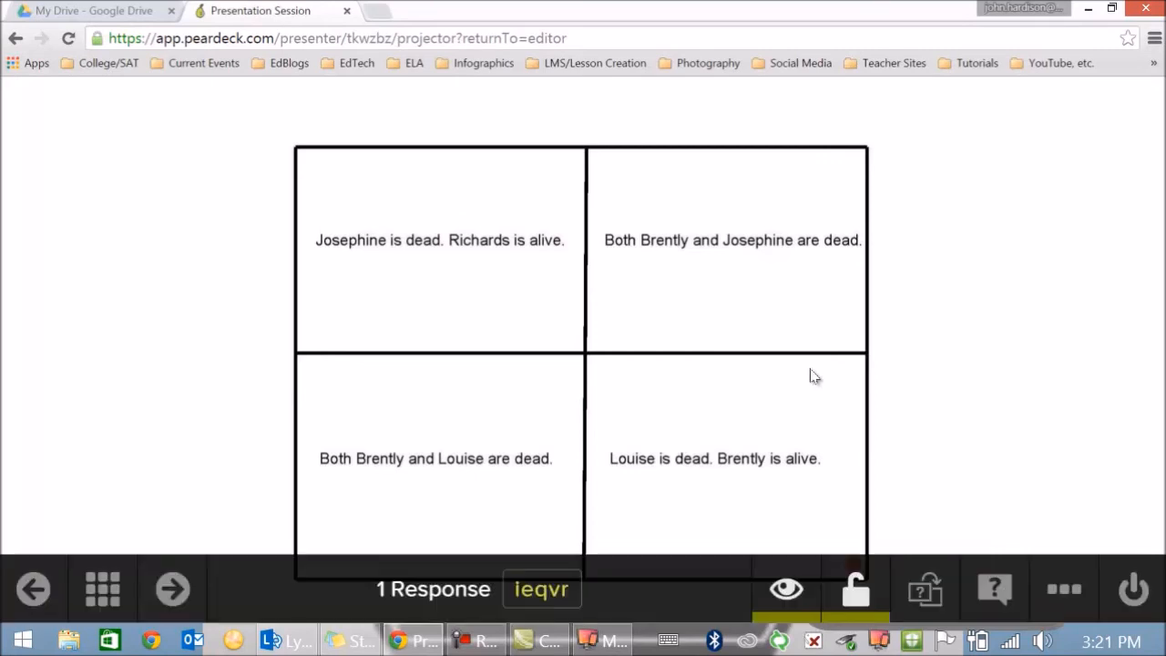
- Advance the presentation to the THEMES slide showing the staircase photo
{"action": "left_click", "coordinate": [172, 588]}
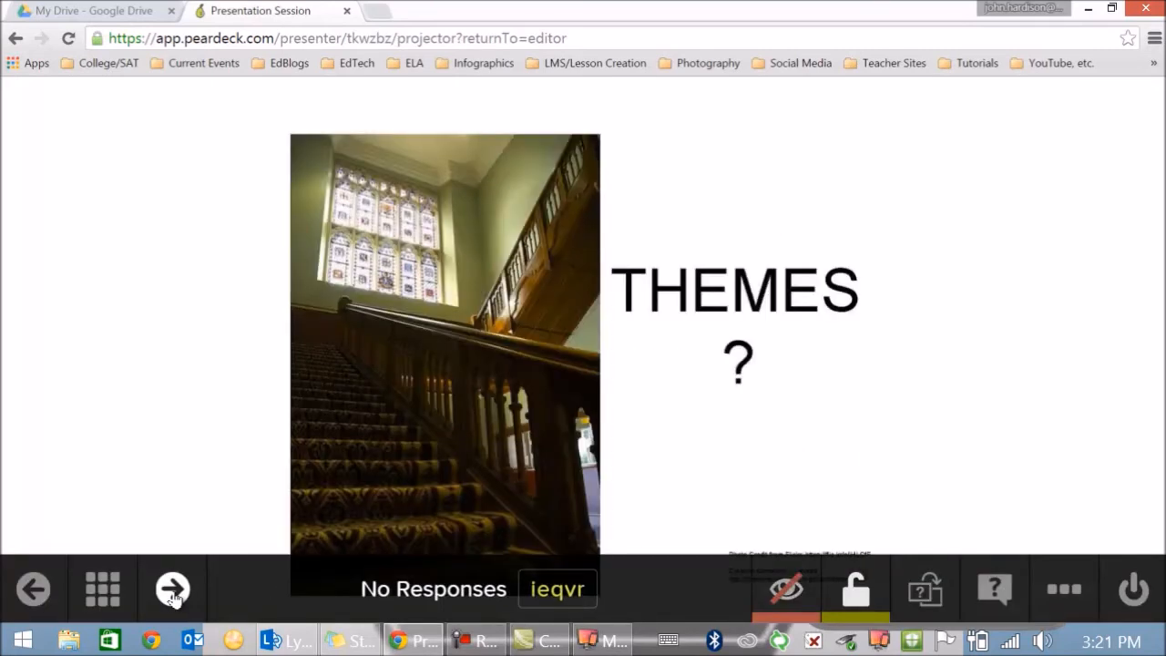
{"action": "mouse_move", "coordinate": [254, 299]}
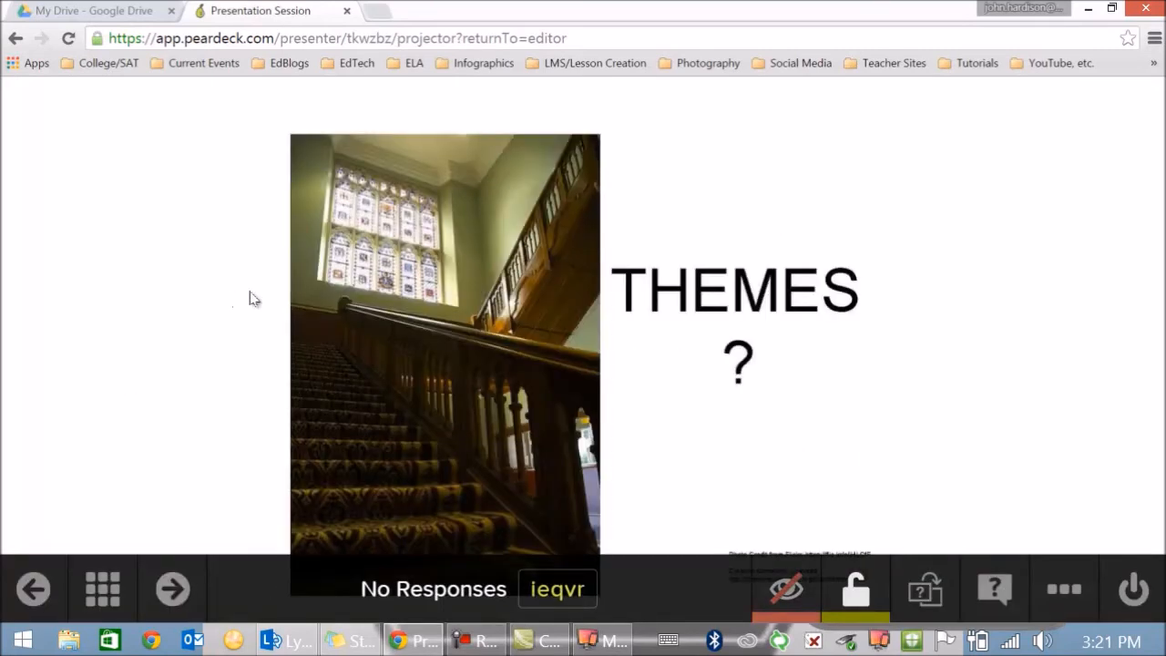
{"action": "mouse_move", "coordinate": [123, 327]}
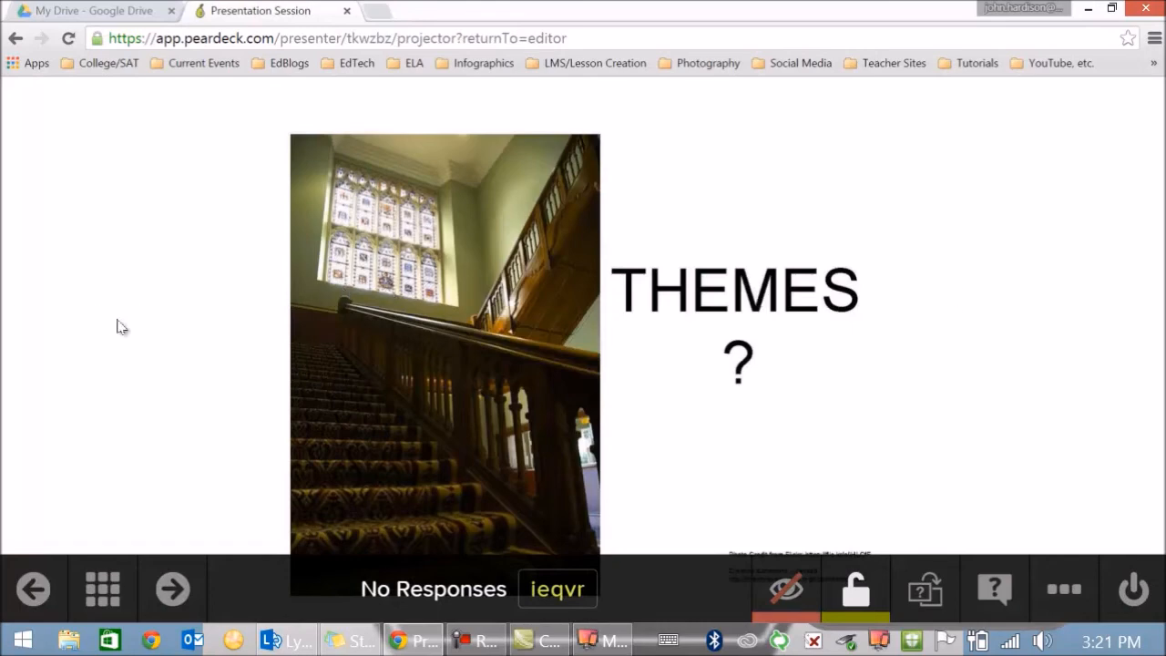
{"action": "mouse_move", "coordinate": [925, 588]}
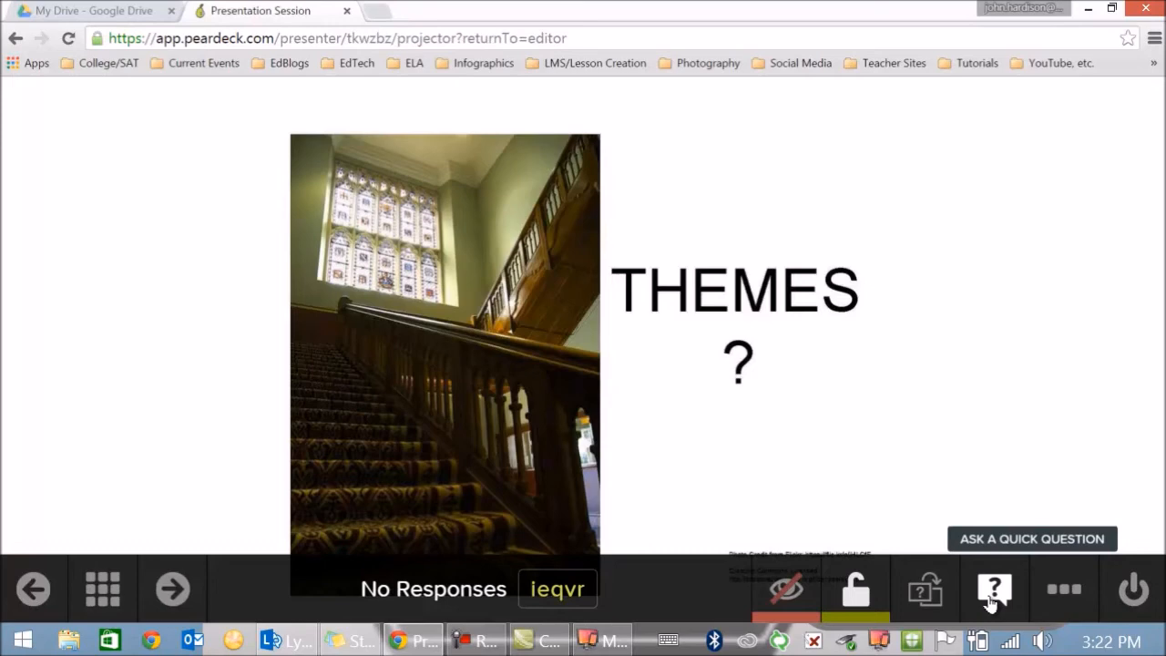
- Launch a draggable thumbs up/thumbs down quick question about anything
{"action": "left_click", "coordinate": [994, 588]}
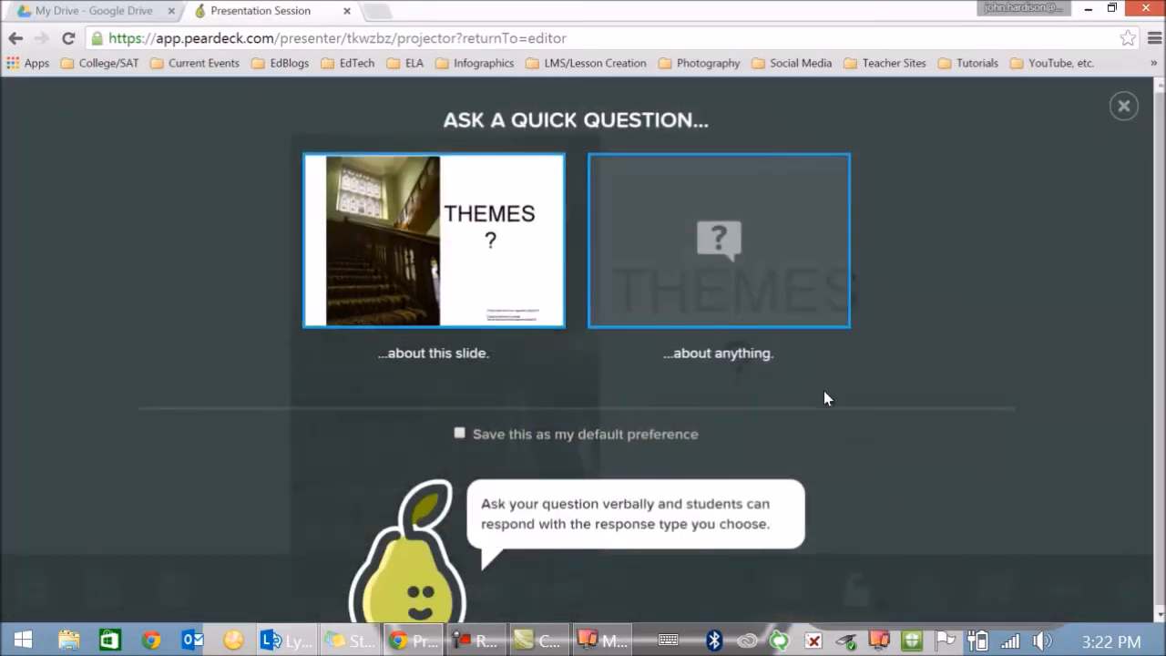
{"action": "mouse_move", "coordinate": [387, 226]}
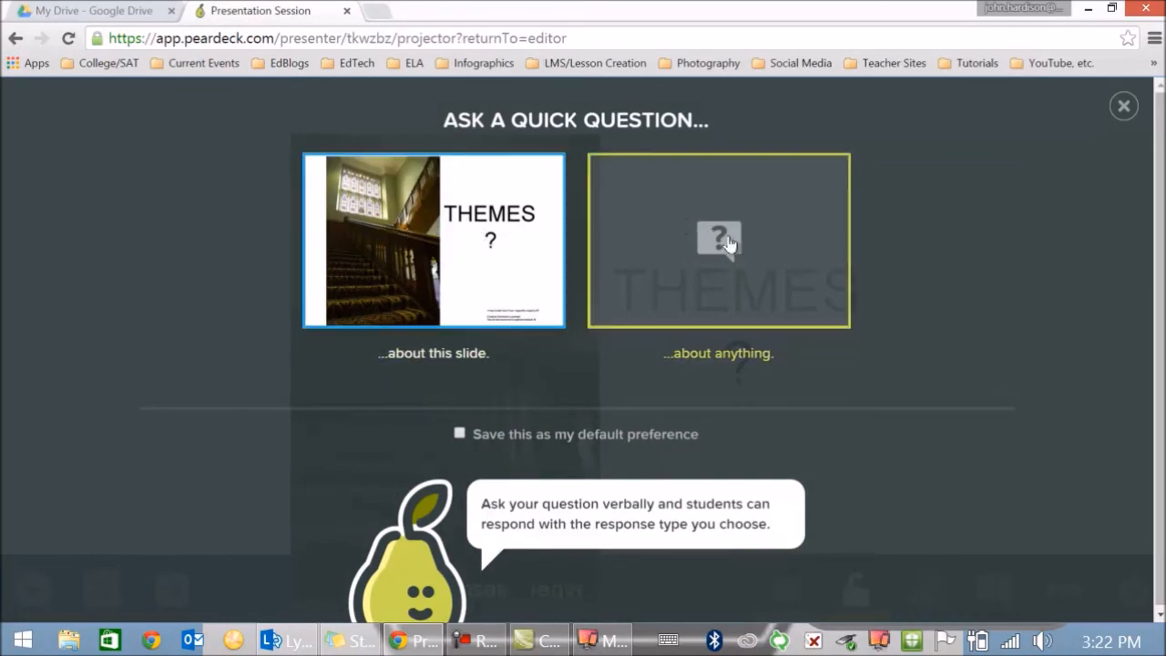
{"action": "left_click", "coordinate": [719, 241]}
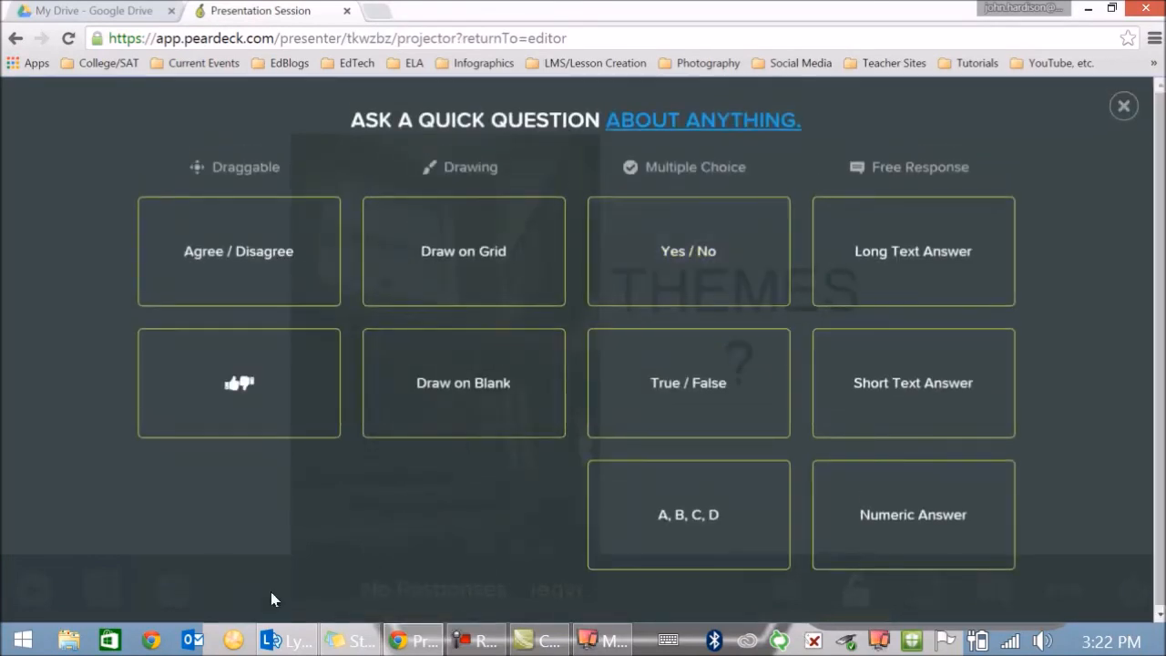
{"action": "mouse_move", "coordinate": [259, 407]}
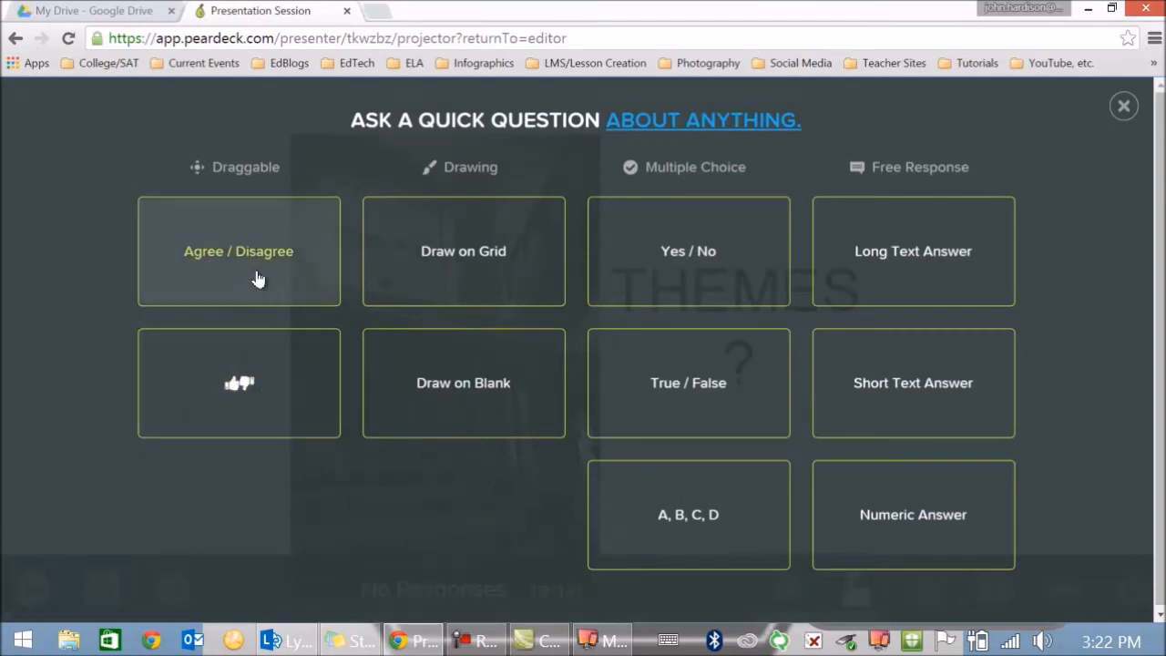
{"action": "mouse_move", "coordinate": [473, 360]}
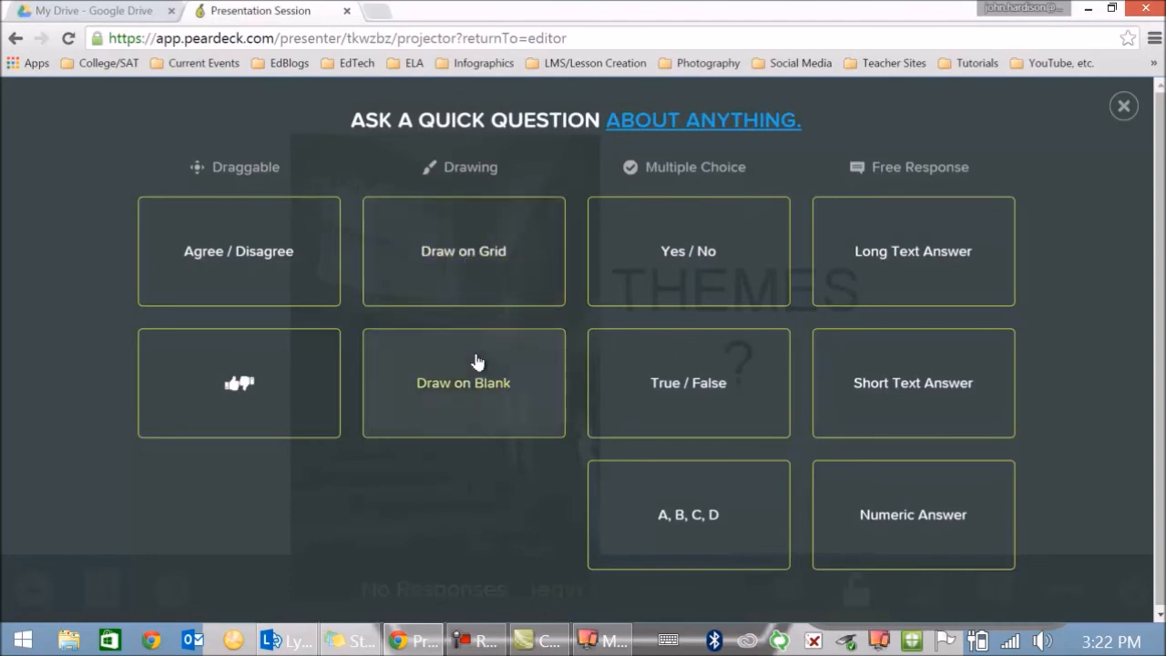
{"action": "mouse_move", "coordinate": [687, 382]}
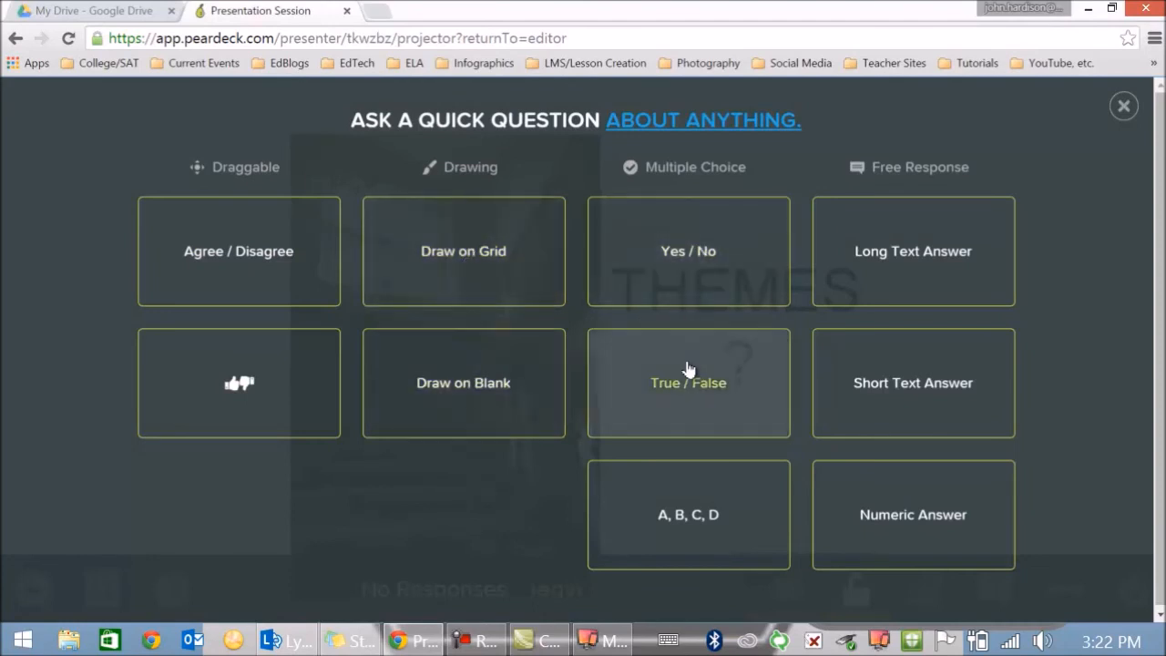
{"action": "mouse_move", "coordinate": [912, 515]}
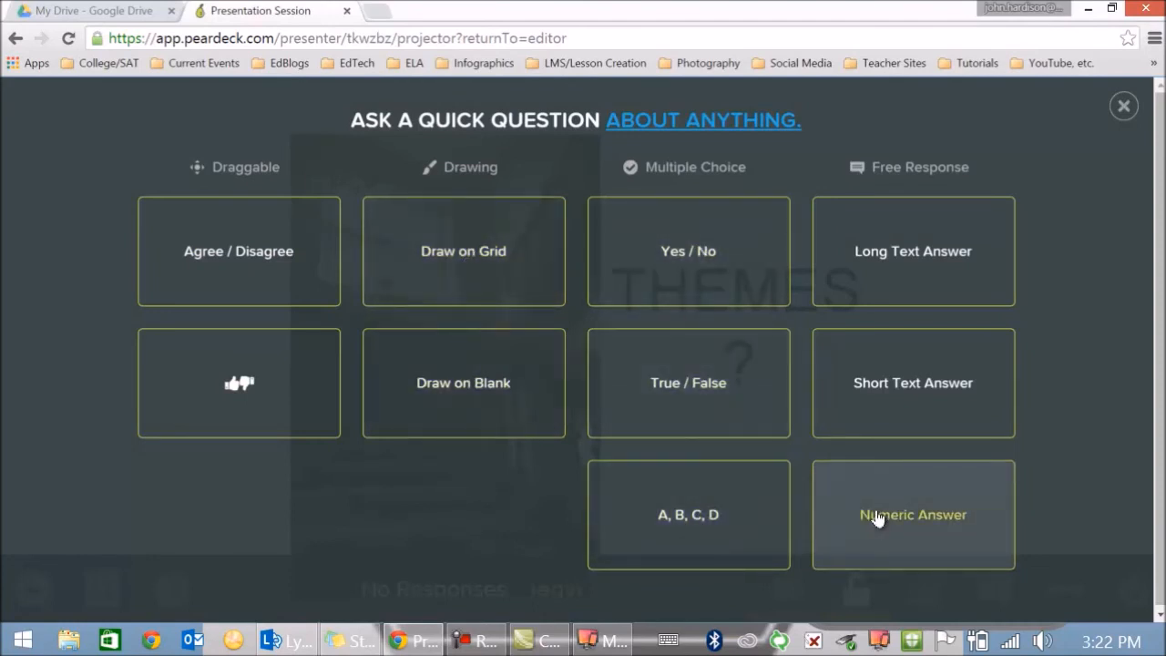
{"action": "mouse_move", "coordinate": [856, 277]}
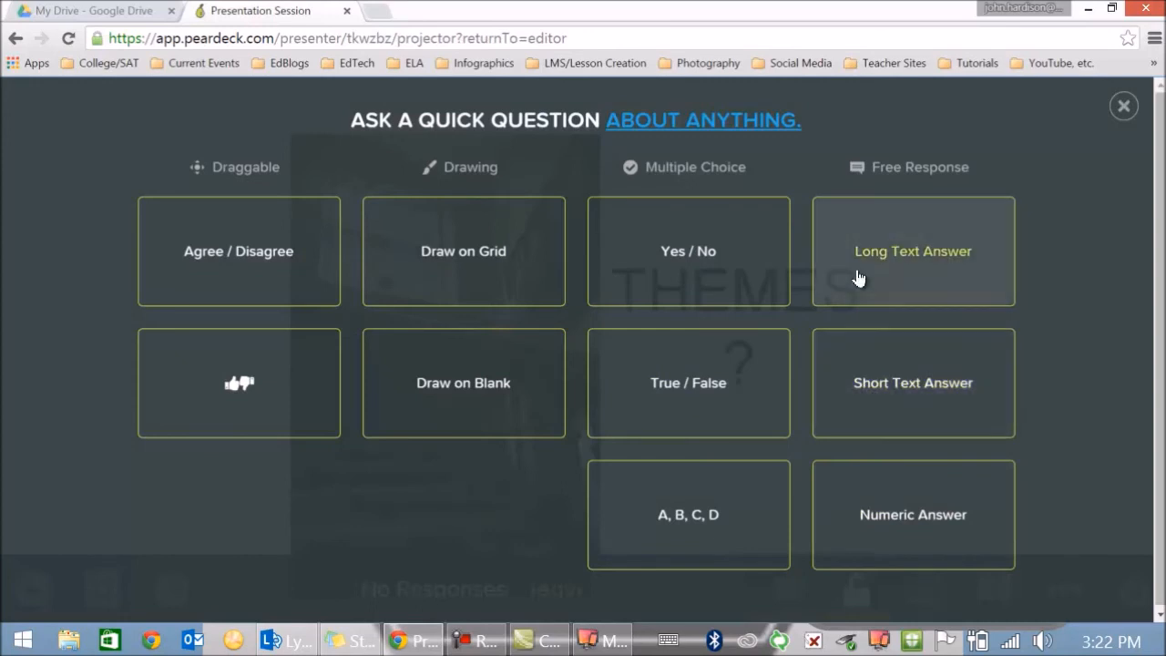
{"action": "mouse_move", "coordinate": [239, 382]}
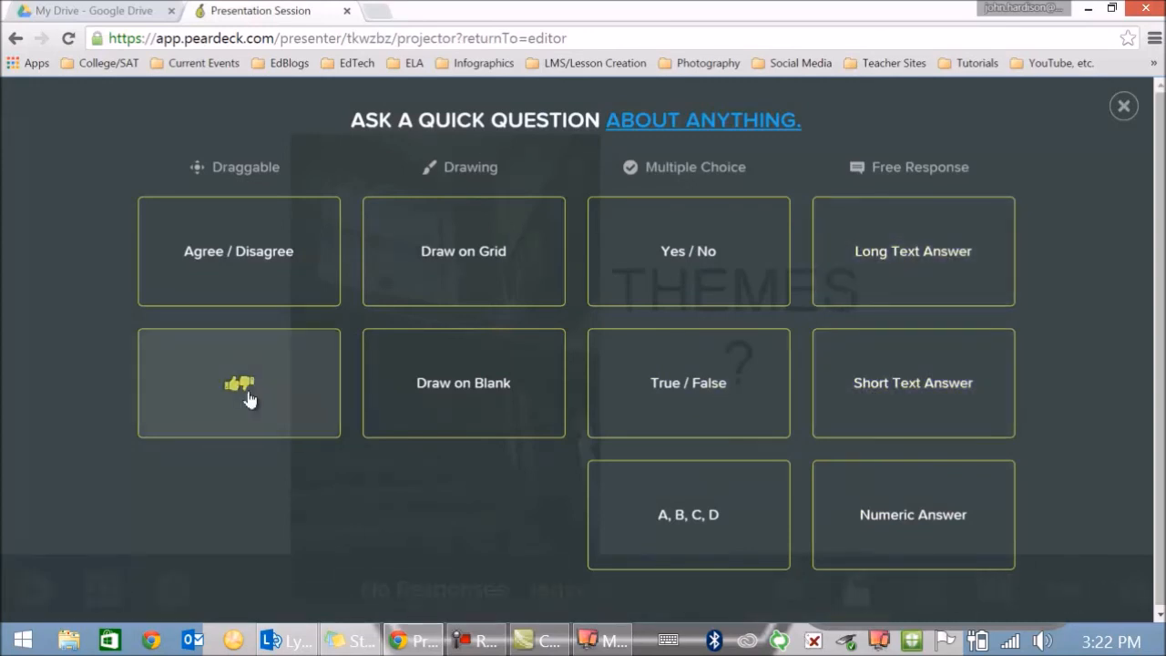
{"action": "left_click", "coordinate": [238, 383]}
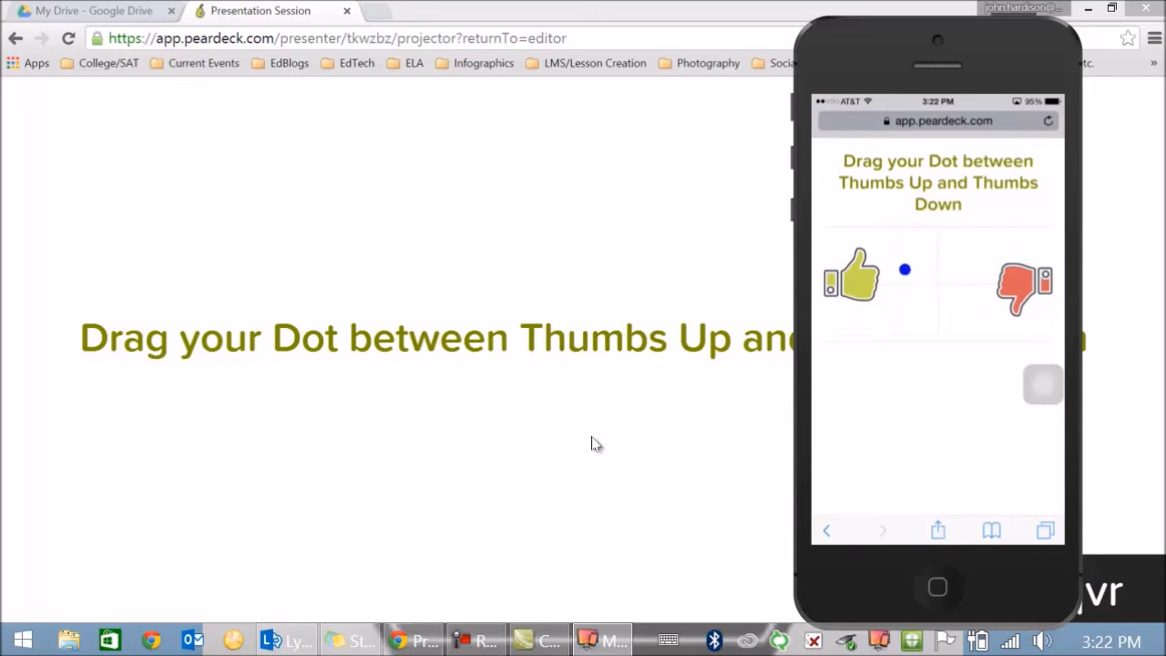
- Drag the student's dot toward Thumbs Up to register one response
{"action": "left_click_drag", "start_coordinate": [905, 269], "coordinate": [859, 257]}
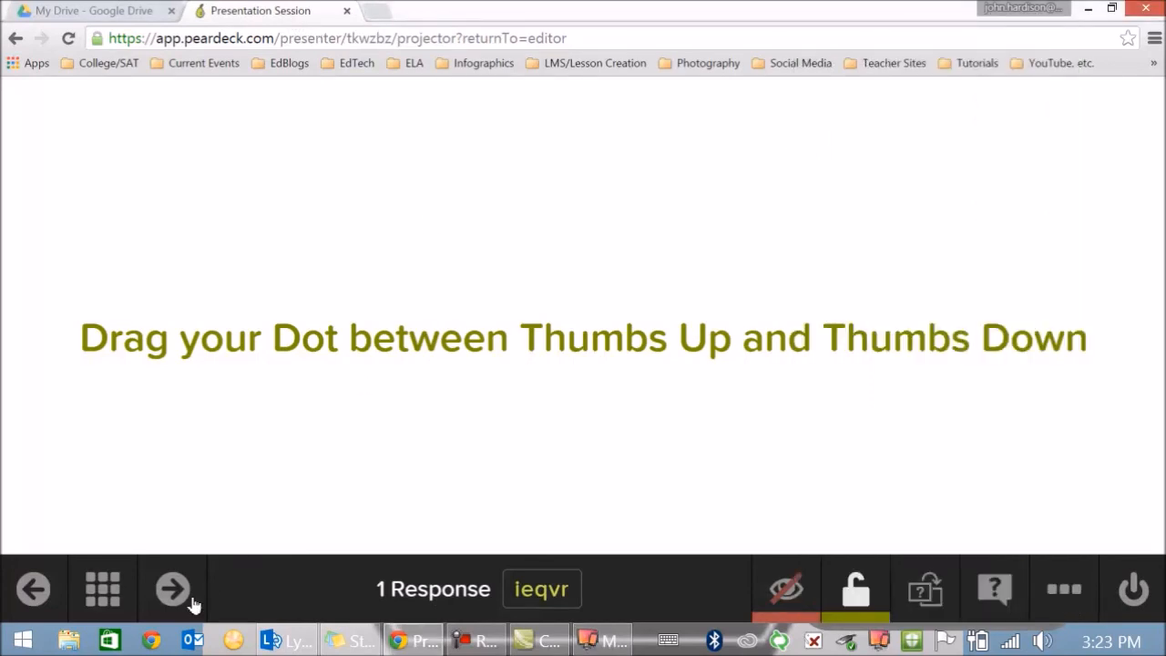
- Go back to the THEMES slide, post a phone answer, then return to the thumbs question
{"action": "left_click", "coordinate": [172, 588]}
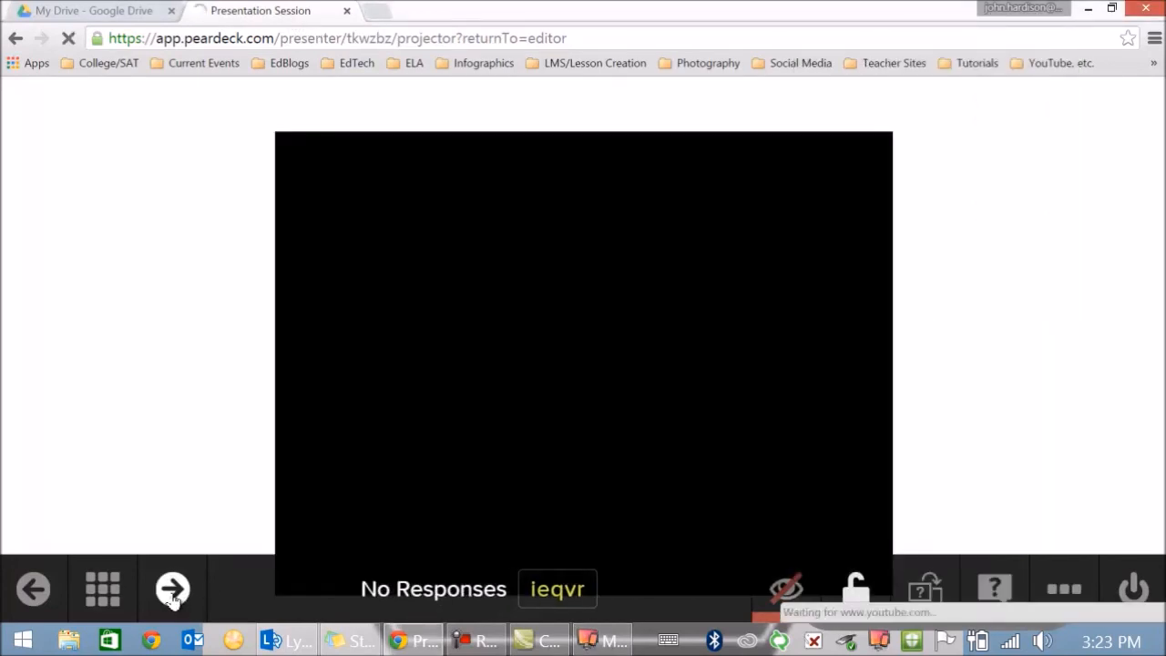
{"action": "left_click", "coordinate": [173, 587]}
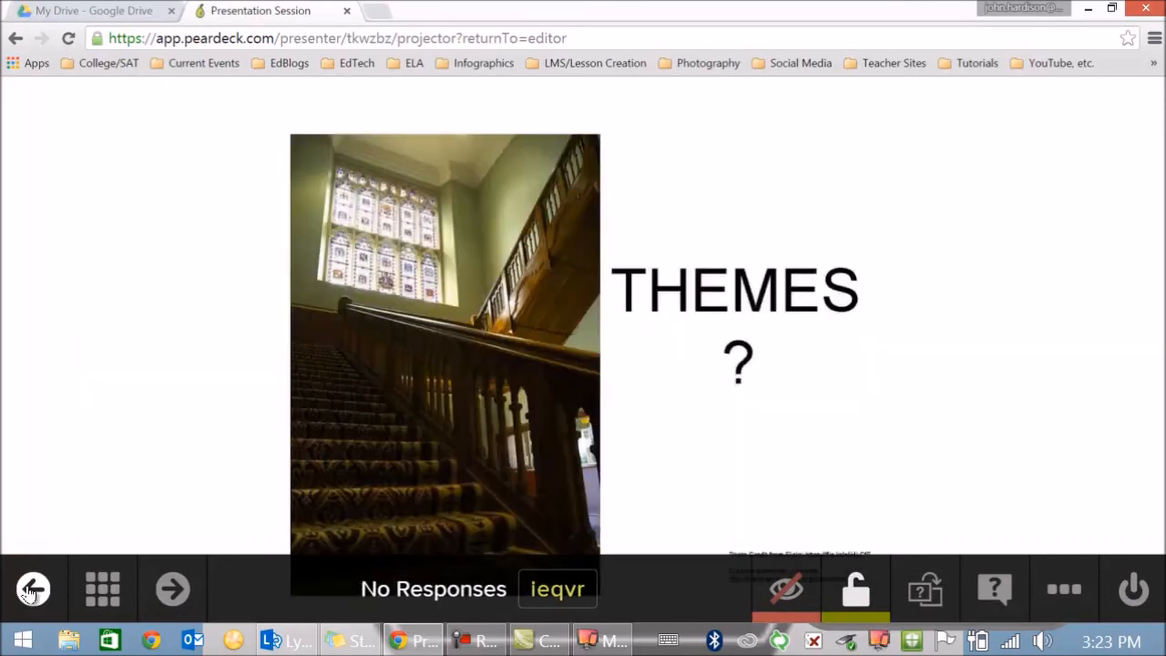
{"action": "mouse_move", "coordinate": [895, 411]}
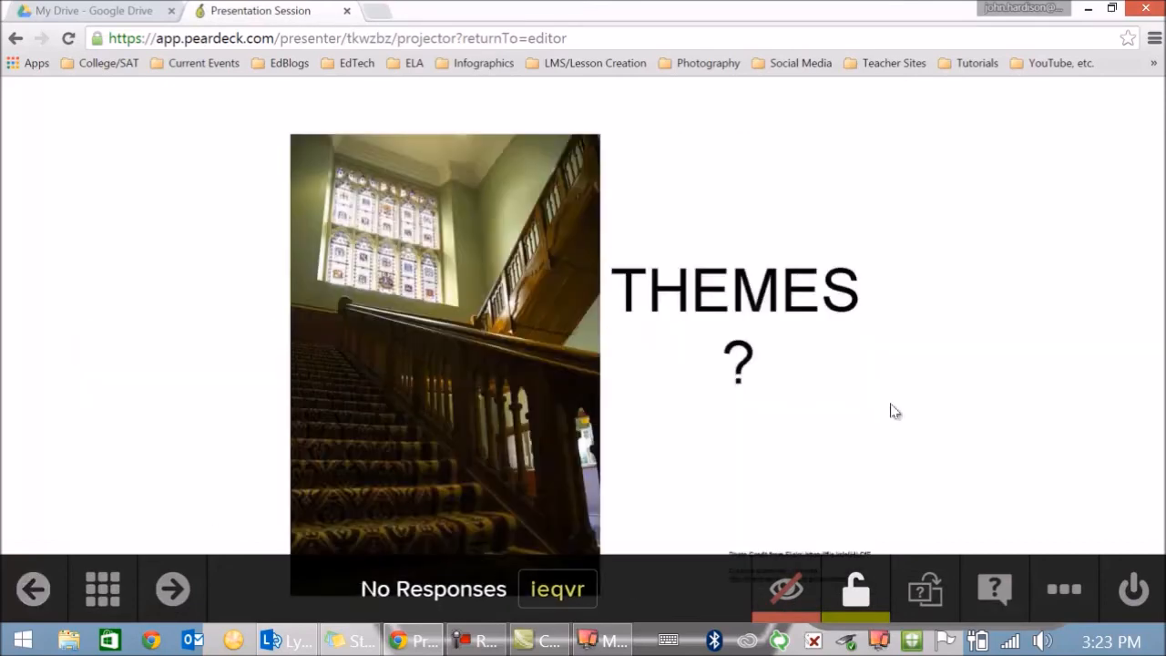
{"action": "mouse_move", "coordinate": [868, 408]}
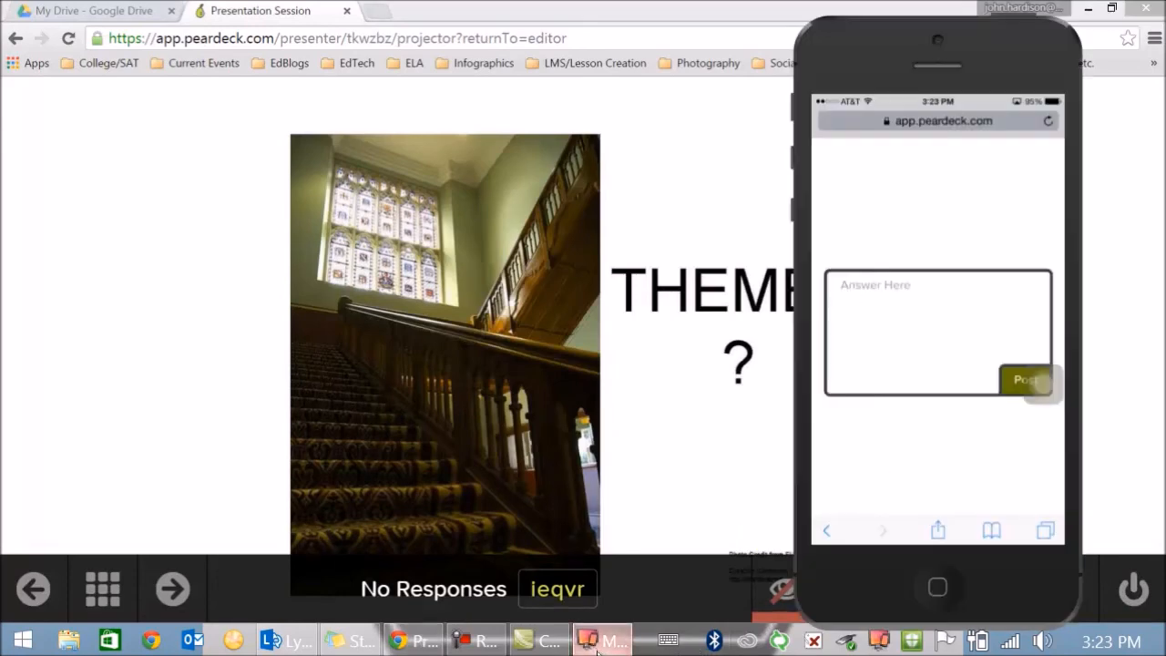
{"action": "left_click", "coordinate": [936, 333]}
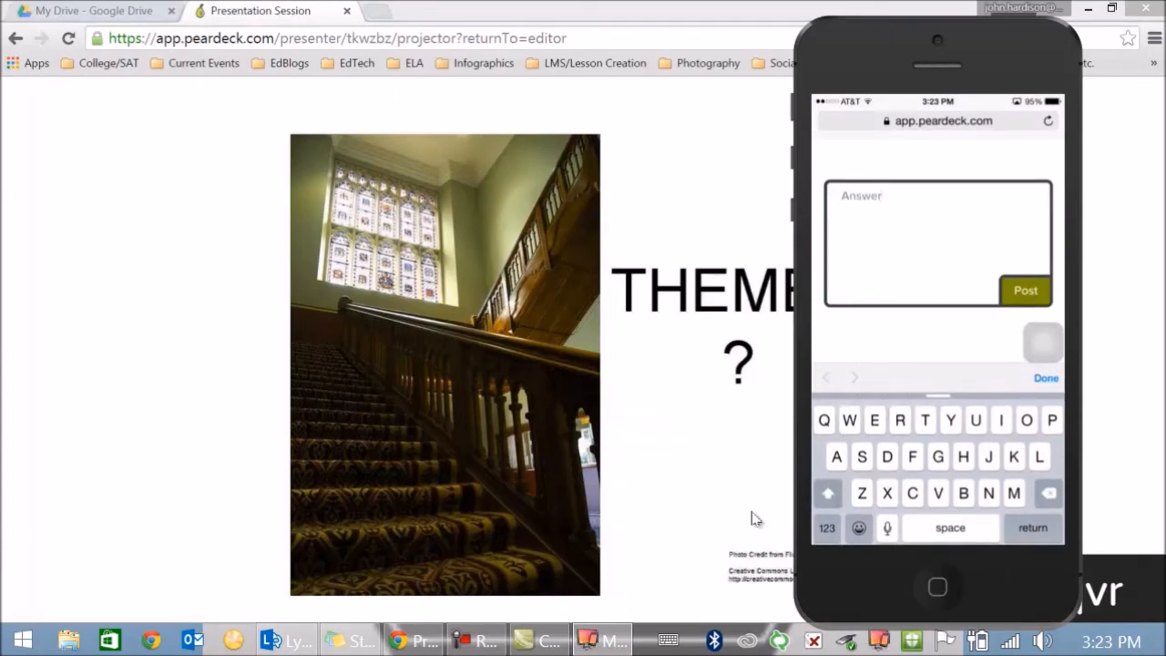
{"action": "left_click", "coordinate": [1025, 290]}
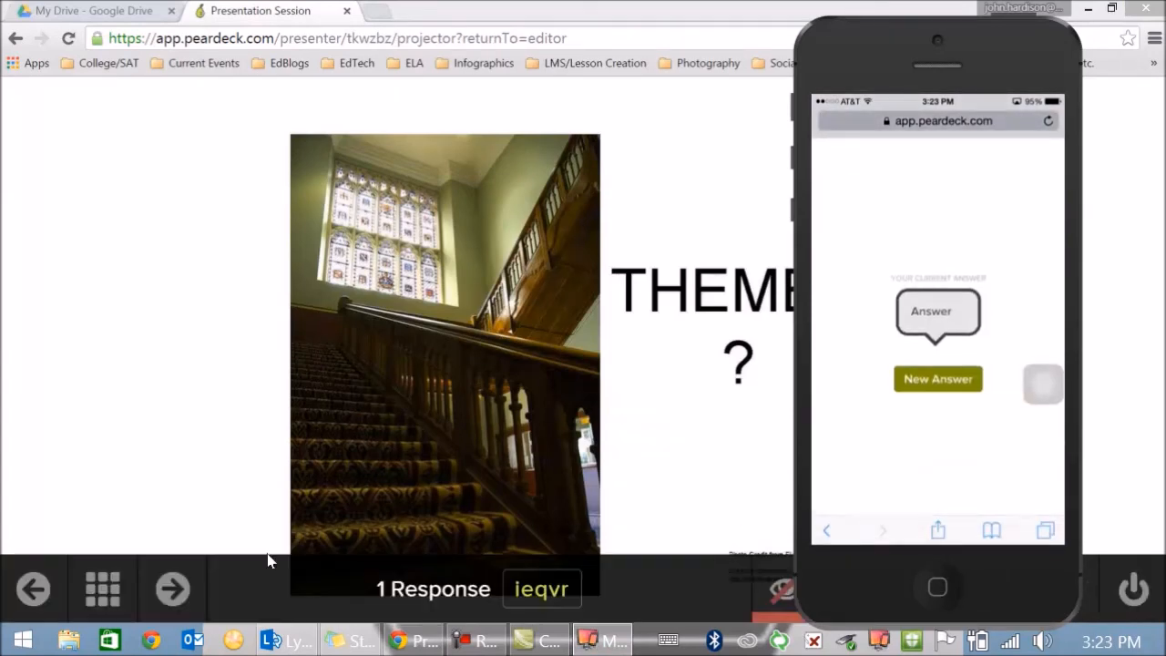
{"action": "left_click", "coordinate": [172, 589]}
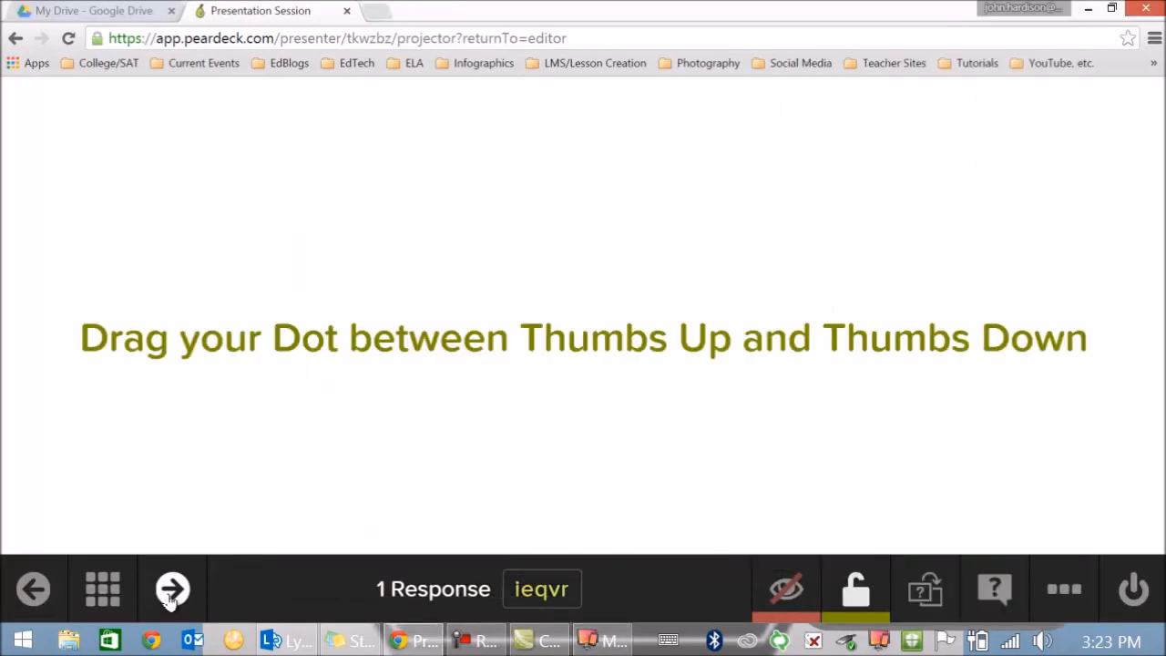
- Advance to the video slide and post a student answer from the phone
{"action": "left_click", "coordinate": [173, 588]}
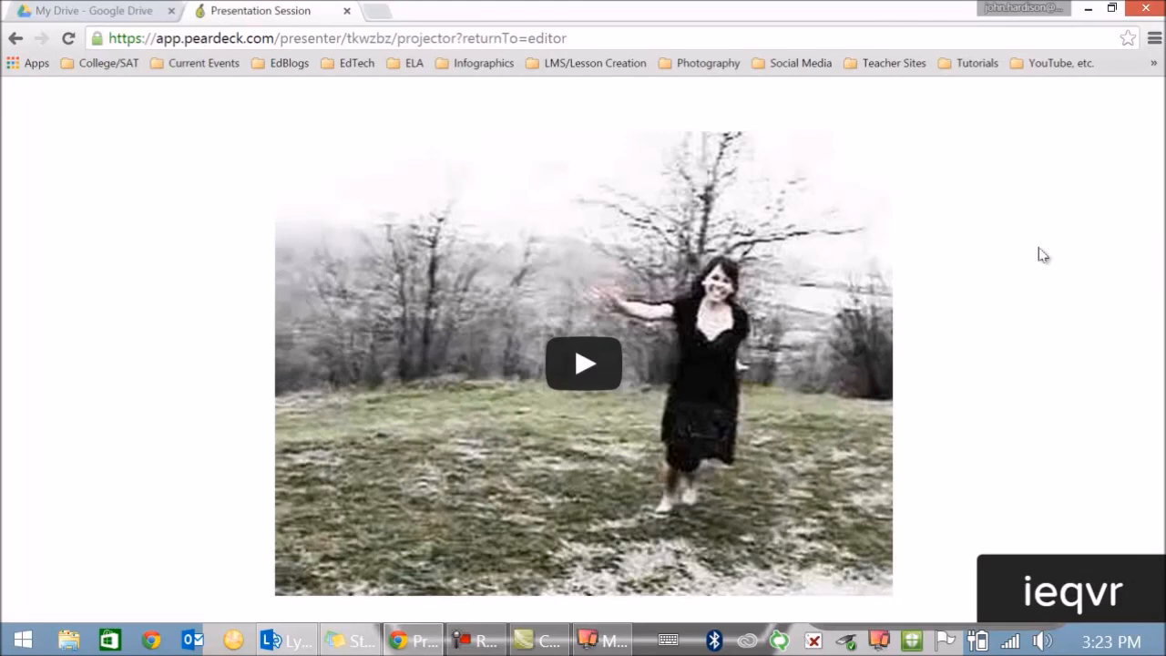
{"action": "mouse_move", "coordinate": [728, 382]}
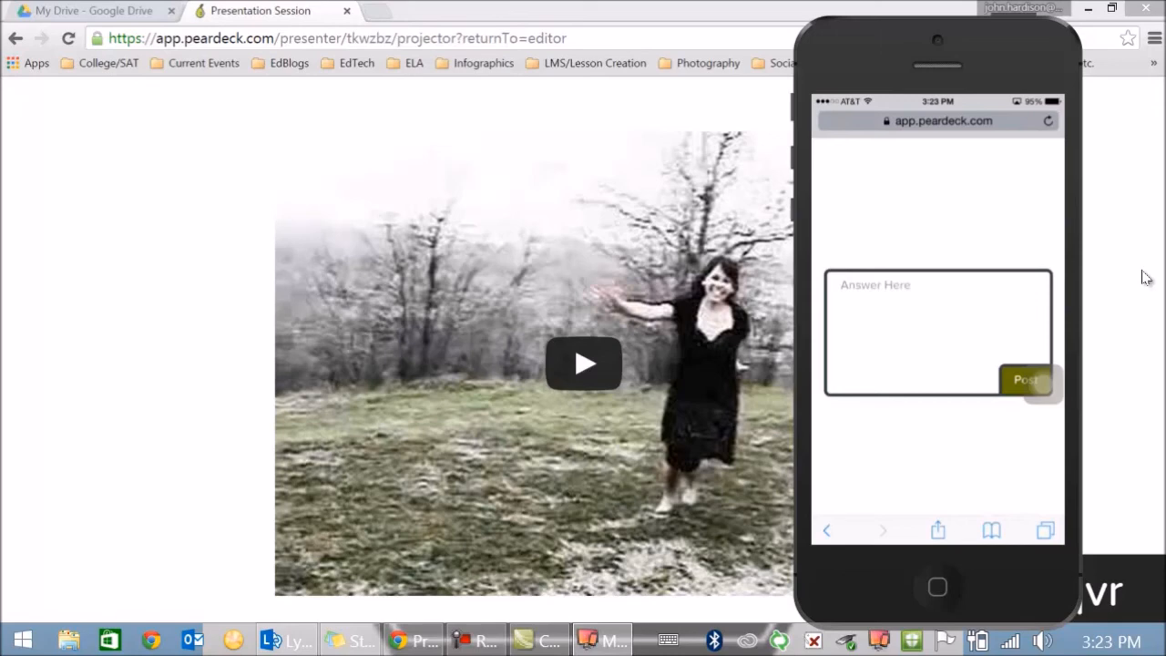
{"action": "left_click", "coordinate": [936, 333]}
{"action": "type", "text": "Answer"}
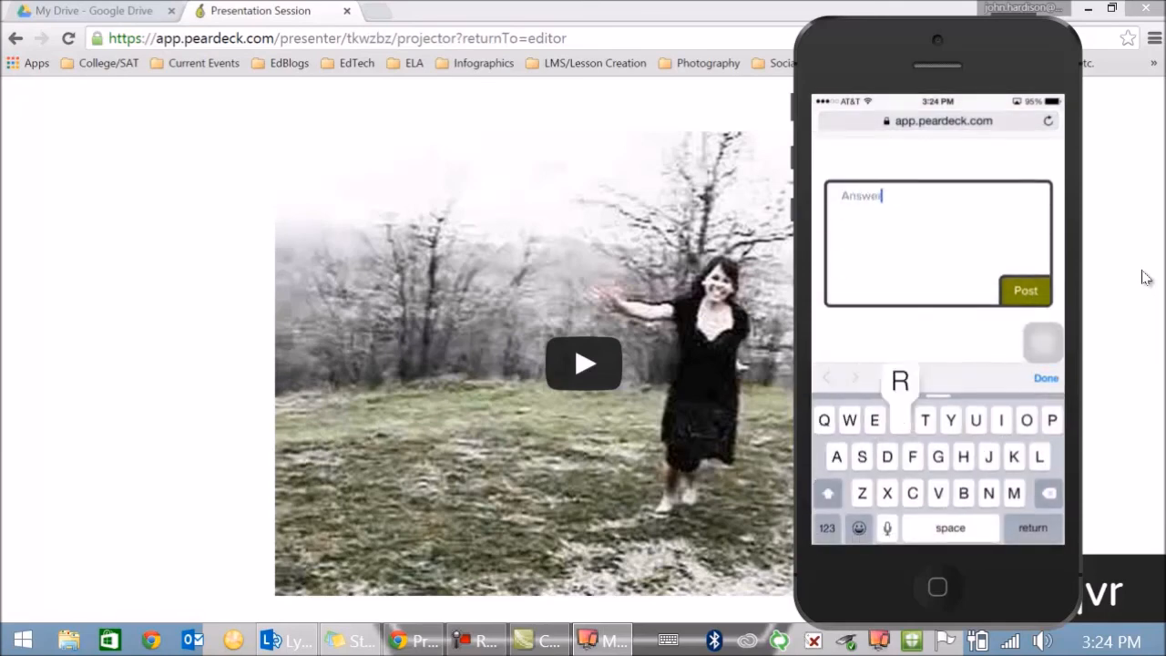
{"action": "left_click", "coordinate": [1026, 290]}
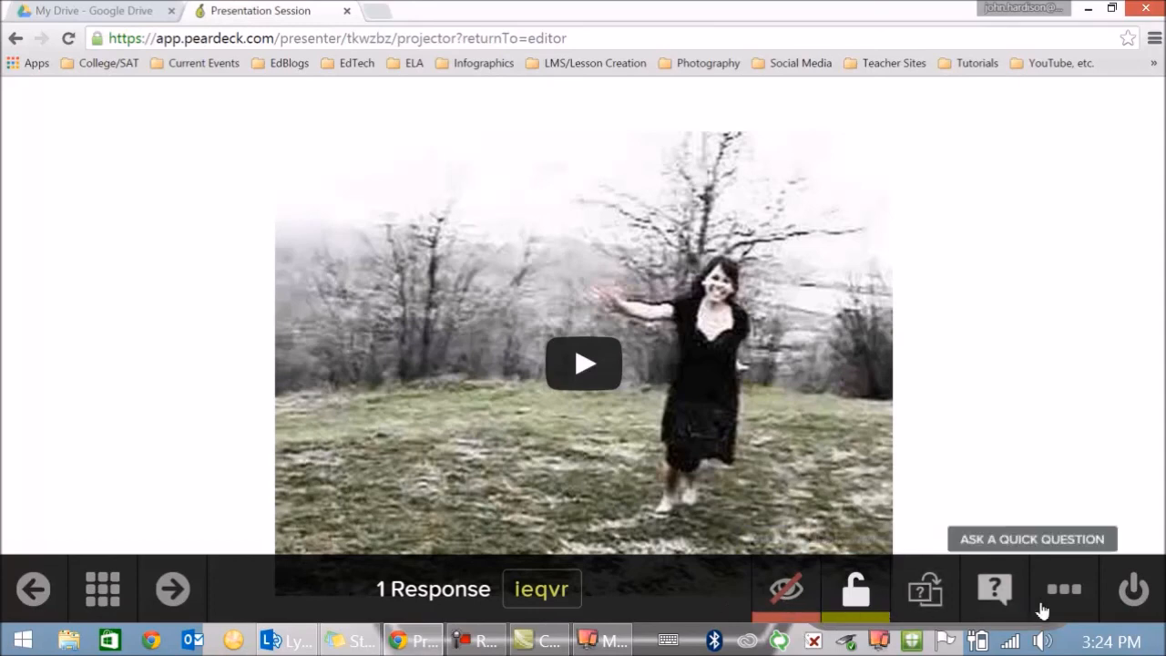
- End the presentation, name the session 'Test Realism', and save and close it
{"action": "left_click", "coordinate": [1132, 588]}
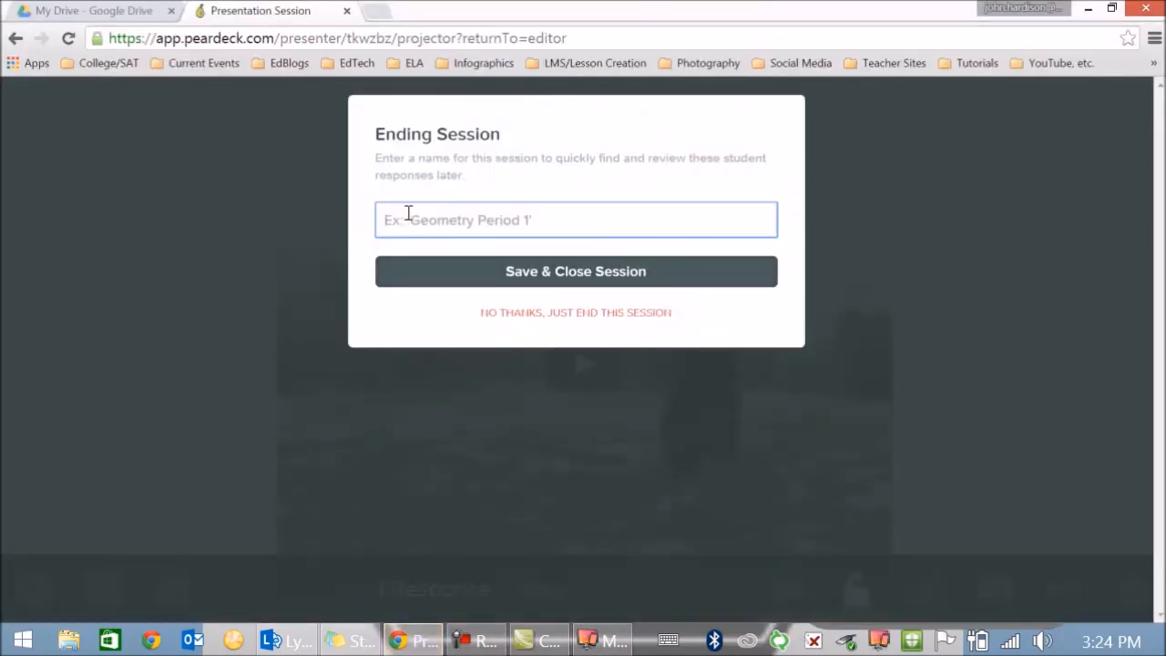
{"action": "type", "text": "Test"}
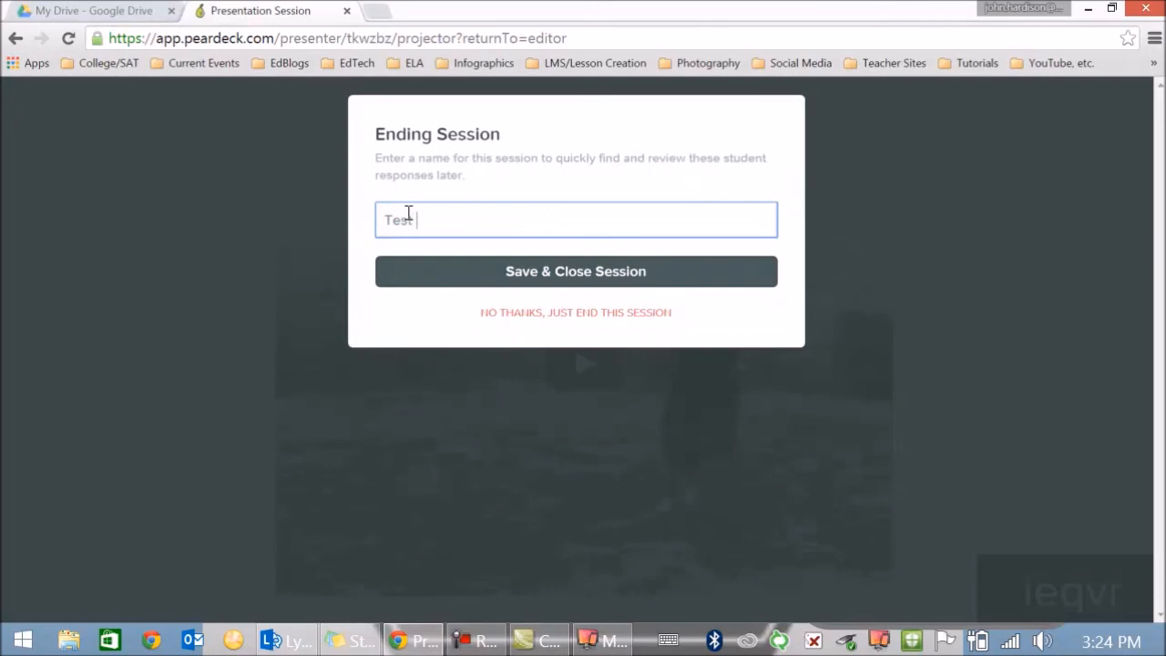
{"action": "type", "text": "Realism"}
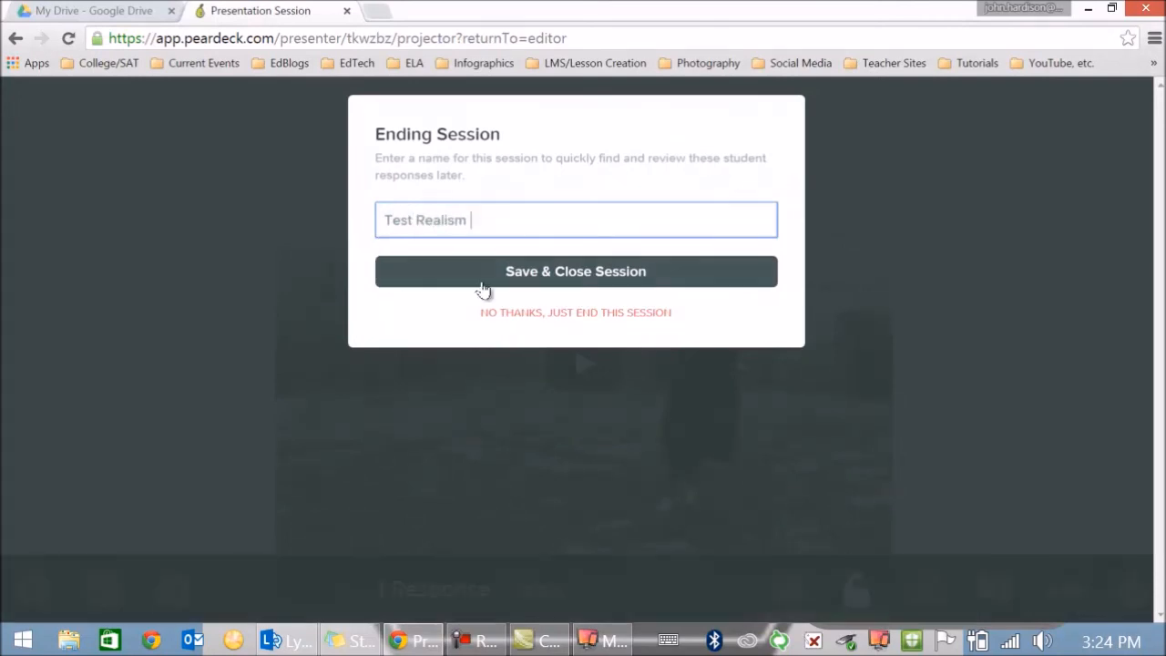
{"action": "left_click", "coordinate": [575, 271]}
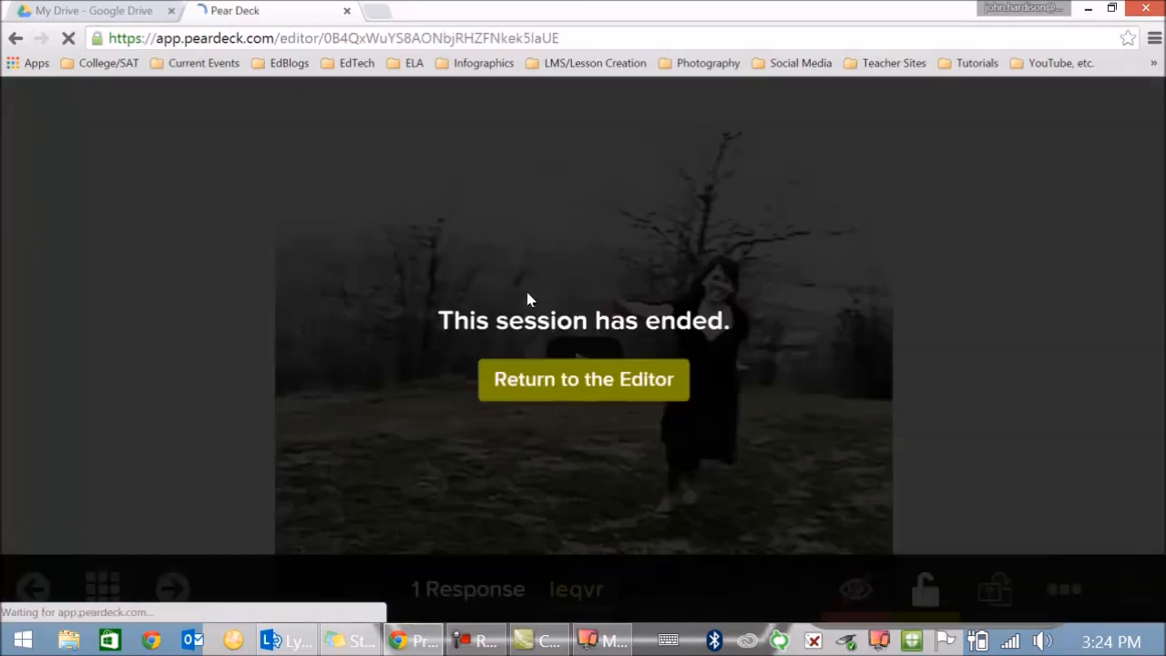
- Return to the lesson editor and list the deck's sessions, showing 'Test Realism'
{"action": "left_click", "coordinate": [583, 379]}
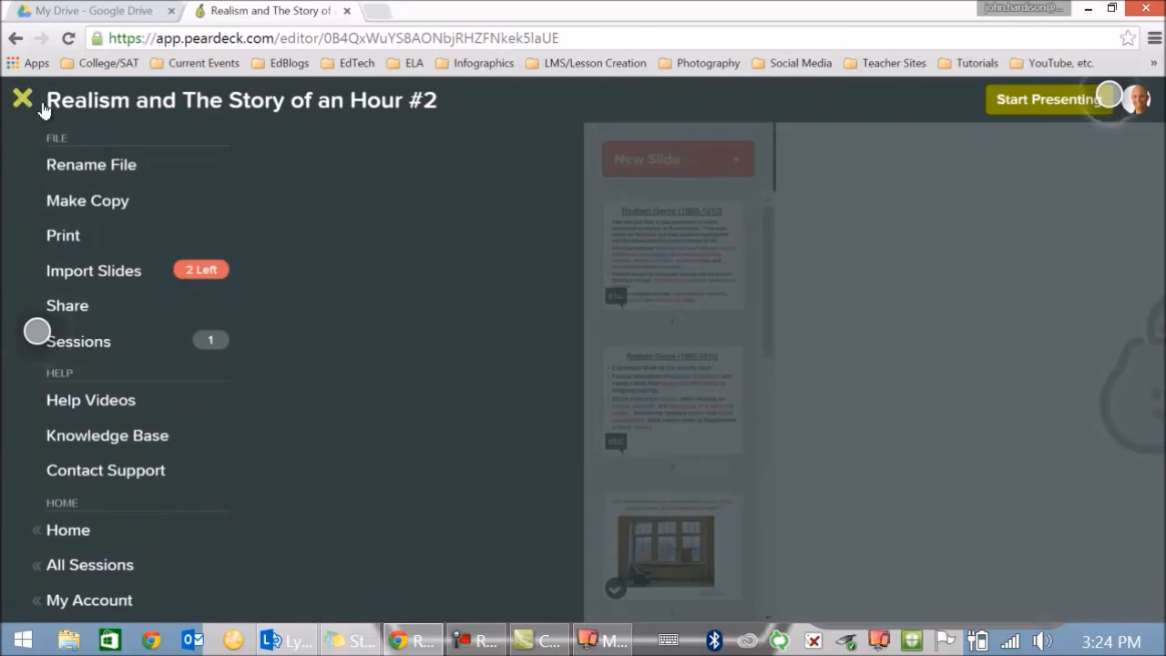
{"action": "mouse_move", "coordinate": [63, 235]}
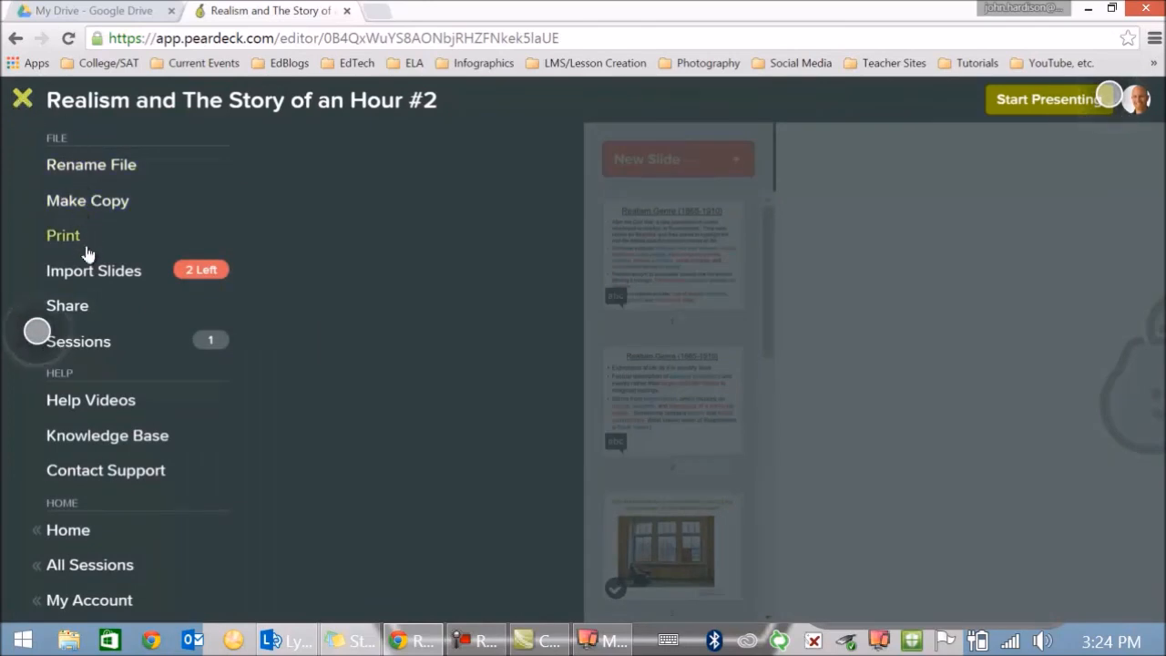
{"action": "mouse_move", "coordinate": [94, 270]}
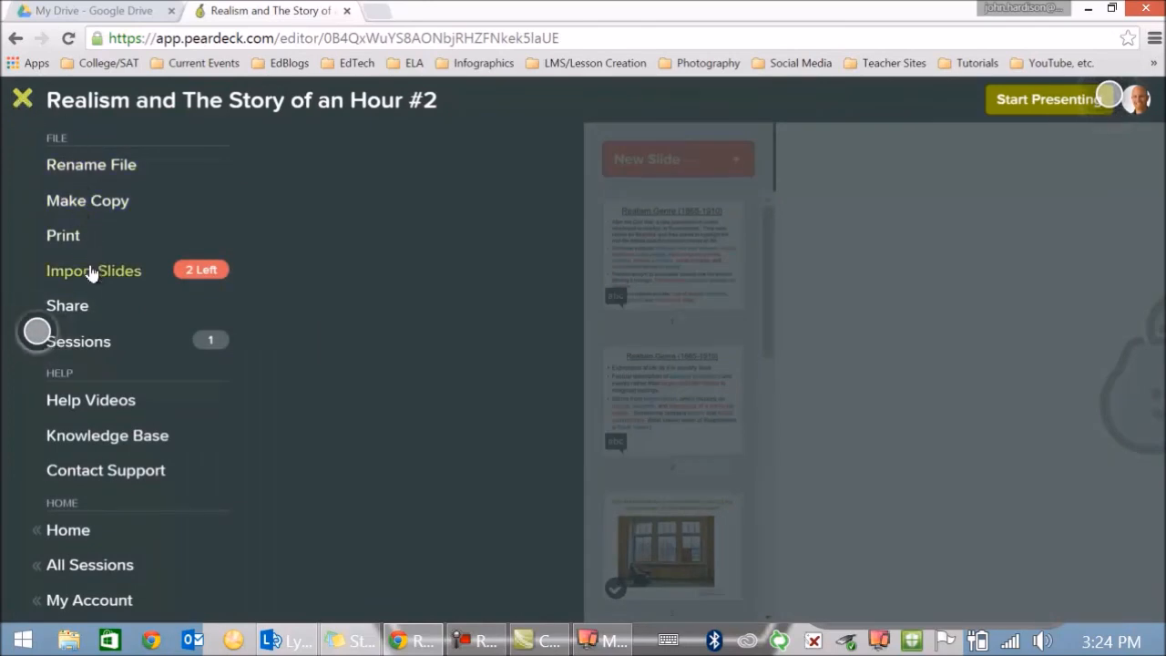
{"action": "mouse_move", "coordinate": [110, 199]}
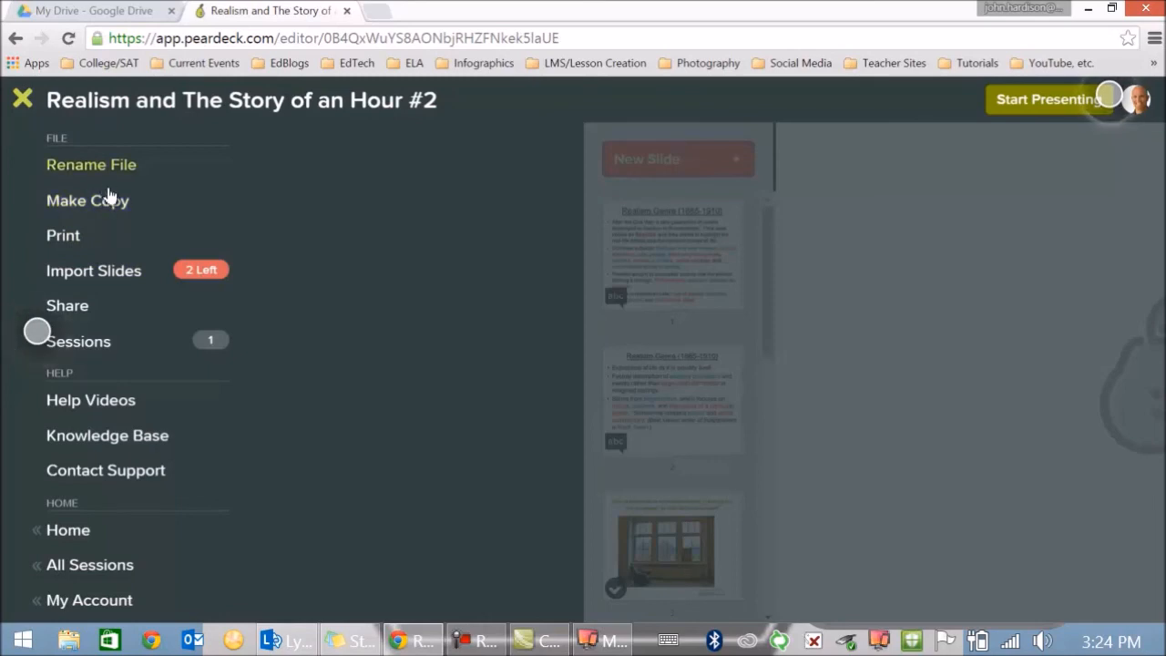
{"action": "mouse_move", "coordinate": [123, 278]}
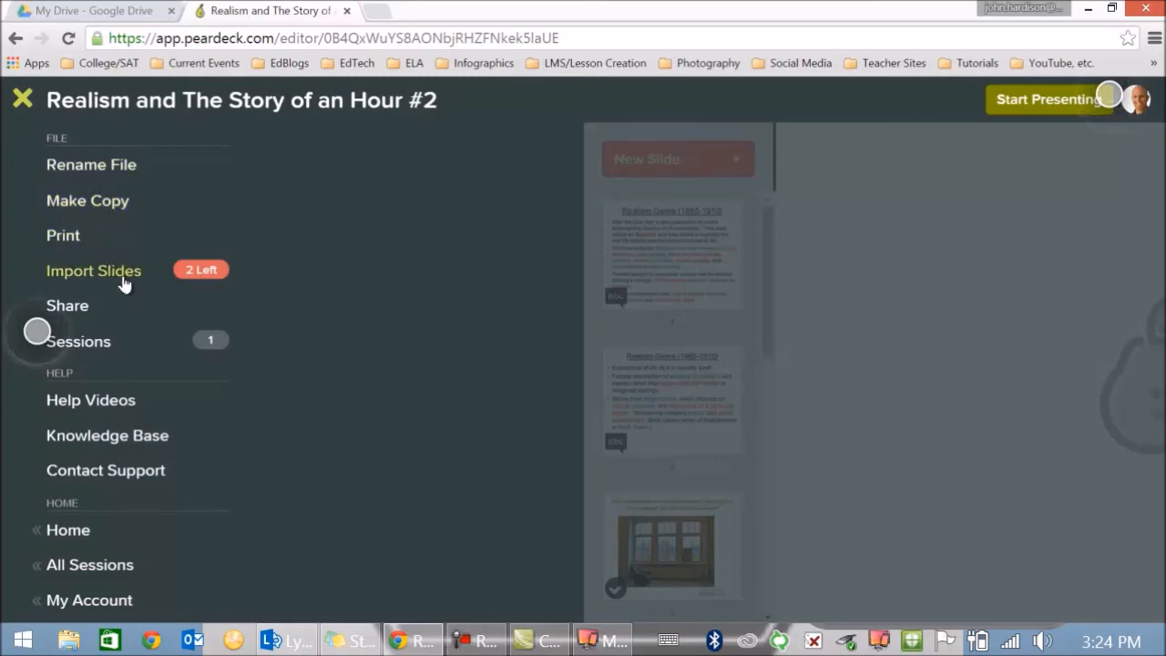
{"action": "mouse_move", "coordinate": [68, 305]}
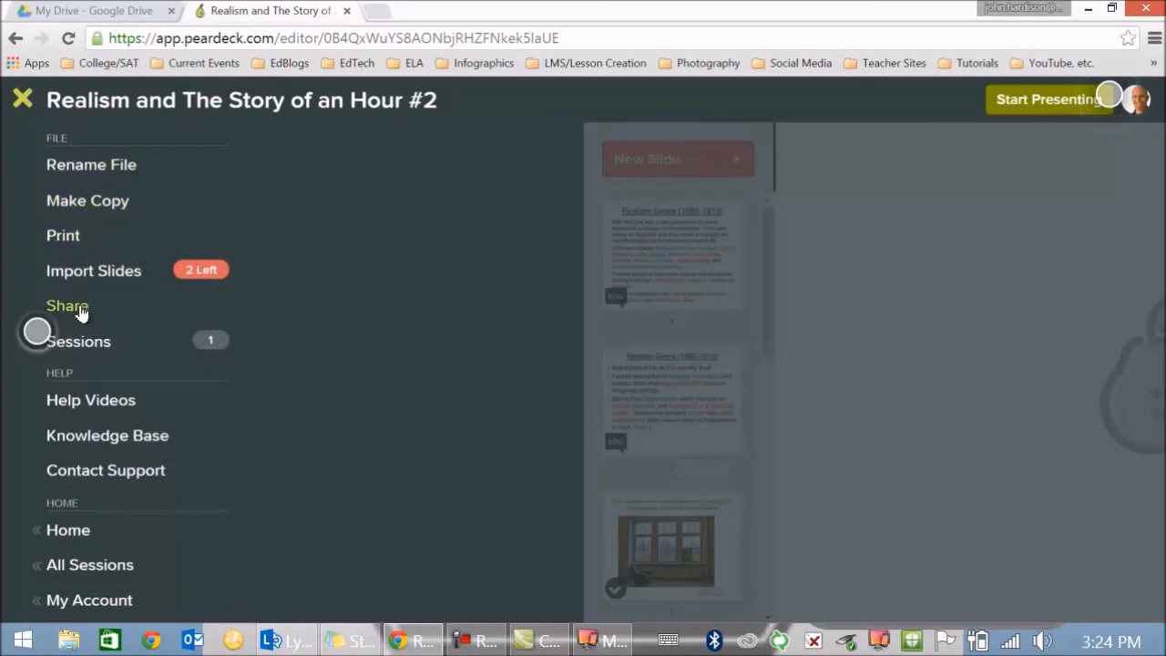
{"action": "mouse_move", "coordinate": [78, 341]}
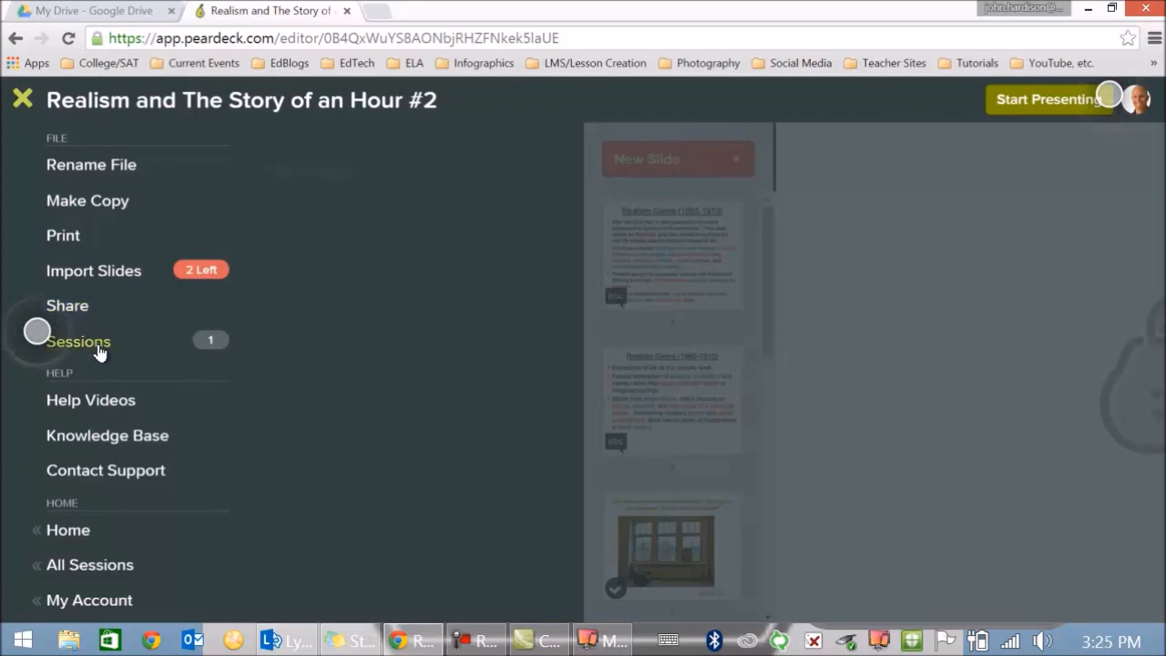
{"action": "left_click", "coordinate": [79, 341]}
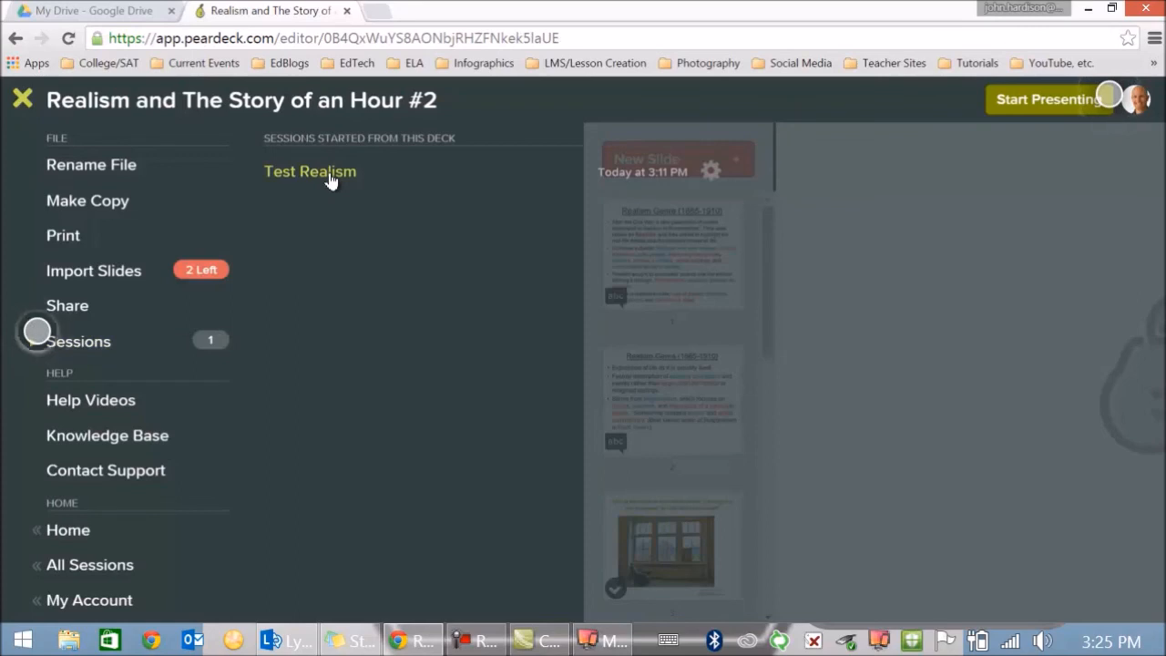
- Open 'Test Realism' and page back through THEMES, grid, window photo and drawing responses
{"action": "left_click", "coordinate": [310, 171]}
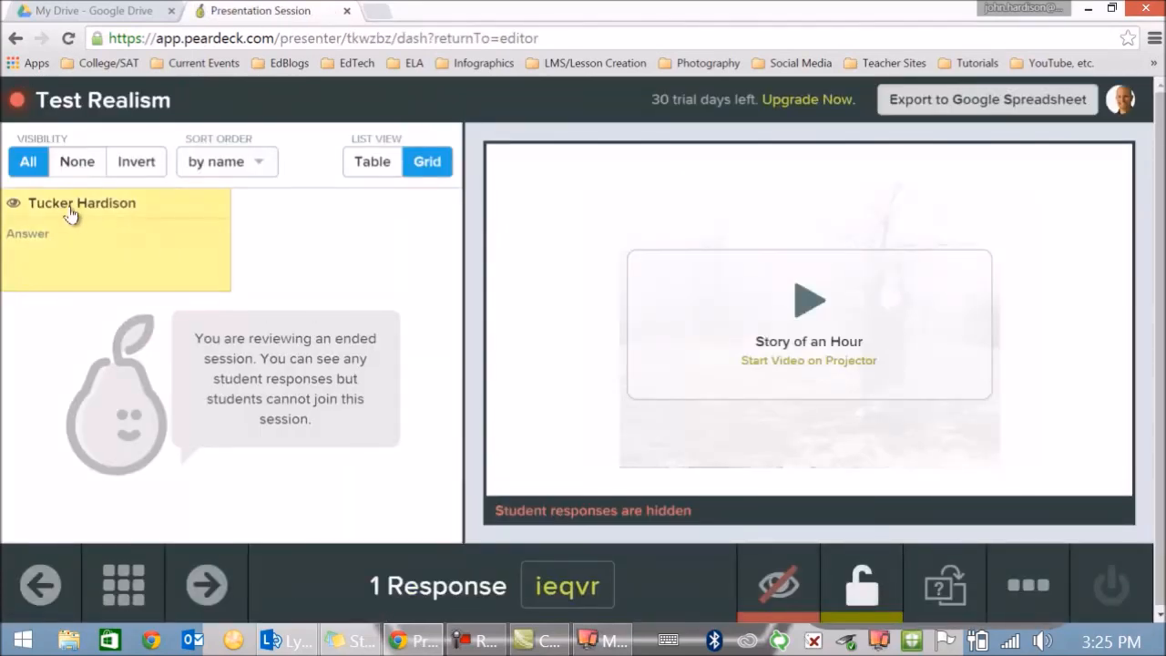
{"action": "mouse_move", "coordinate": [135, 212]}
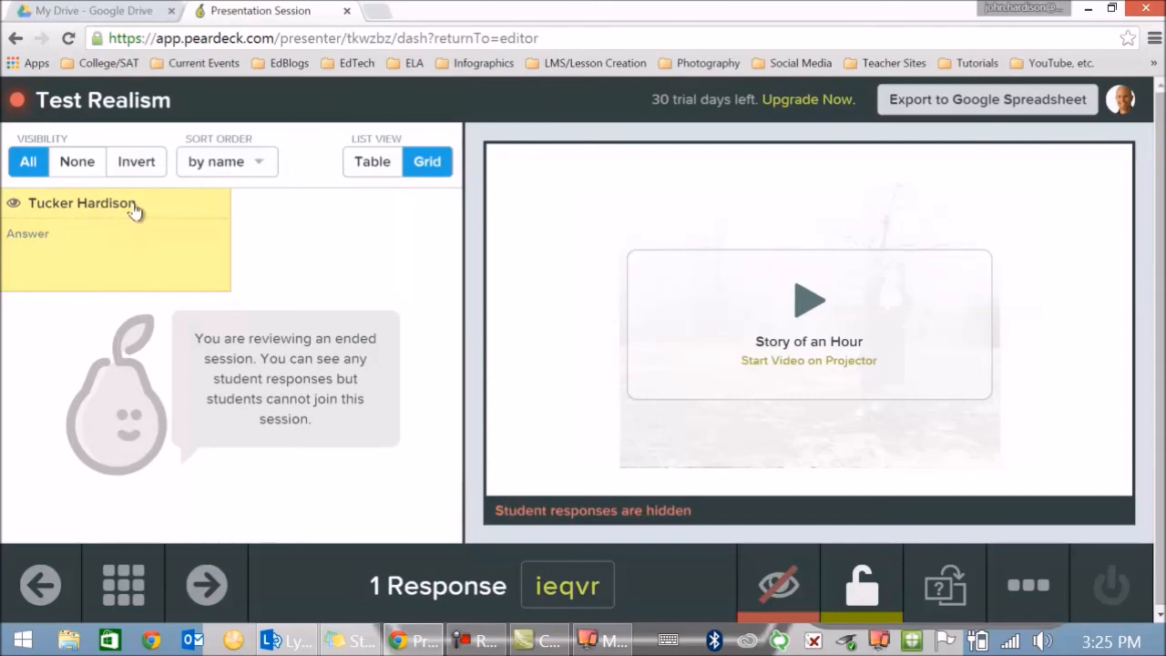
{"action": "mouse_move", "coordinate": [121, 207]}
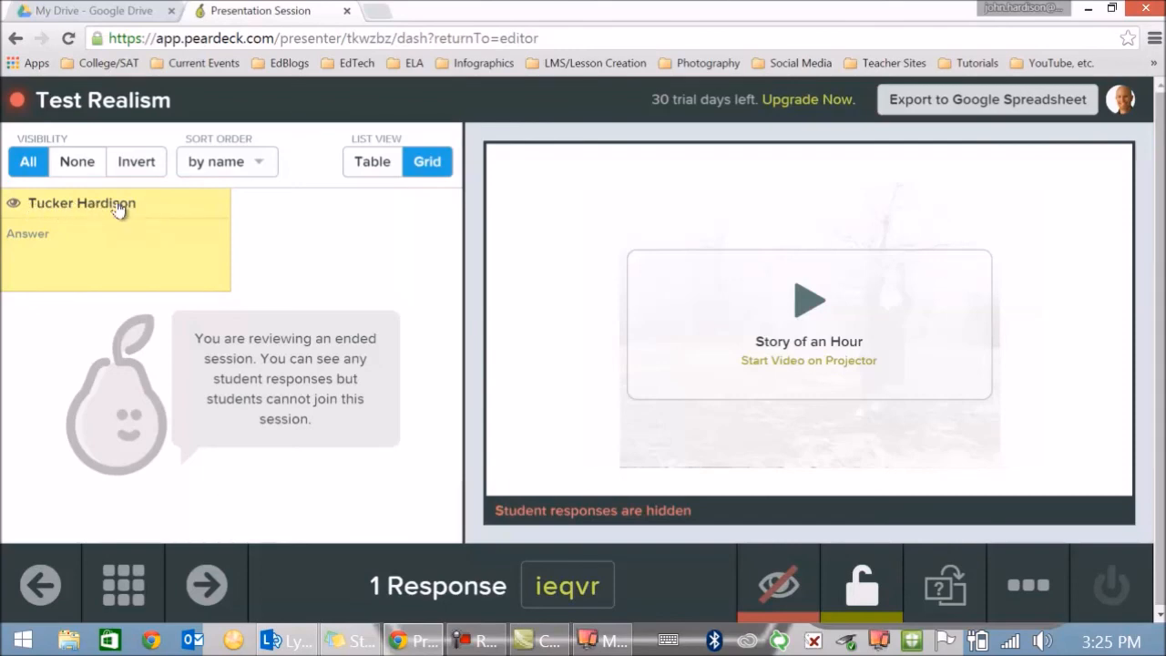
{"action": "left_click", "coordinate": [40, 584]}
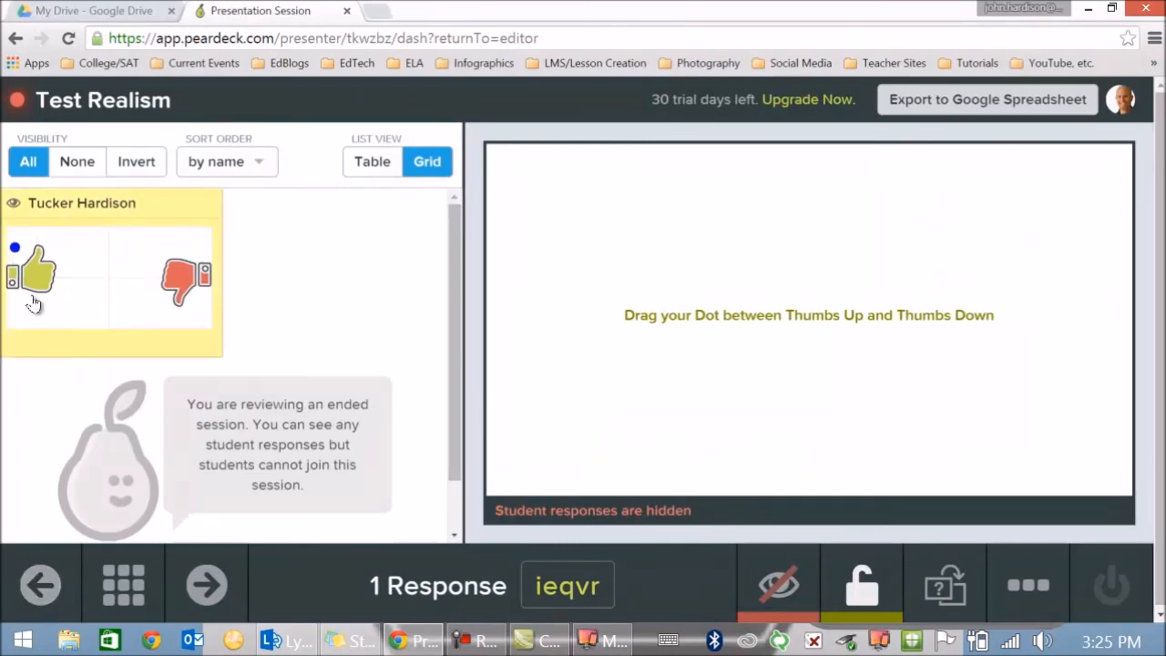
{"action": "left_click", "coordinate": [40, 584]}
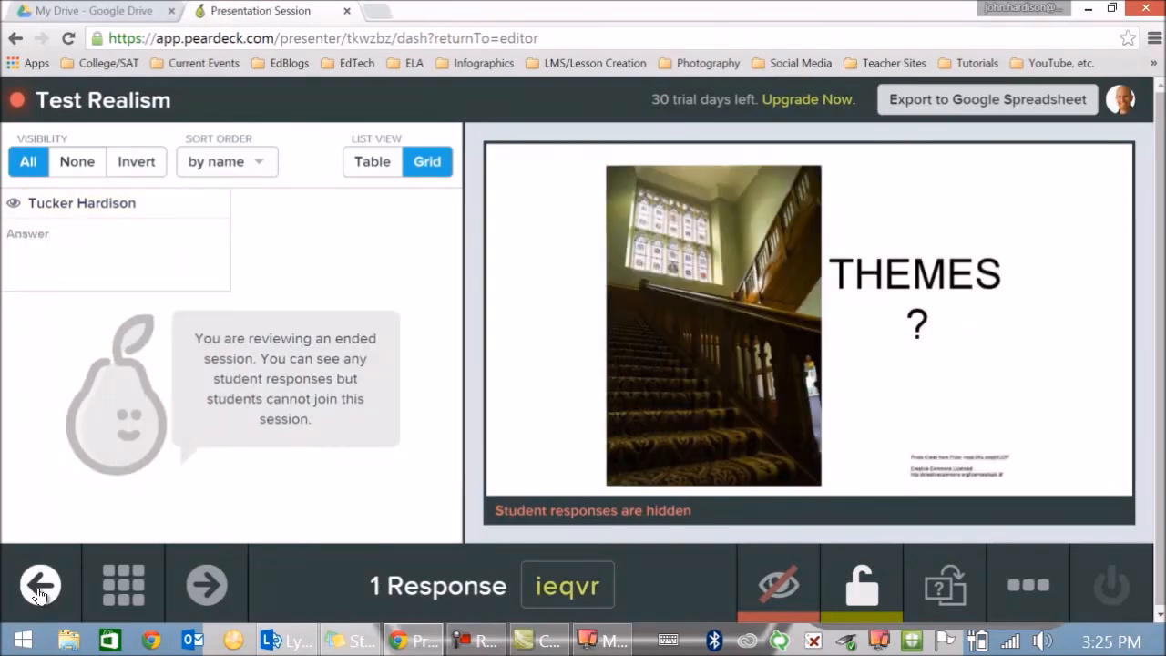
{"action": "left_click", "coordinate": [778, 585]}
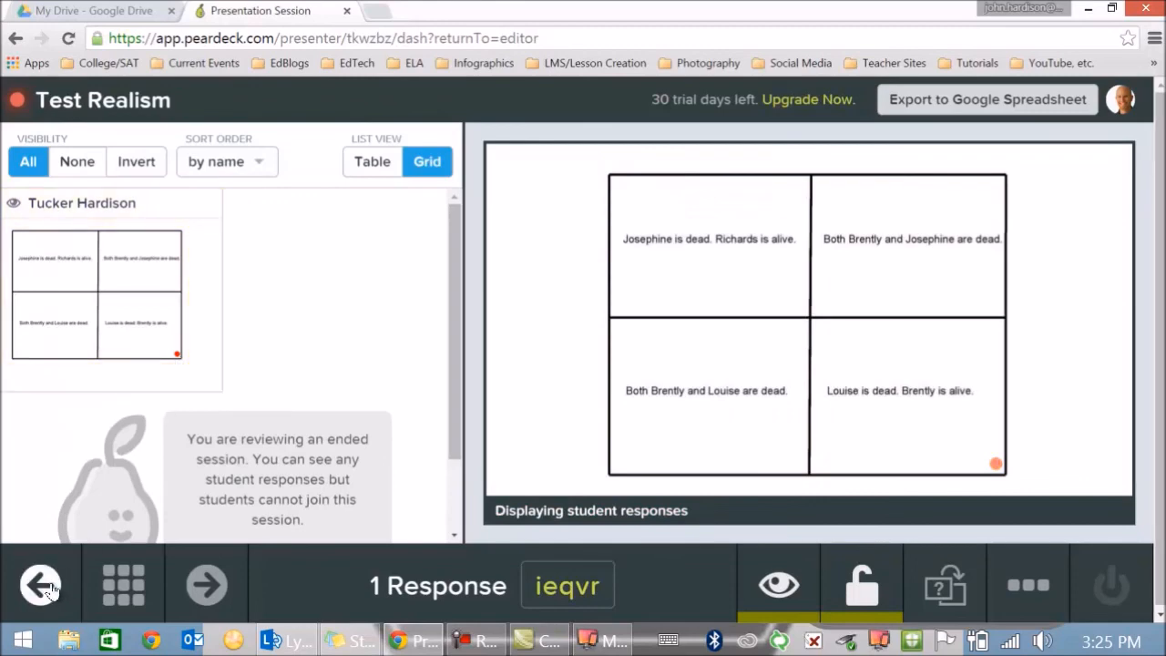
{"action": "left_click", "coordinate": [778, 585]}
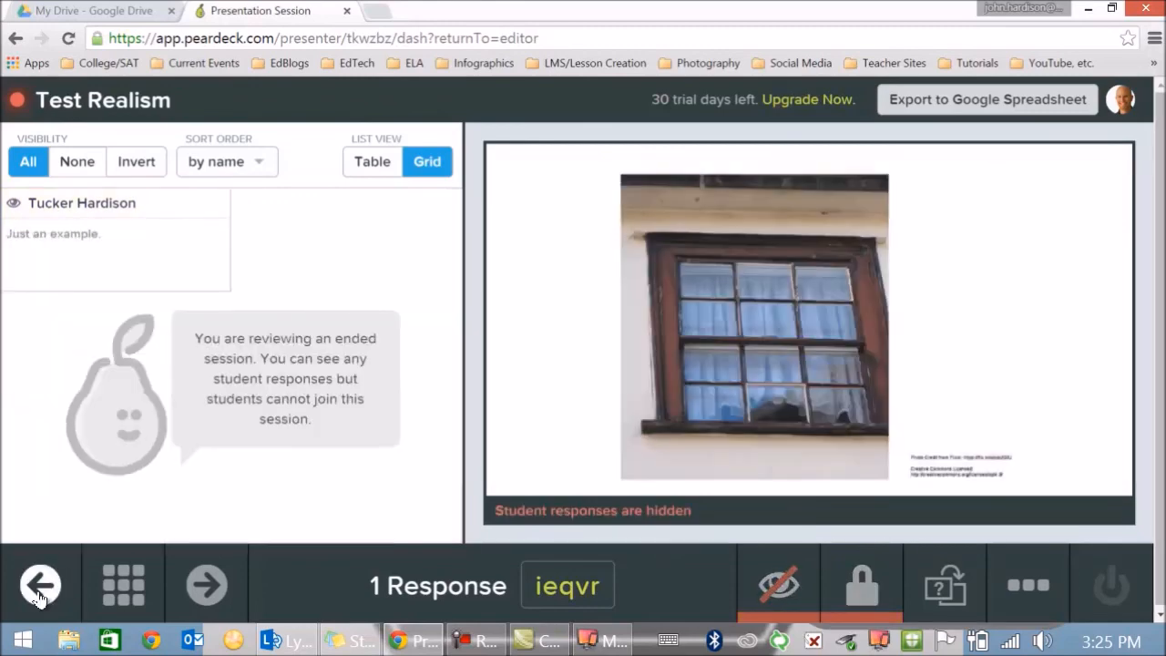
{"action": "left_click", "coordinate": [779, 585]}
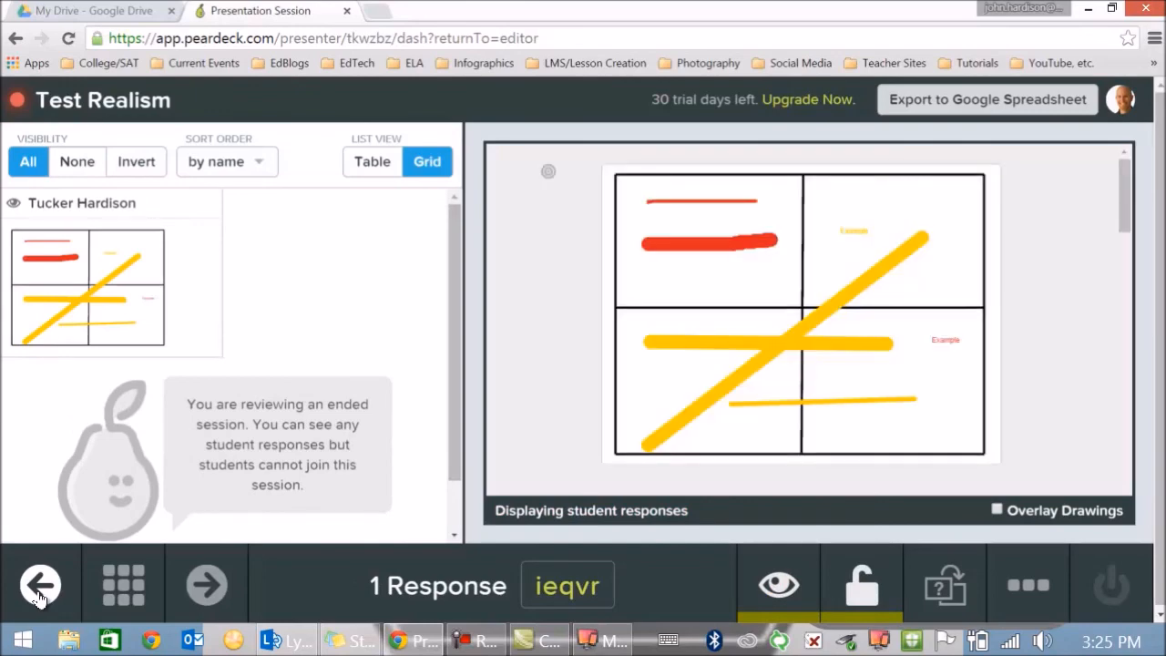
{"action": "mouse_move", "coordinate": [164, 396]}
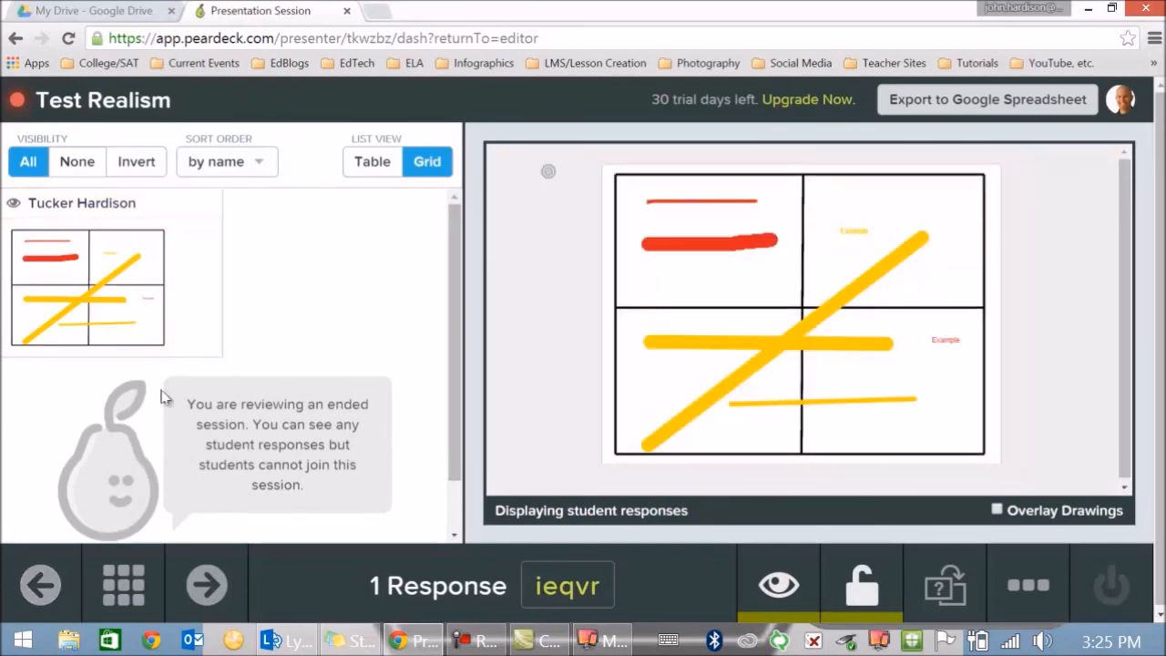
{"action": "mouse_move", "coordinate": [204, 402]}
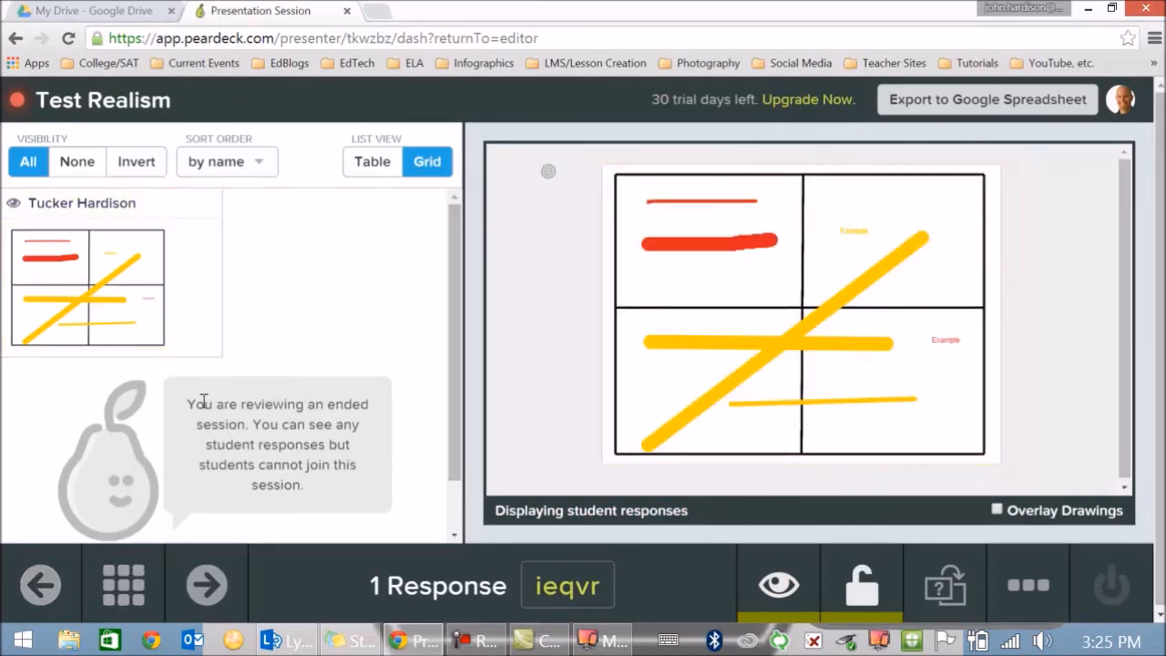
{"action": "mouse_move", "coordinate": [398, 255]}
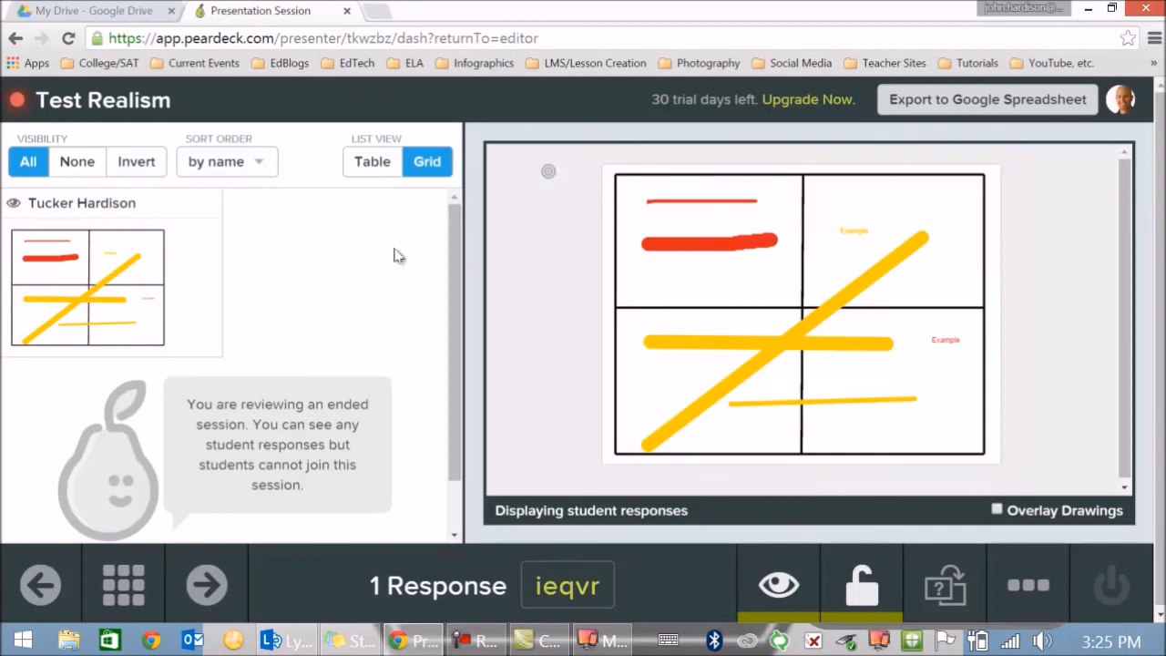